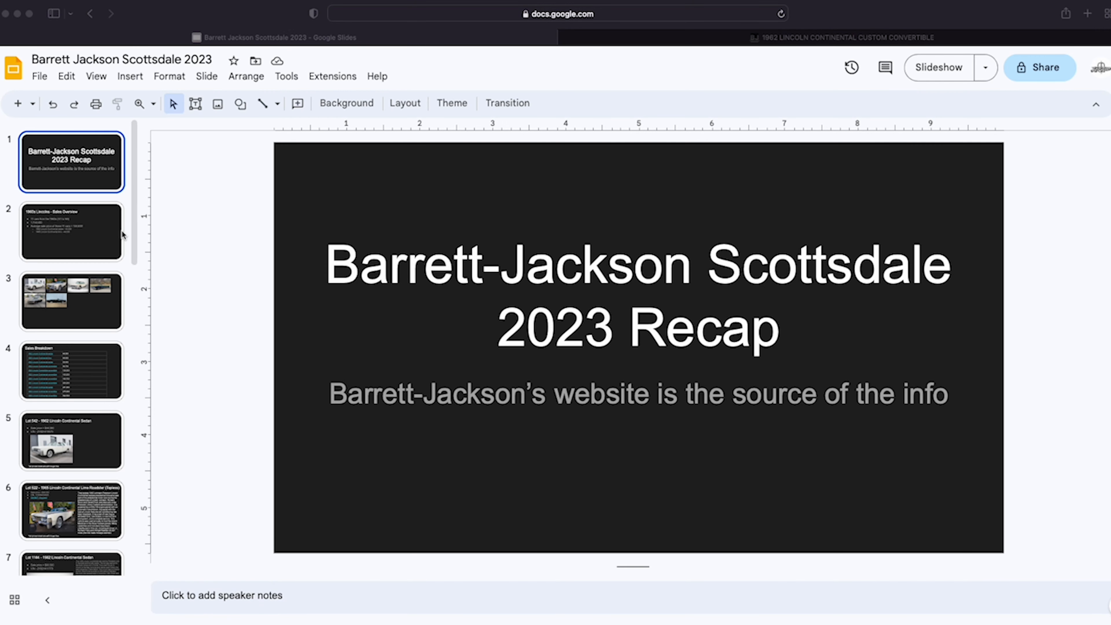
pyautogui.moveTo(98, 240)
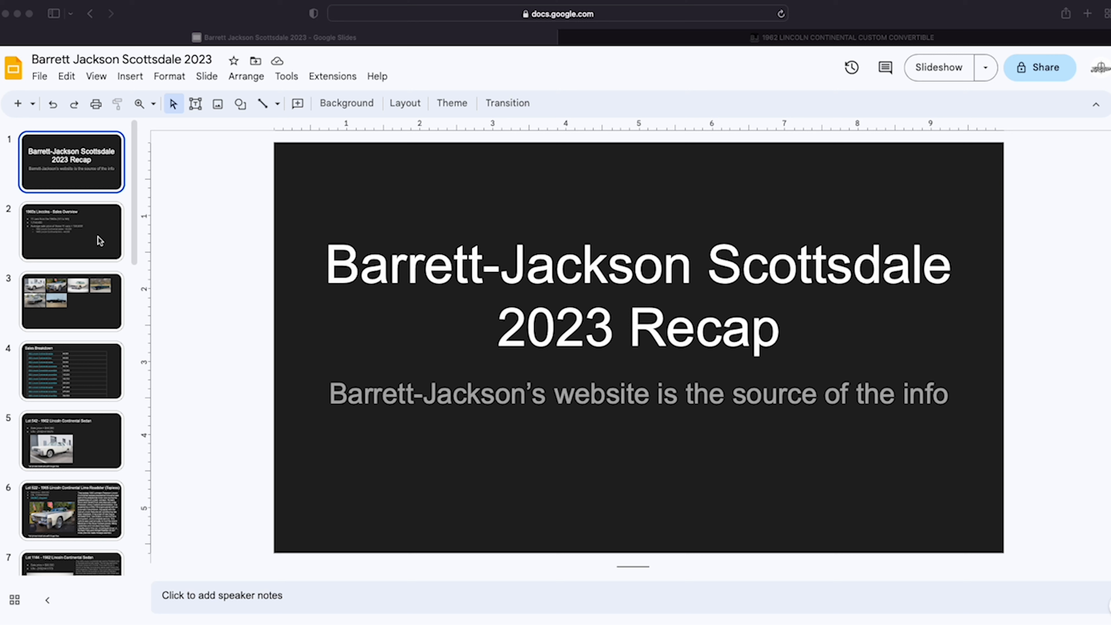
pyautogui.moveTo(202, 345)
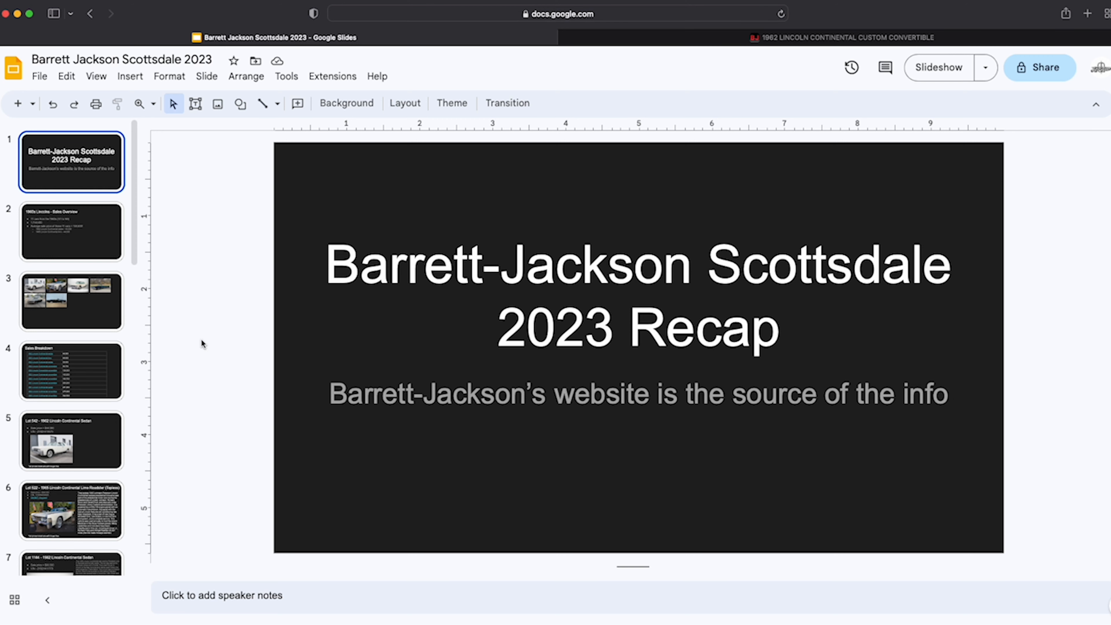
# Show the Sales Breakdown slide listing Lincoln Continental prices from 44,000 to 302,500
pyautogui.click(71, 370)
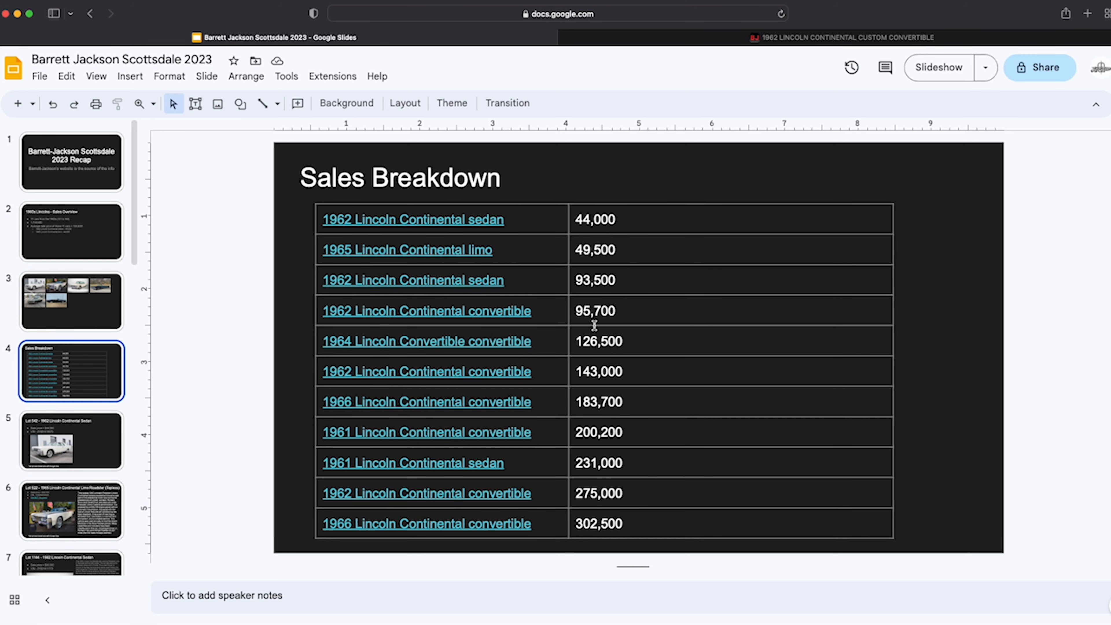
pyautogui.moveTo(358, 505)
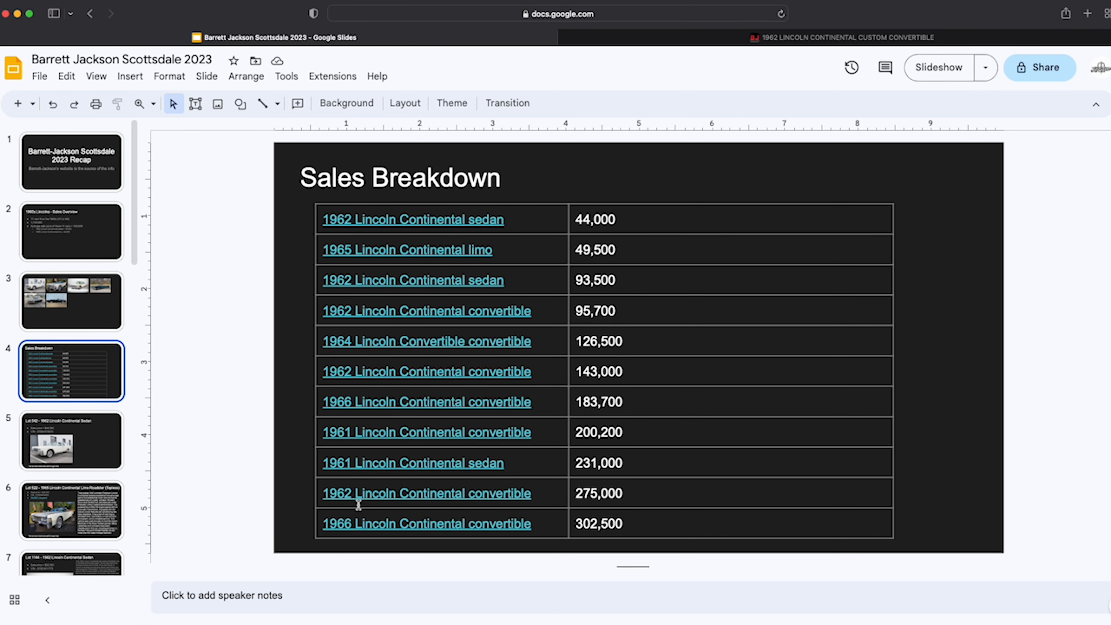
pyautogui.moveTo(581, 496)
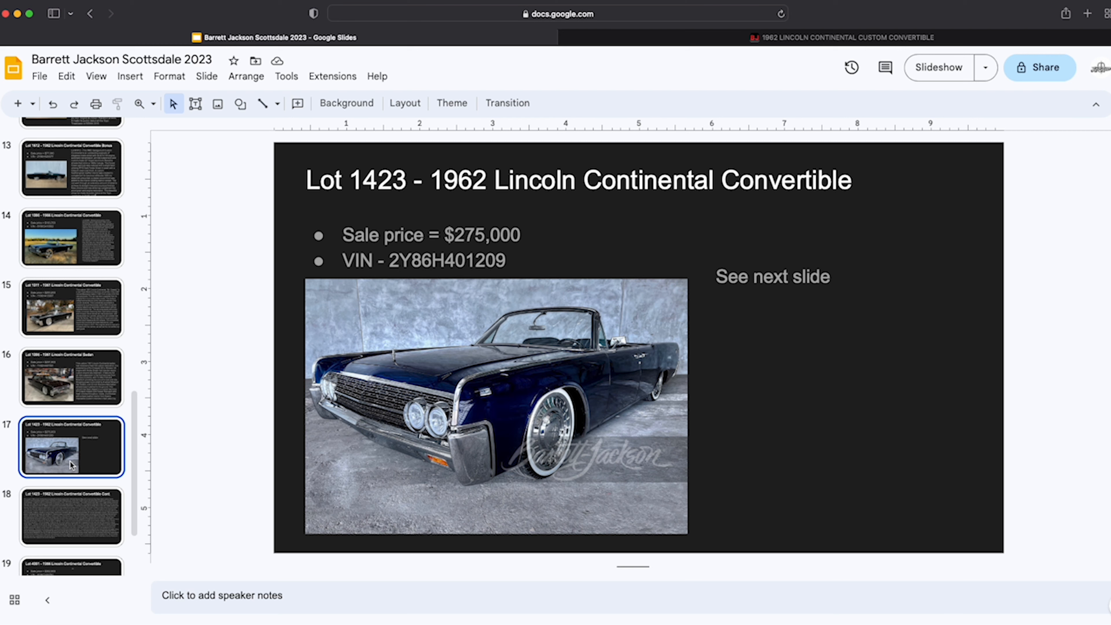
pyautogui.moveTo(659, 400)
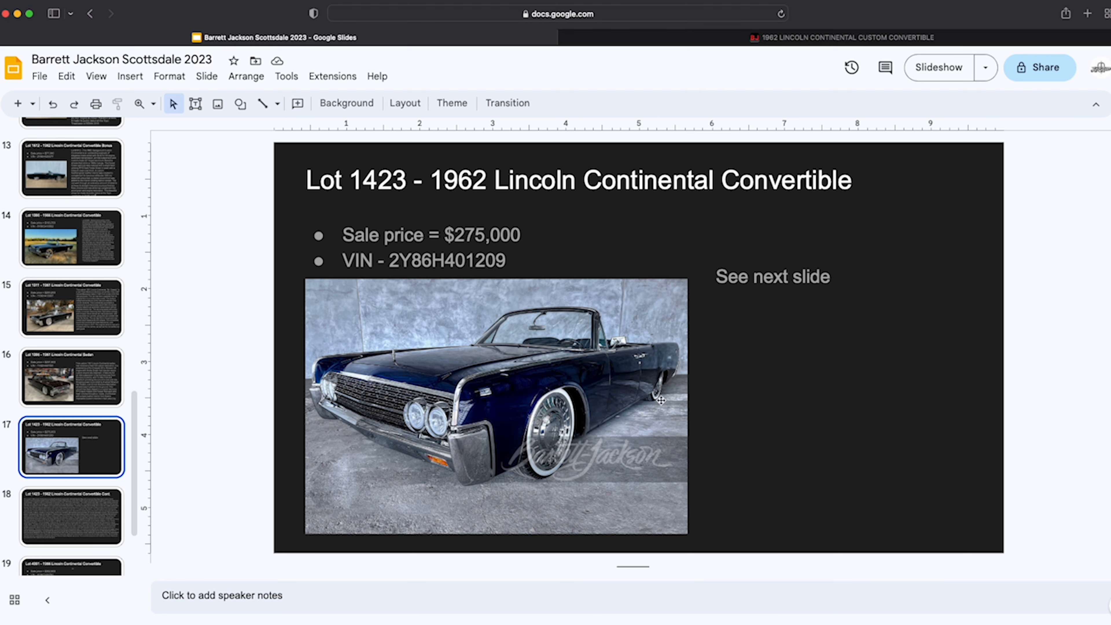
pyautogui.click(938, 67)
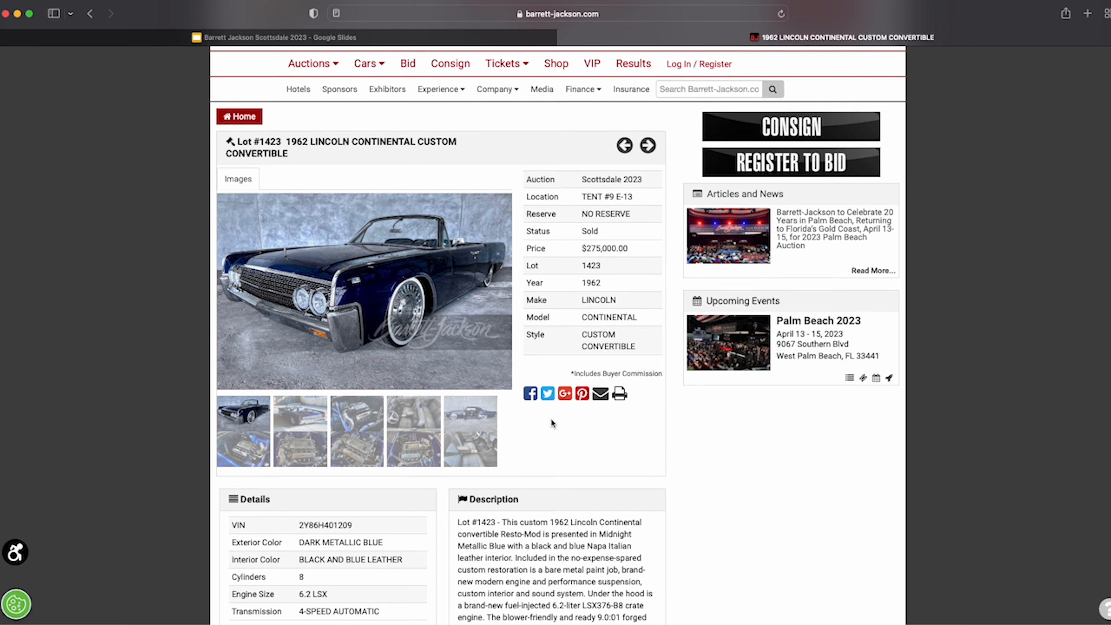
# Browse the gallery thumbnails including the parts invoice, then enlarge the convertible's main photo
pyautogui.click(299, 431)
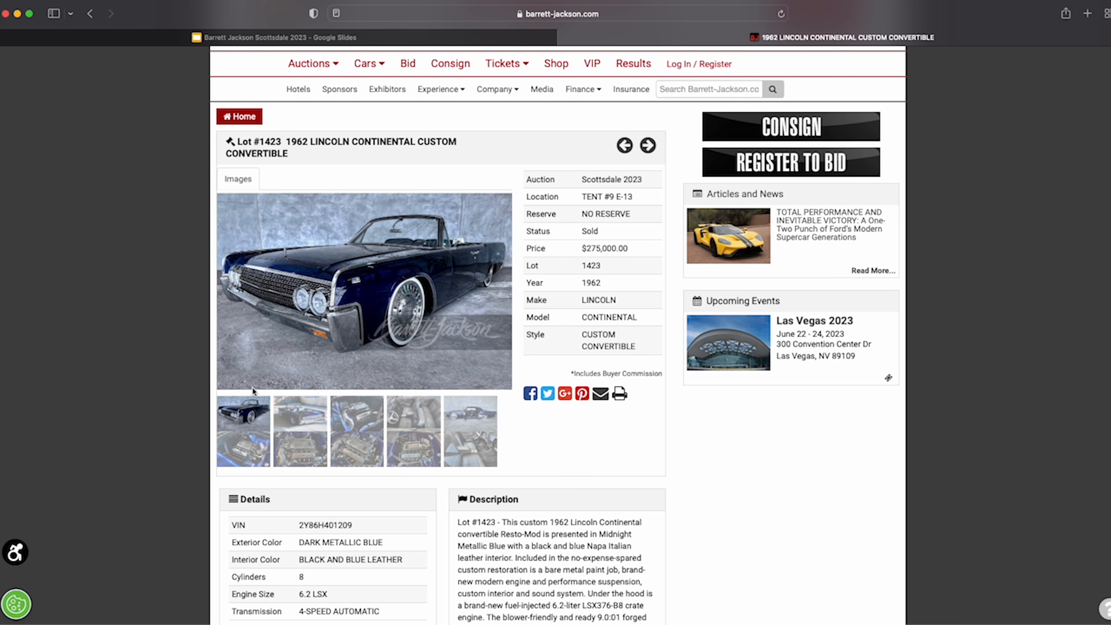
pyautogui.click(243, 430)
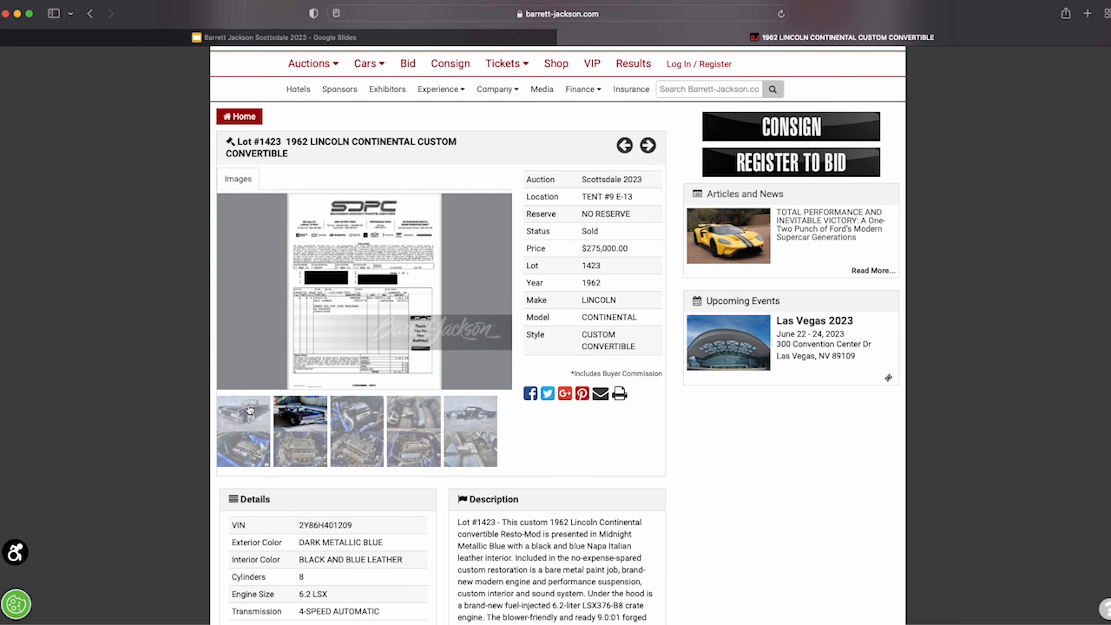
pyautogui.click(244, 430)
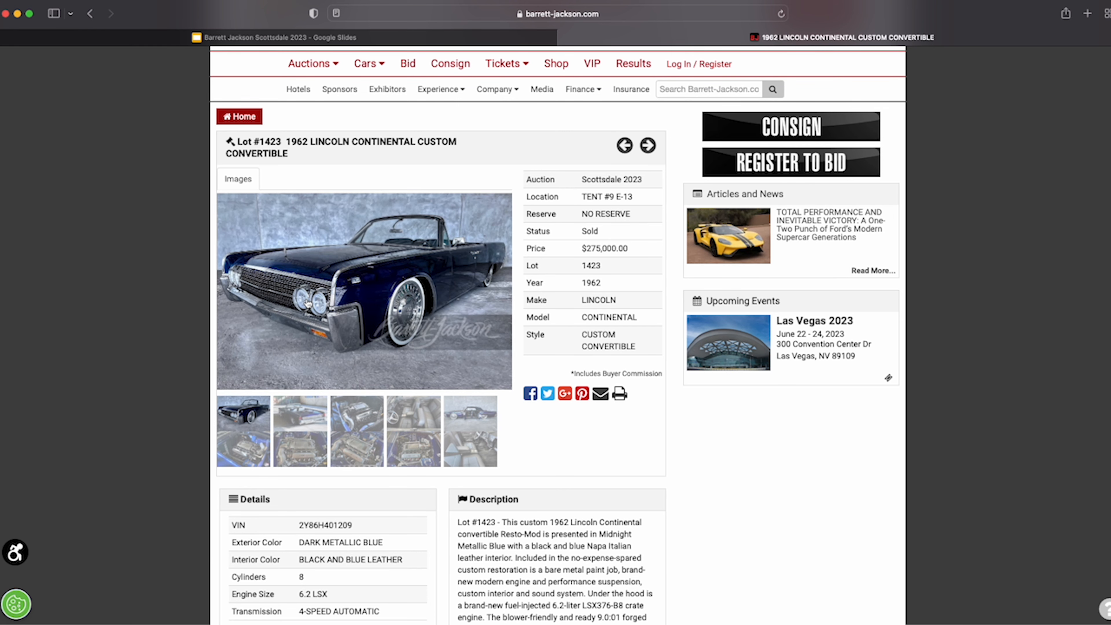
pyautogui.click(364, 292)
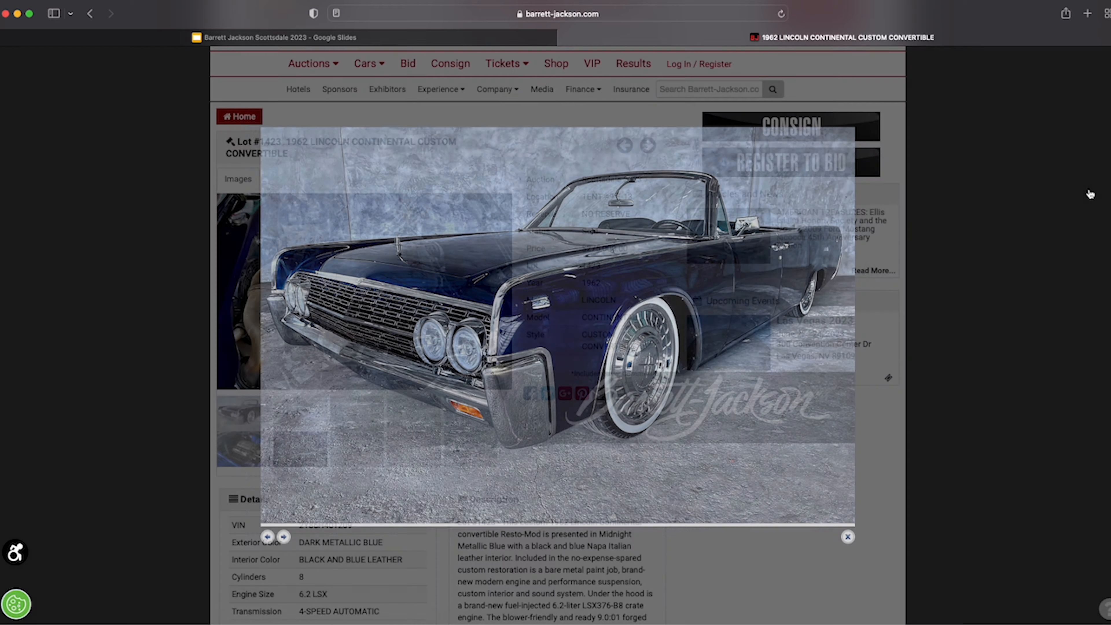
# Close the enlarged photo and bring the lot's Details and Description sections into view
pyautogui.click(848, 536)
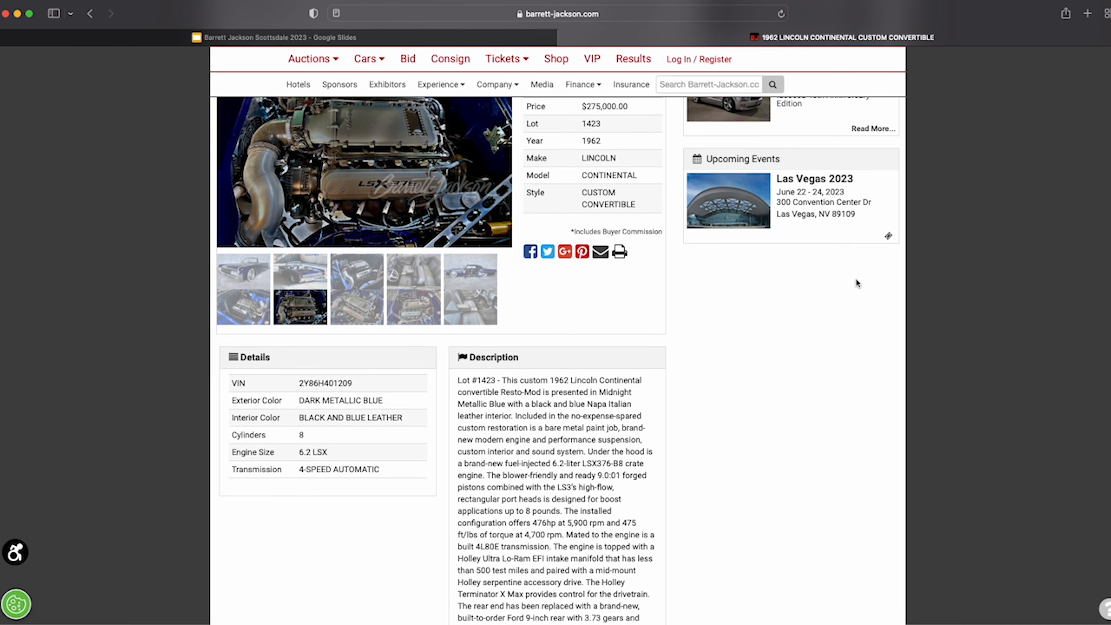
pyautogui.scroll(-3)
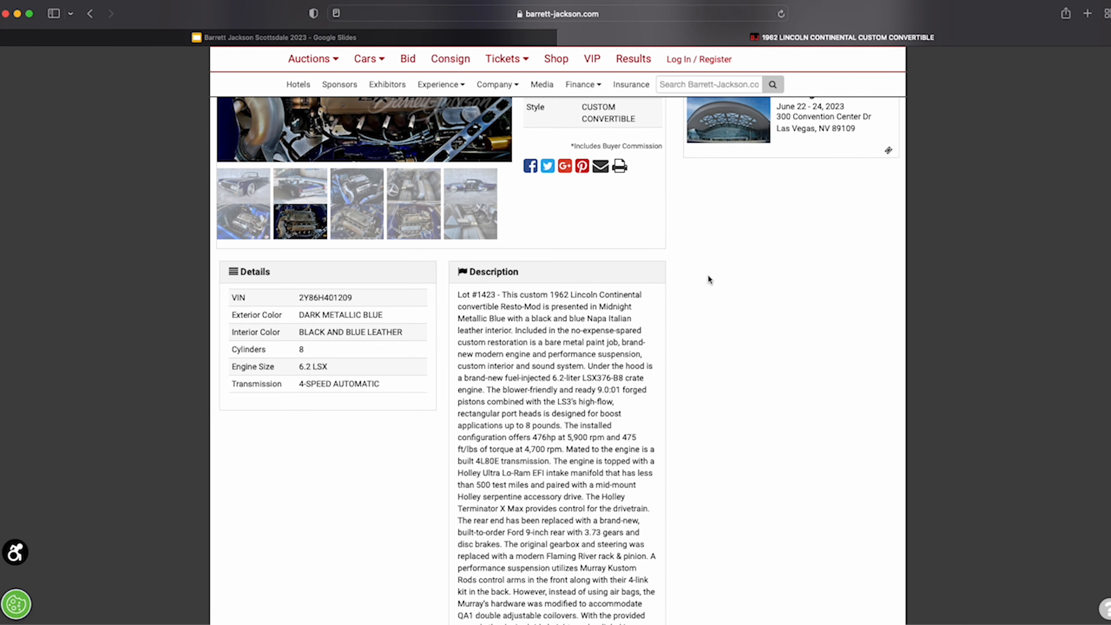
pyautogui.scroll(-3)
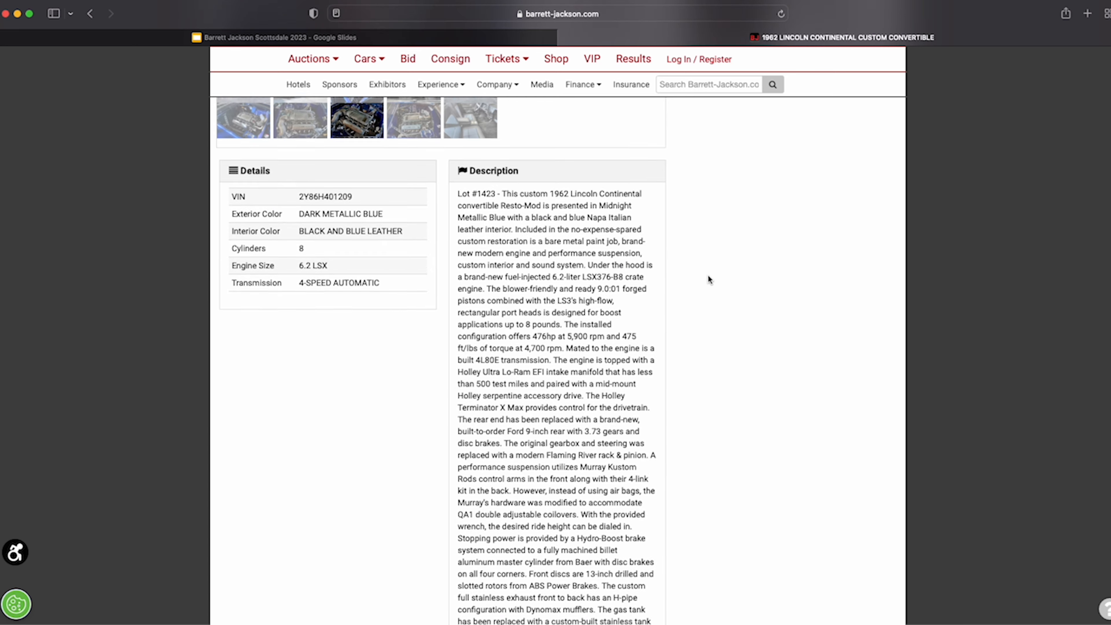
pyautogui.scroll(-3)
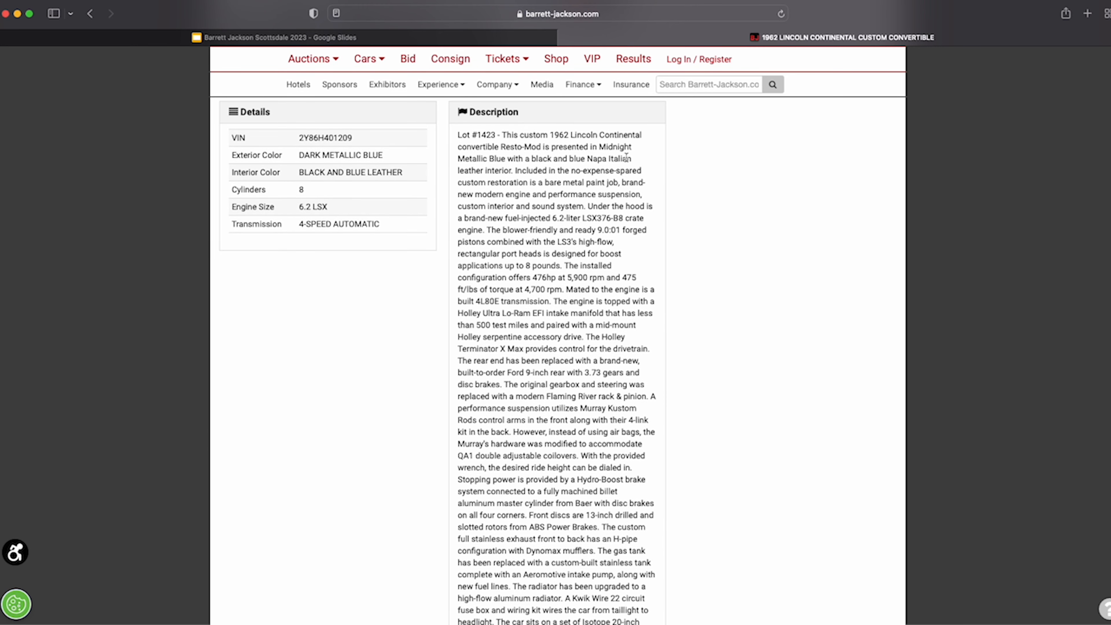
pyautogui.moveTo(519, 175)
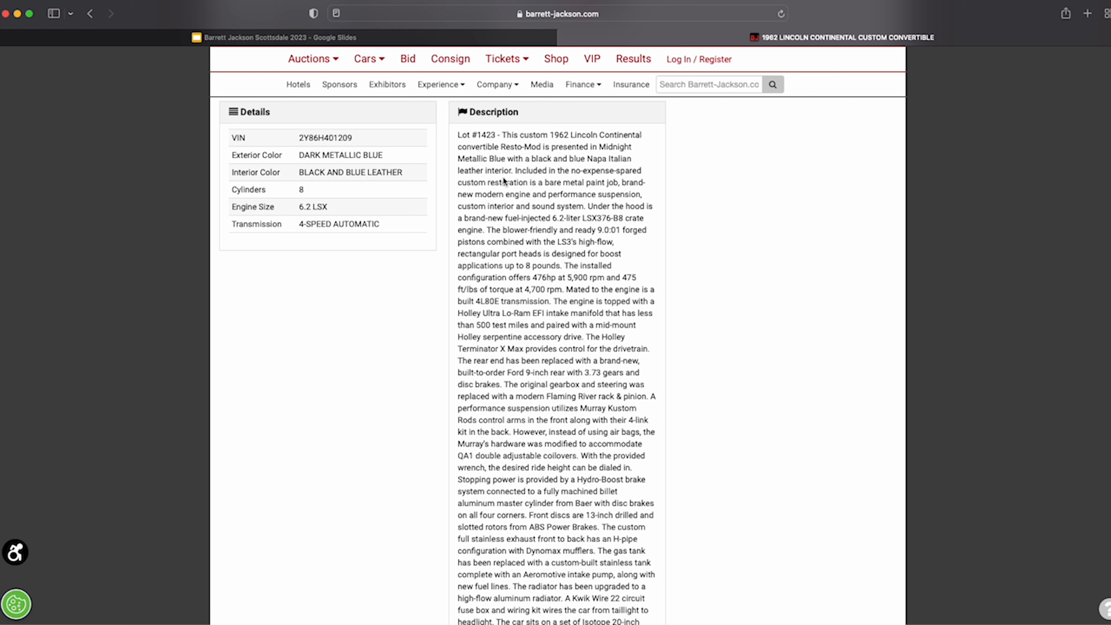
pyautogui.moveTo(531, 206)
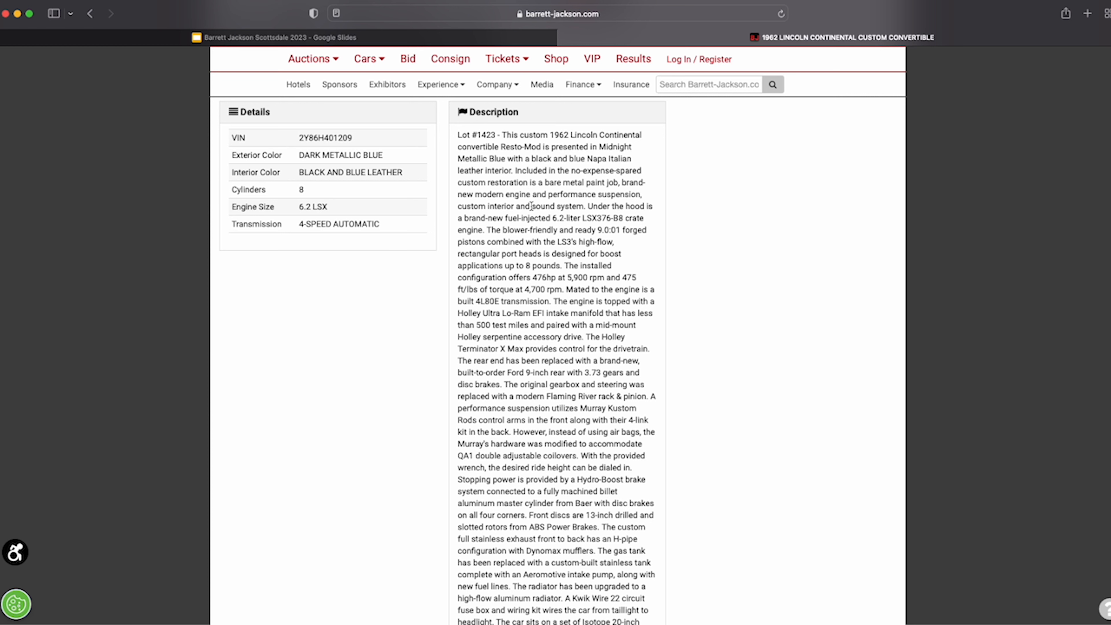
pyautogui.moveTo(549, 230)
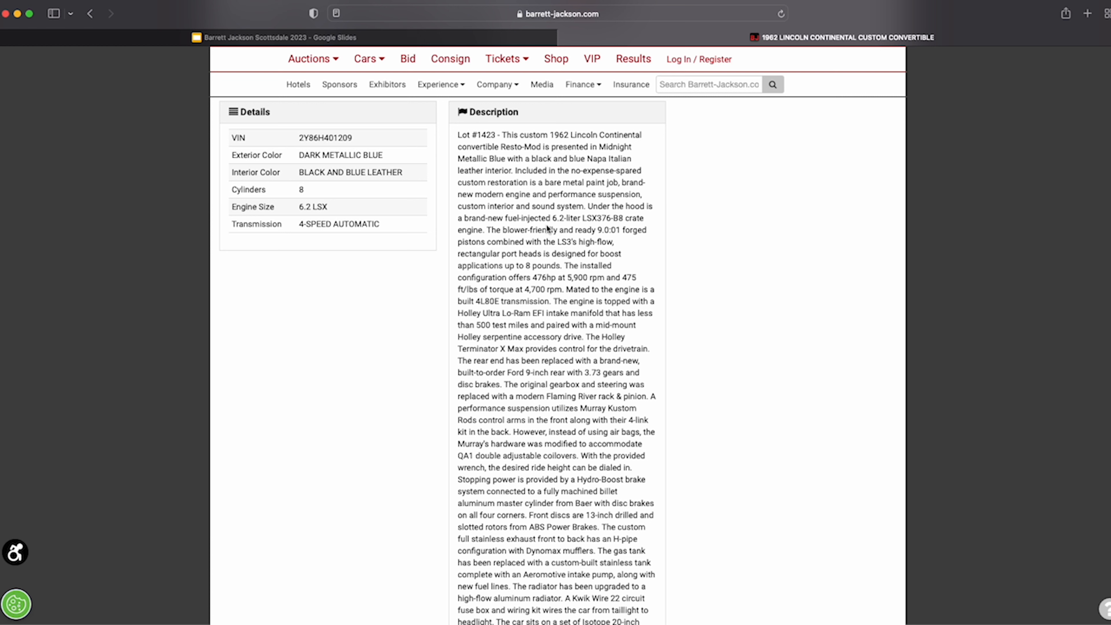
pyautogui.moveTo(517, 228)
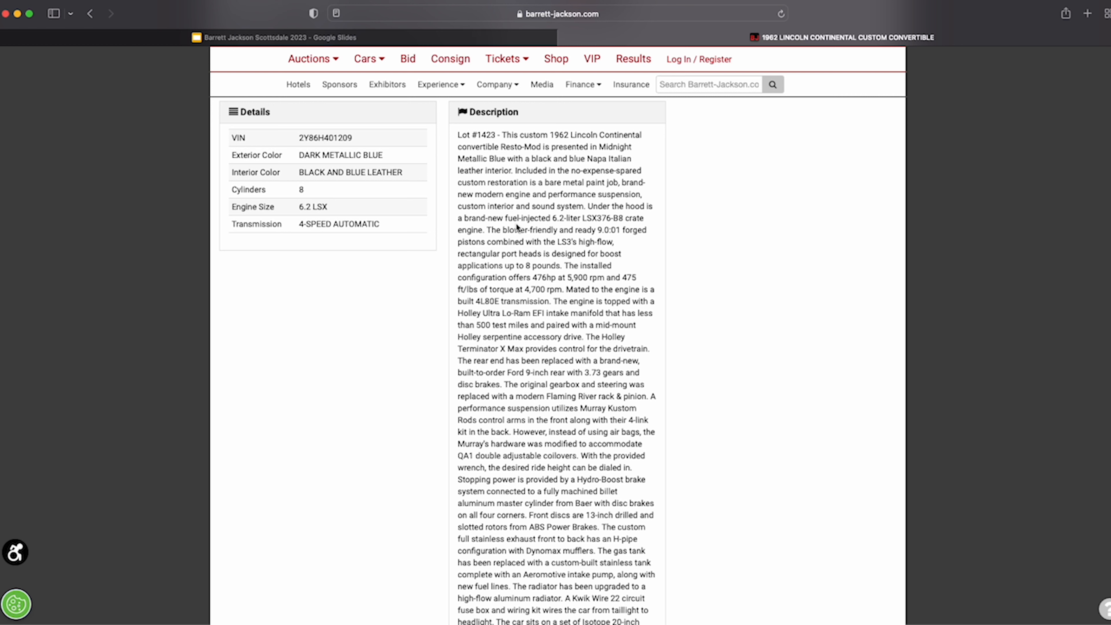
pyautogui.moveTo(553, 218)
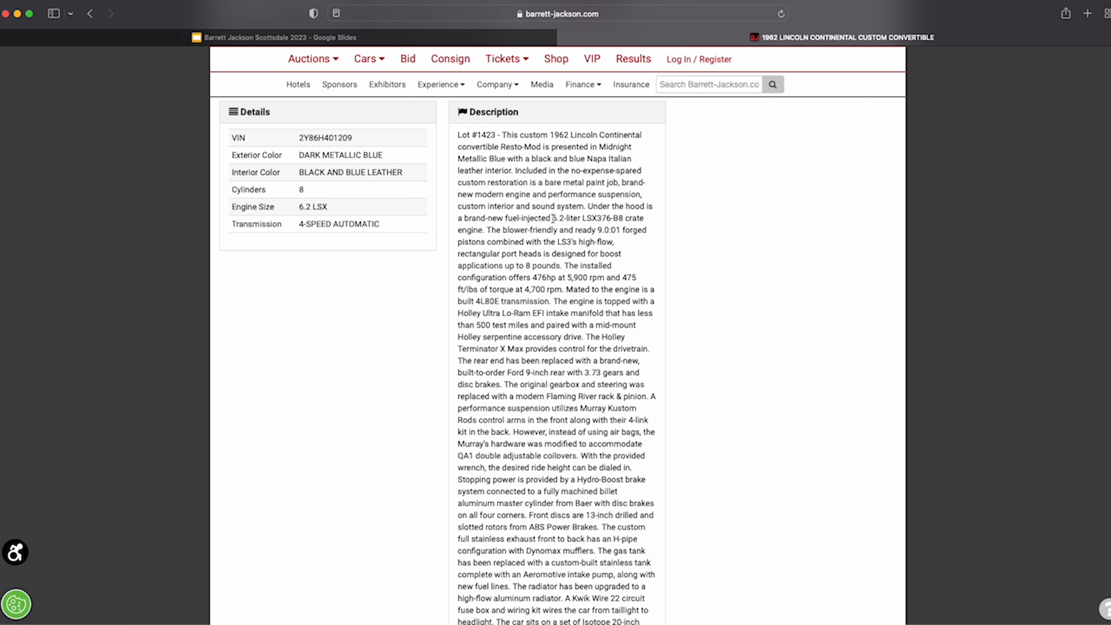
# Scroll the description to the engine, brakes, wheels and Nappa leather interior details
pyautogui.scroll(-3)
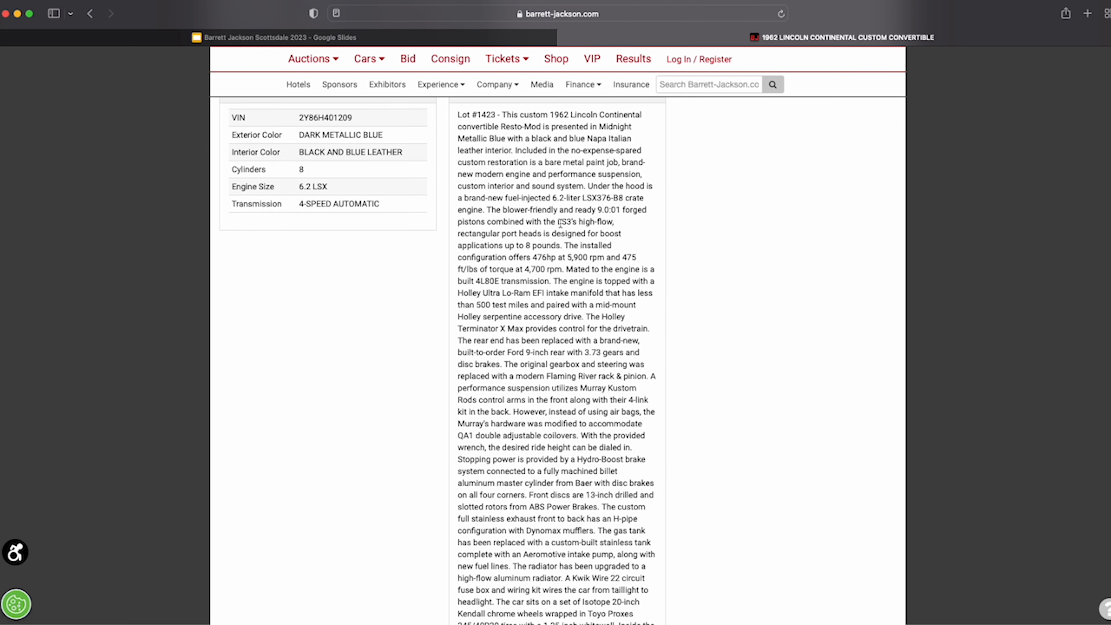
pyautogui.moveTo(572, 264)
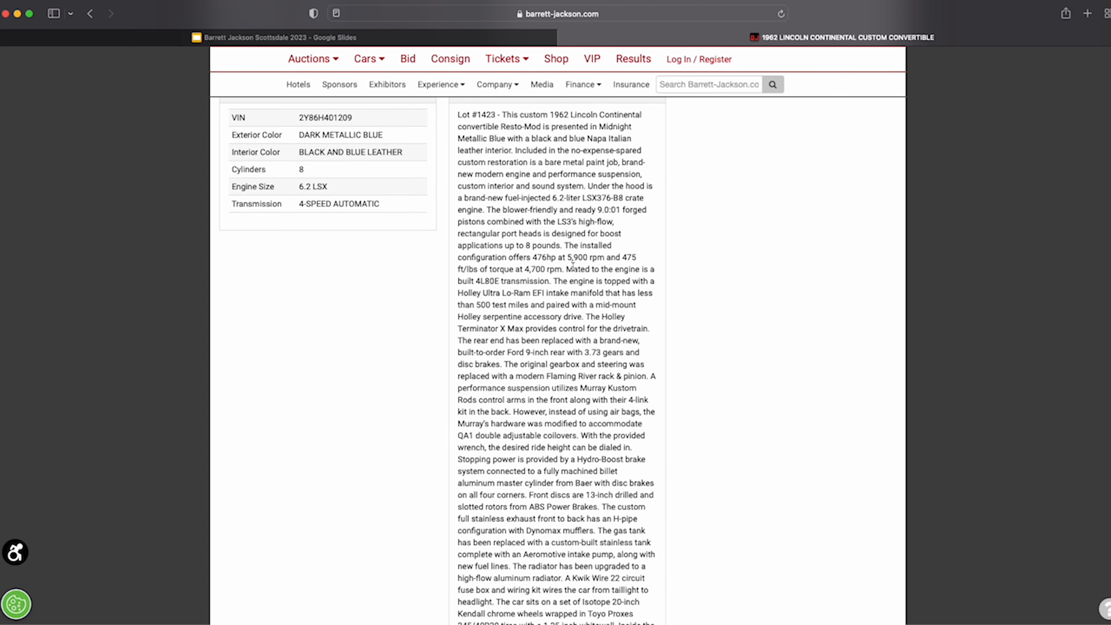
pyautogui.scroll(-3)
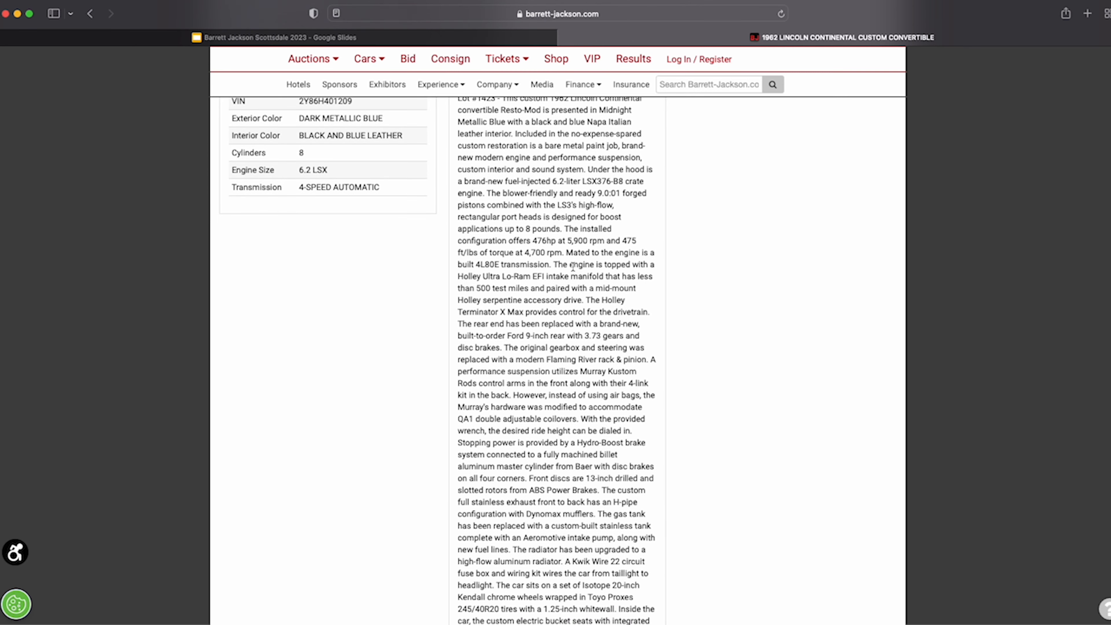
pyautogui.scroll(-3)
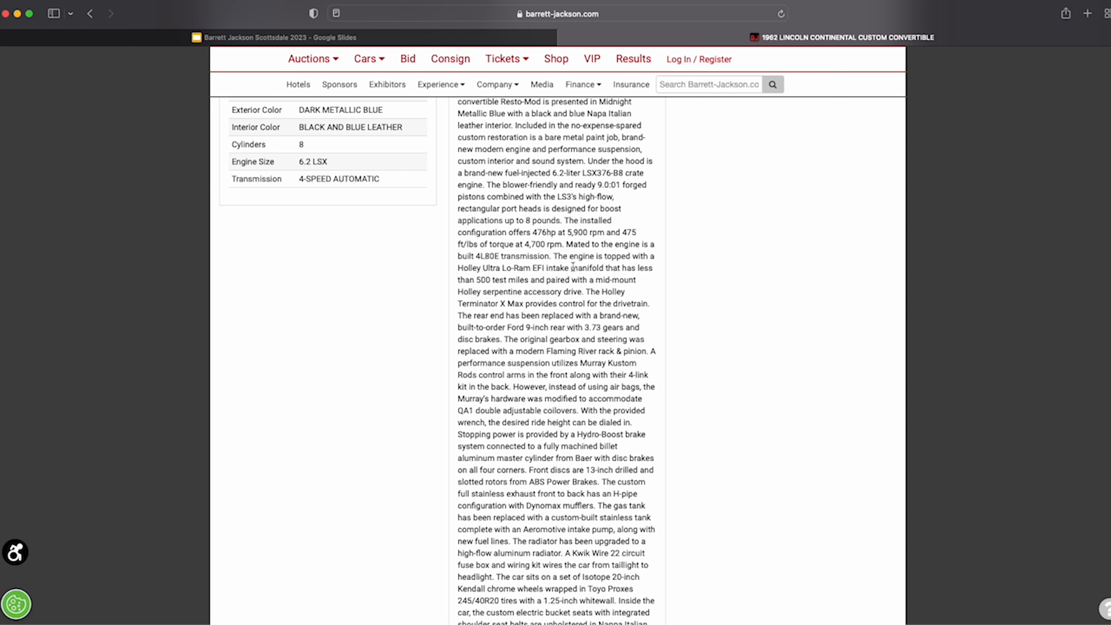
pyautogui.moveTo(576, 277)
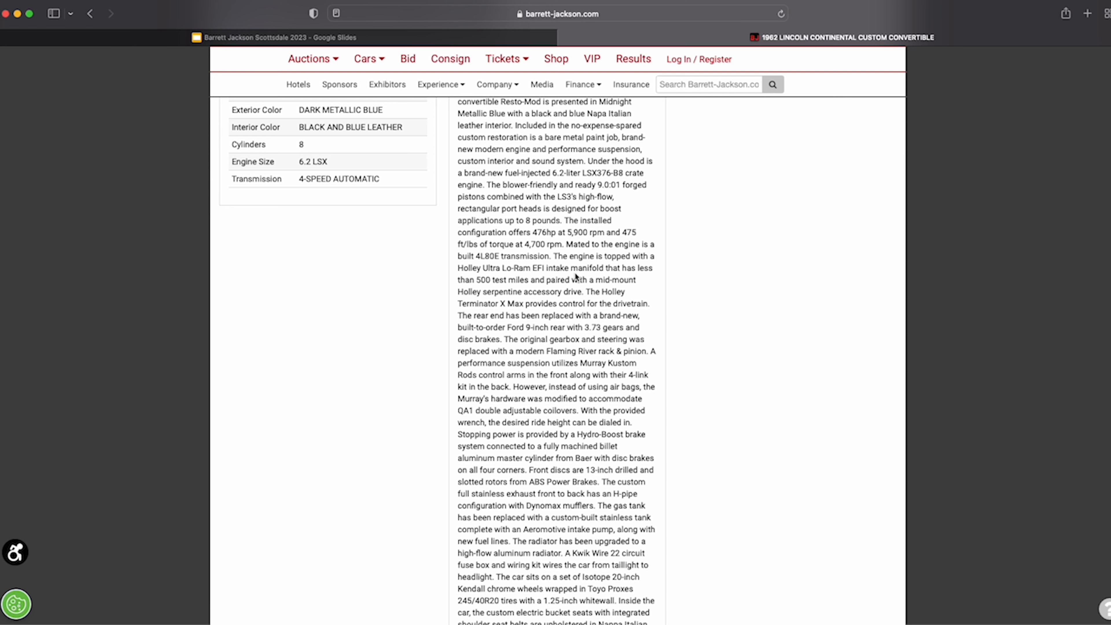
pyautogui.scroll(-3)
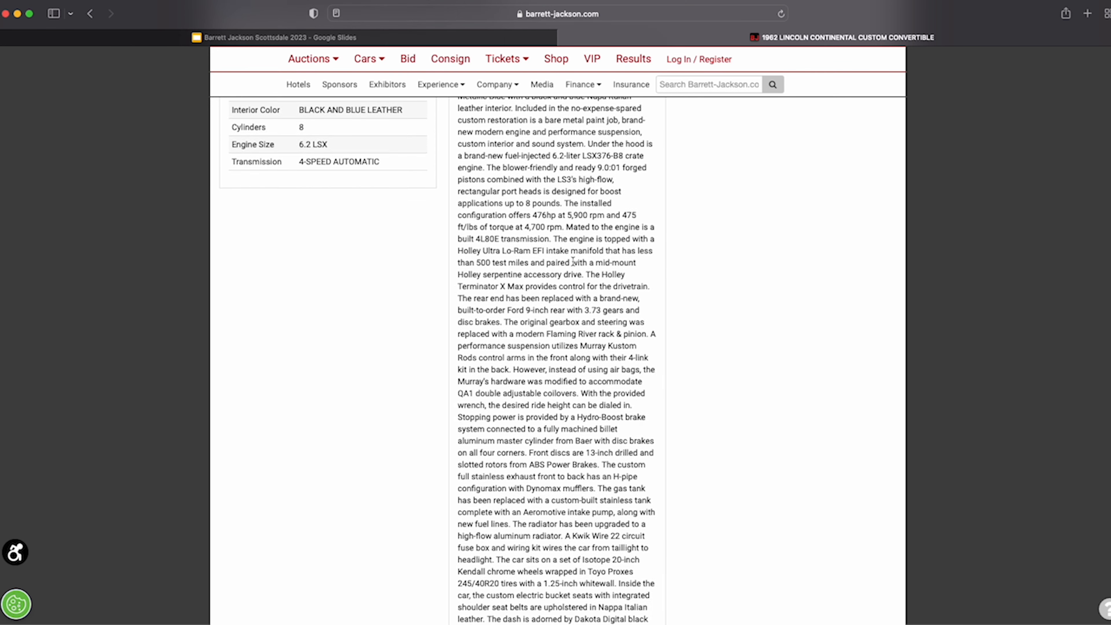
pyautogui.scroll(-3)
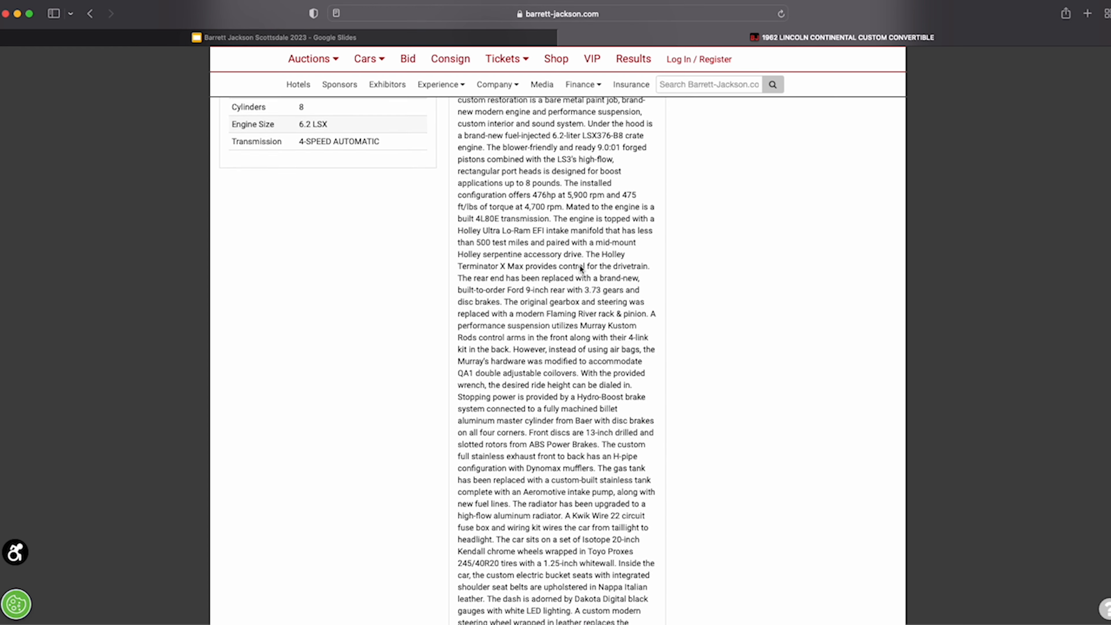
pyautogui.scroll(-3)
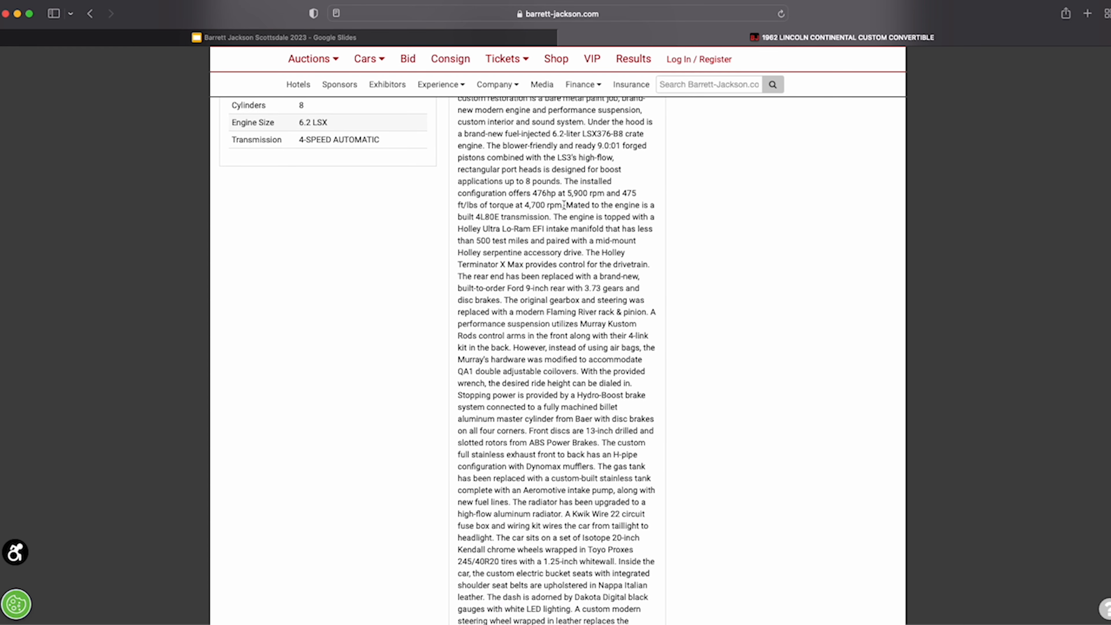
pyautogui.scroll(-3)
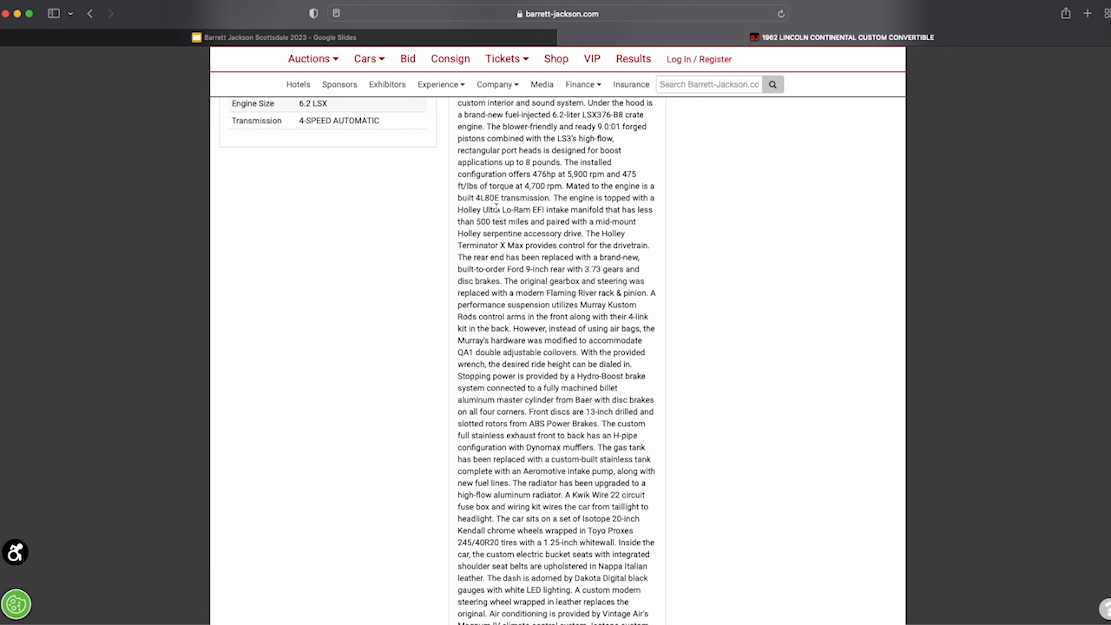
pyautogui.scroll(-3)
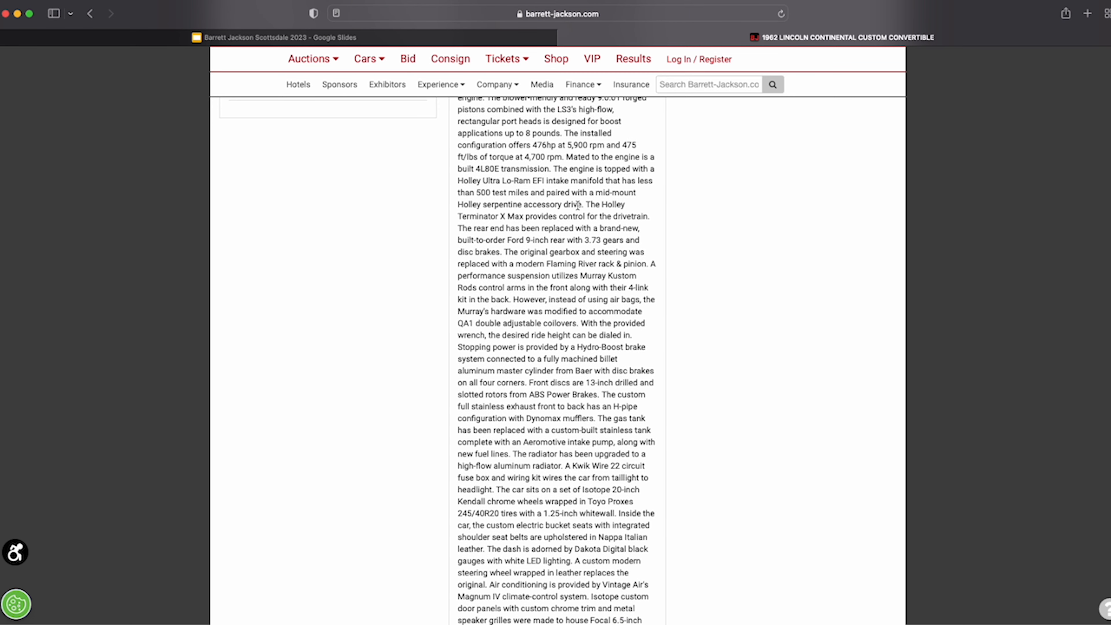
pyautogui.moveTo(587, 199)
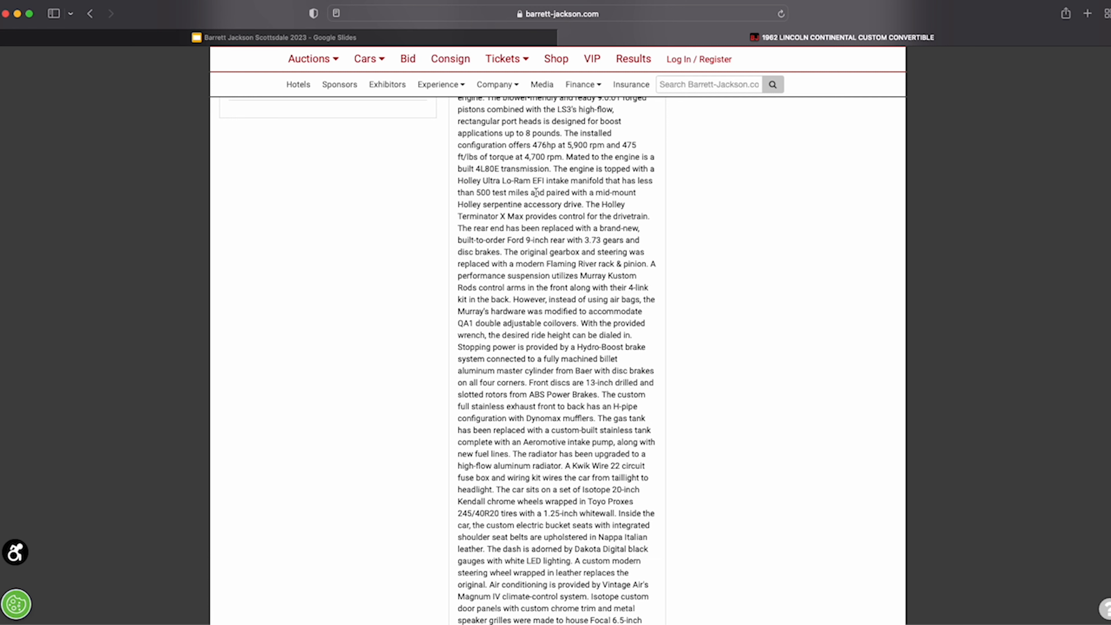
pyautogui.moveTo(600, 215)
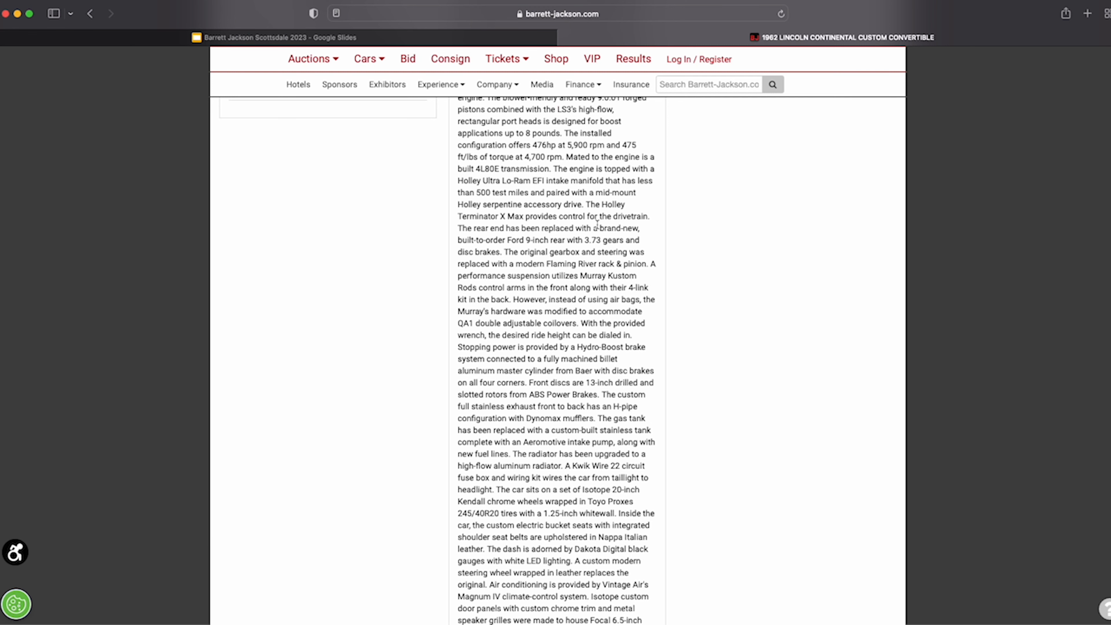
pyautogui.scroll(-3)
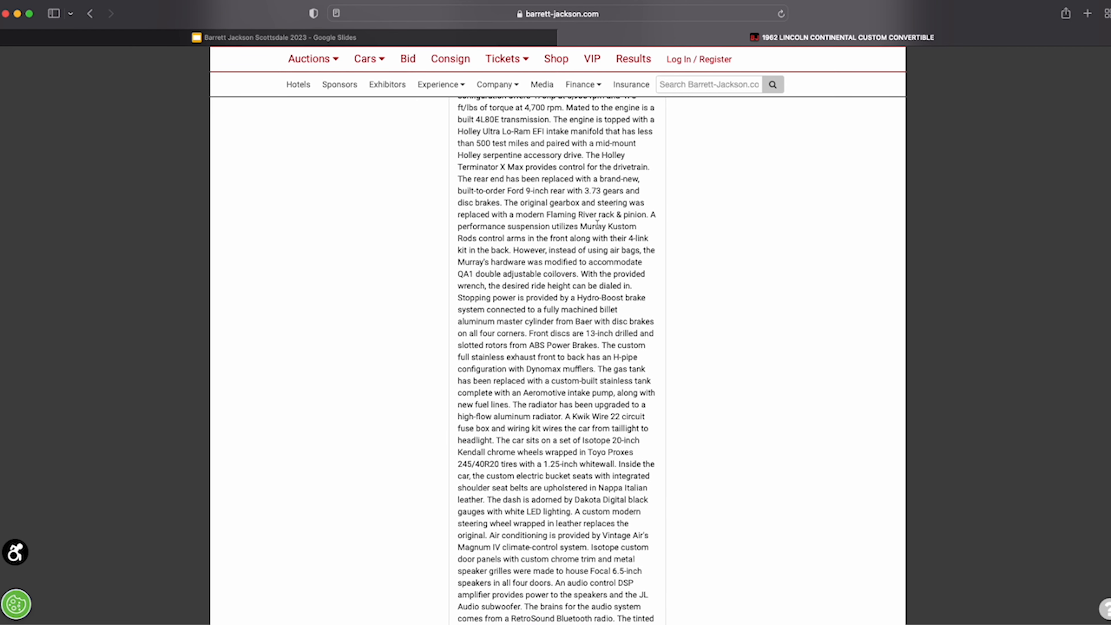
pyautogui.moveTo(597, 223)
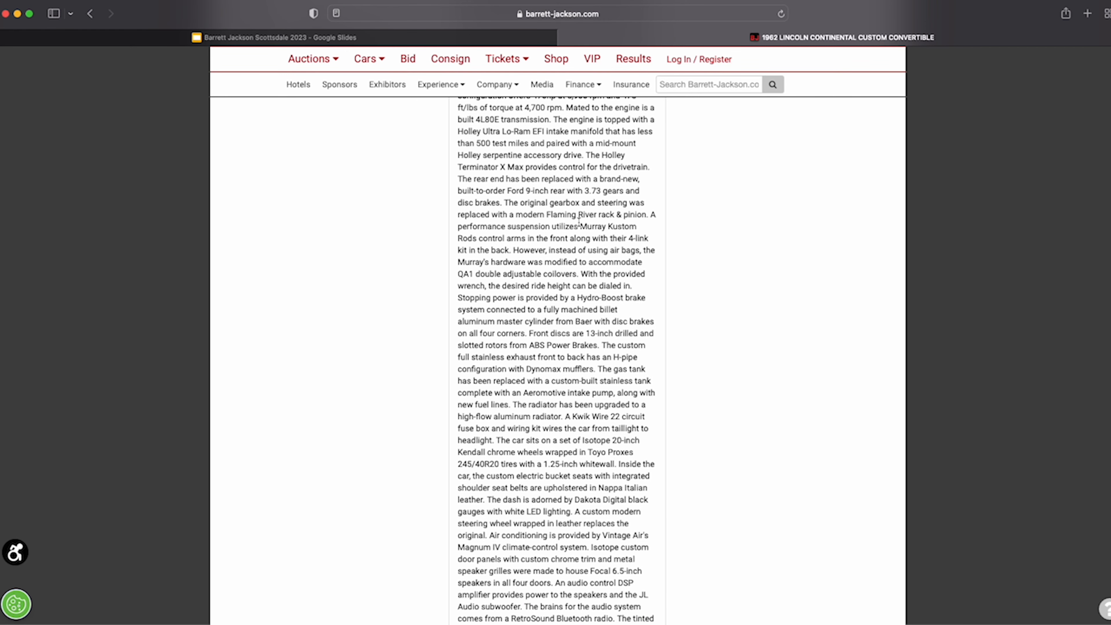
pyautogui.moveTo(603, 225)
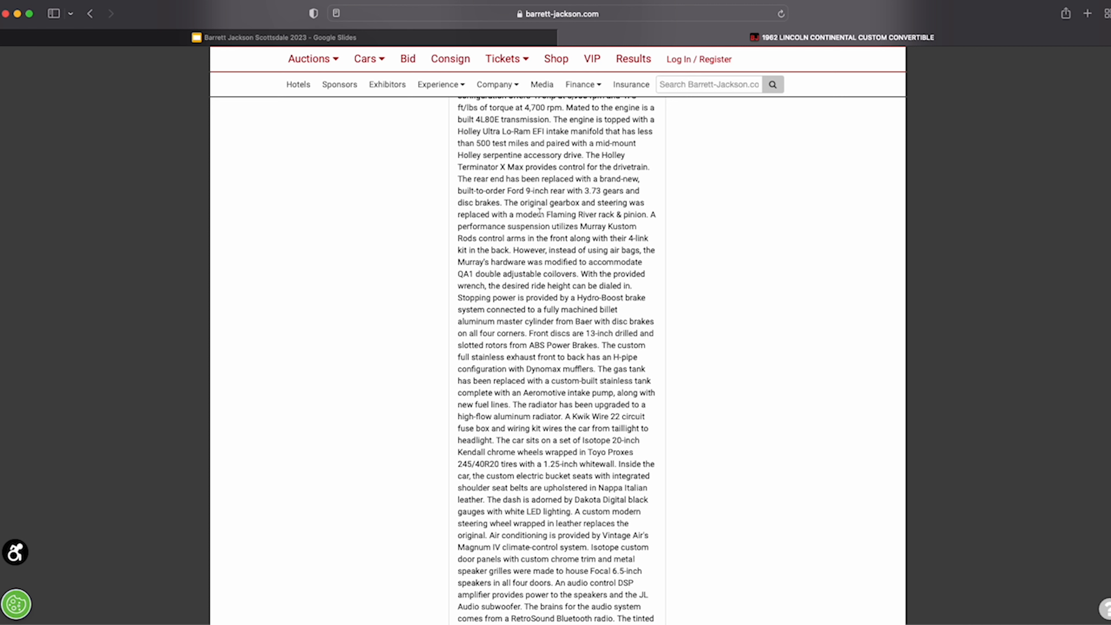
pyautogui.moveTo(637, 226)
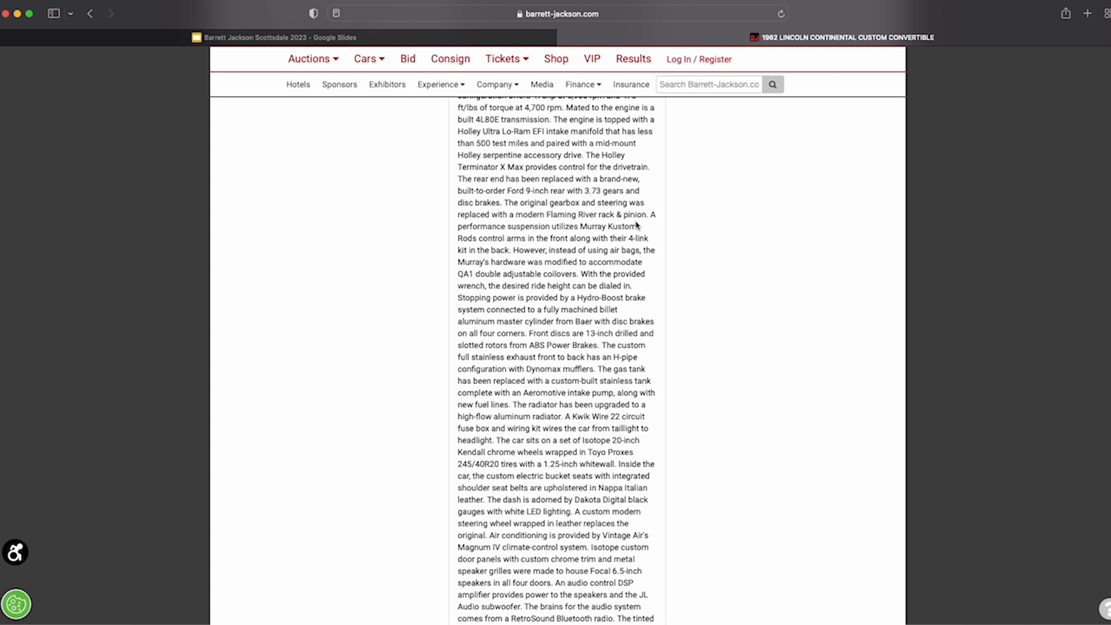
pyautogui.moveTo(647, 226)
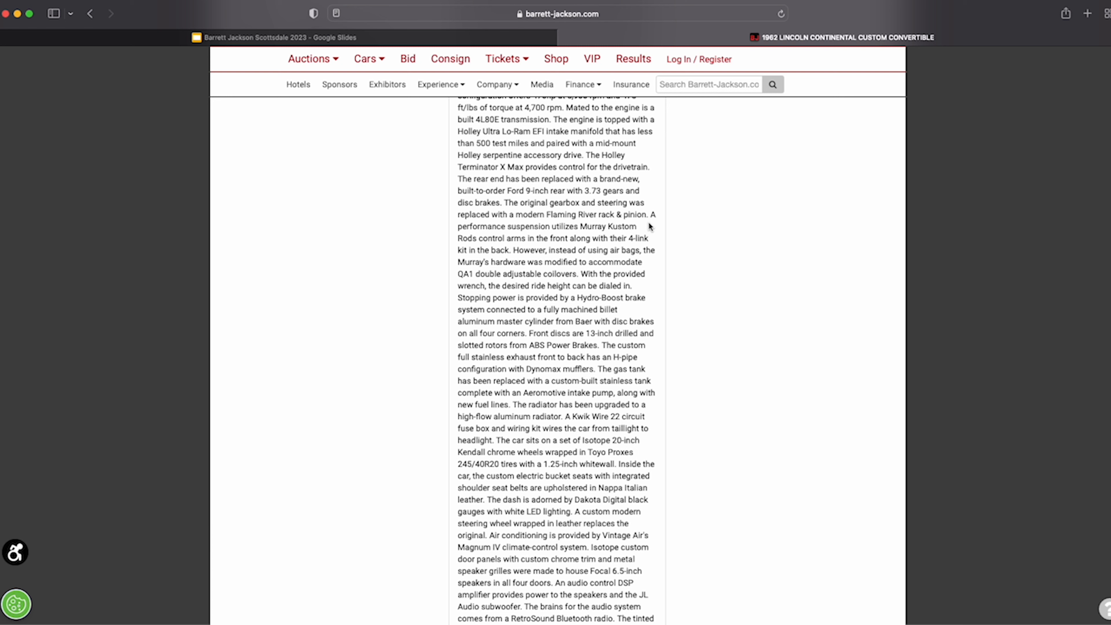
pyautogui.moveTo(642, 222)
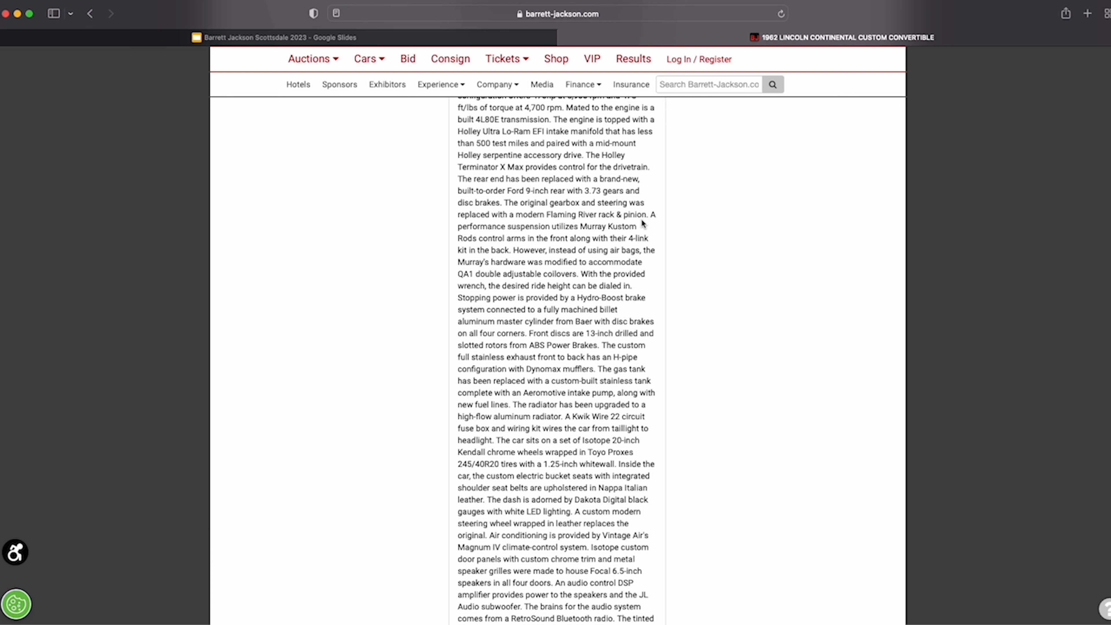
pyautogui.scroll(-3)
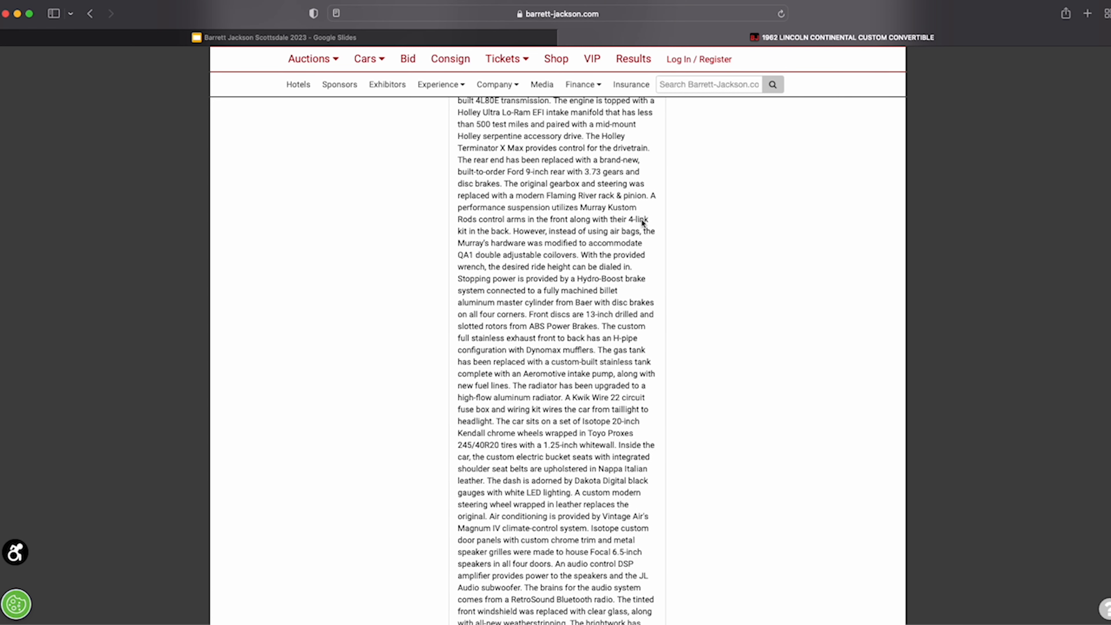
pyautogui.scroll(-3)
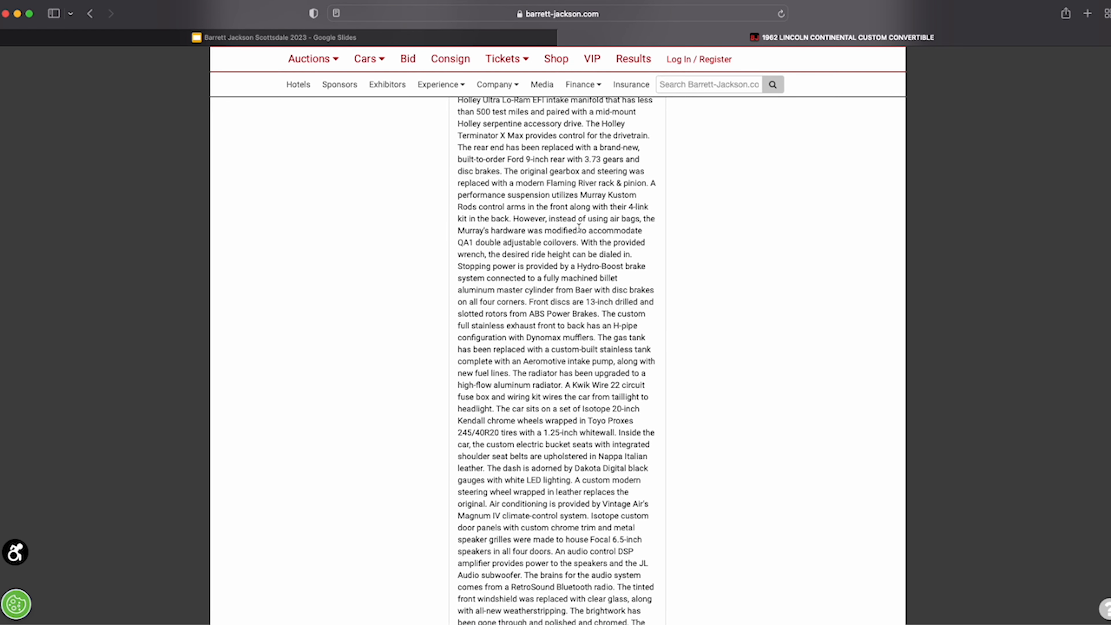
pyautogui.scroll(-3)
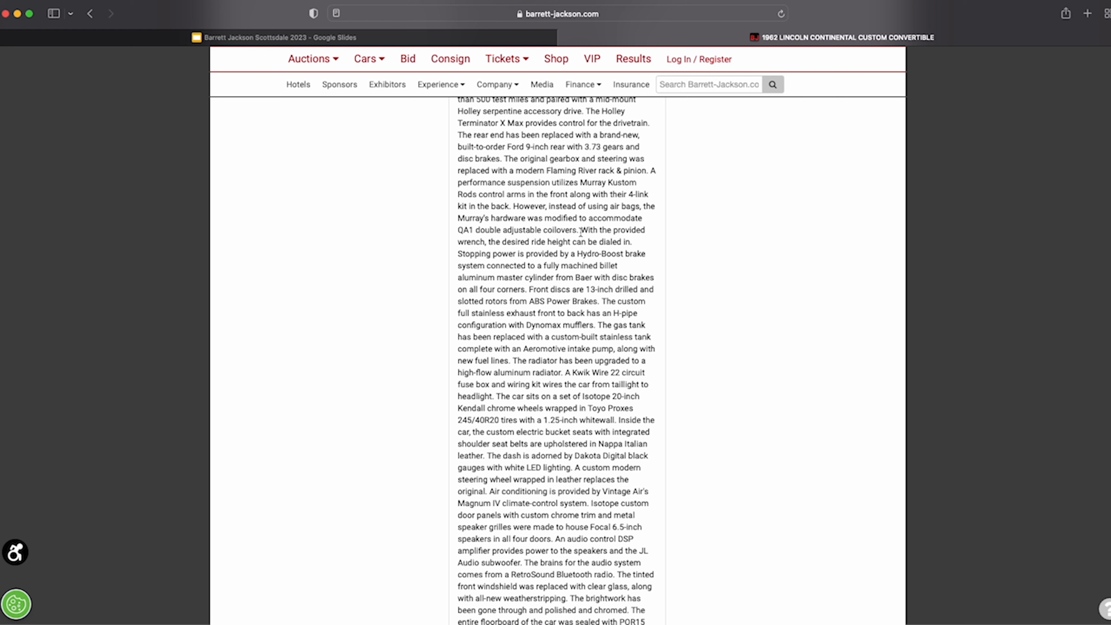
pyautogui.scroll(-3)
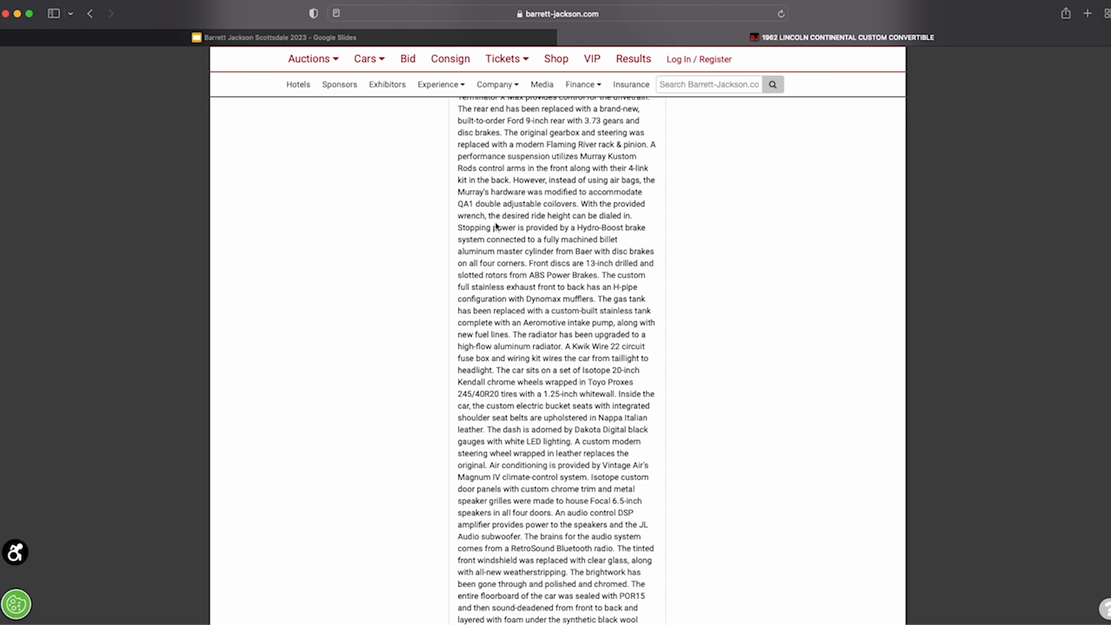
pyautogui.moveTo(536, 251)
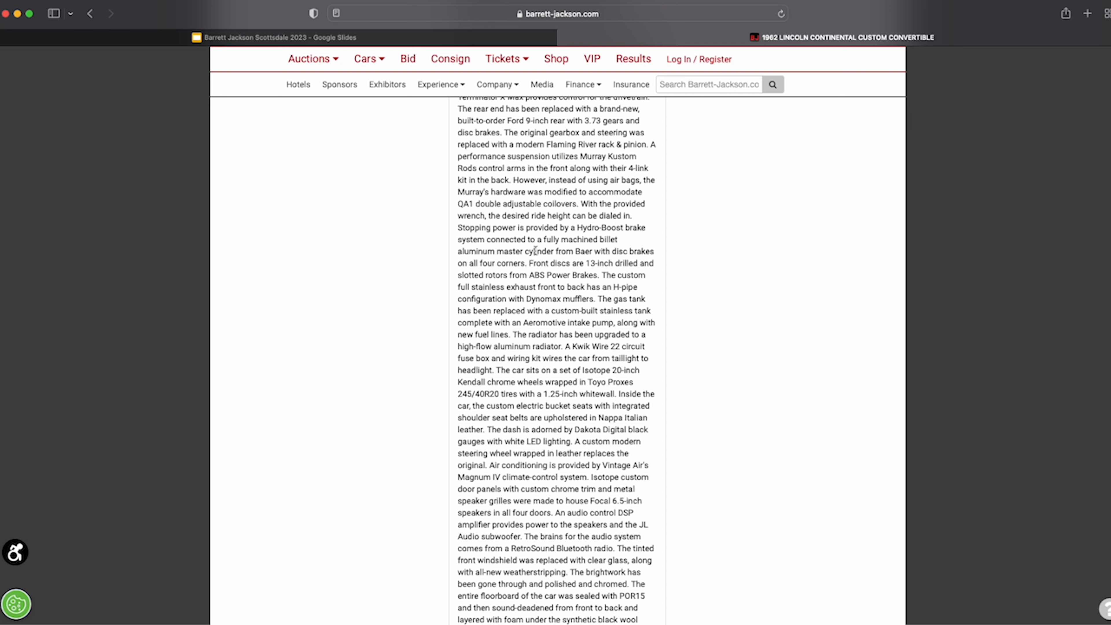
pyautogui.scroll(-3)
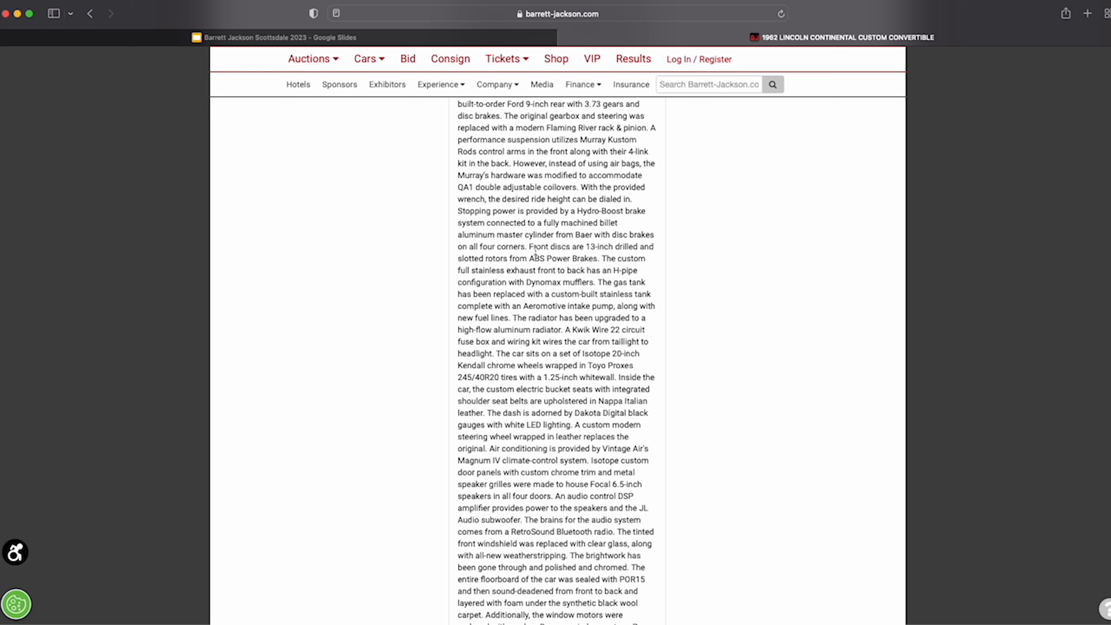
pyautogui.scroll(-3)
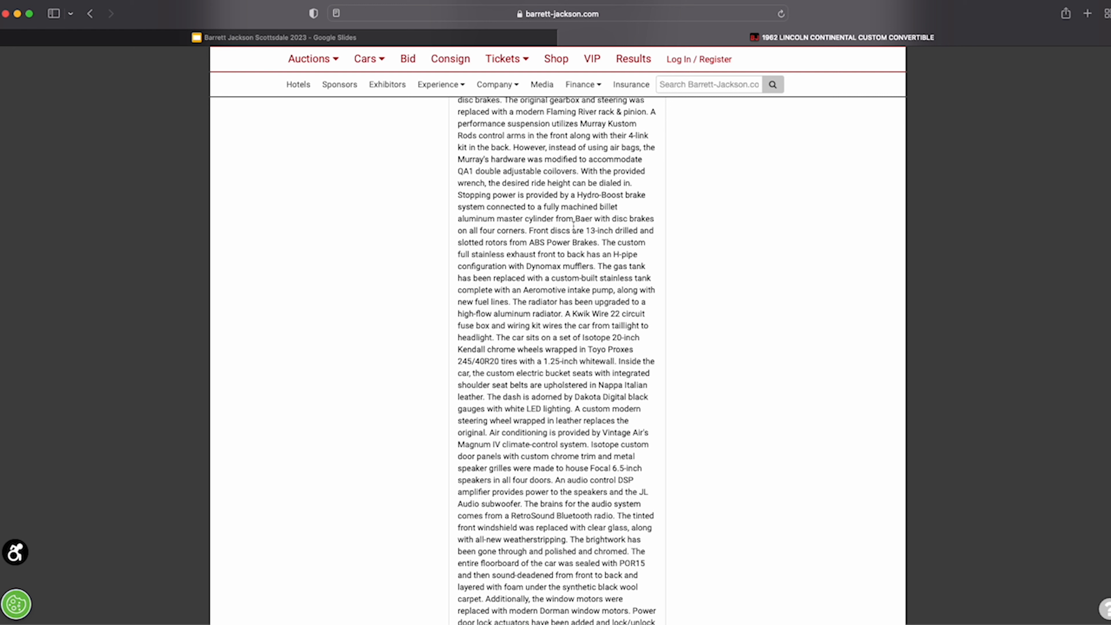
pyautogui.scroll(-3)
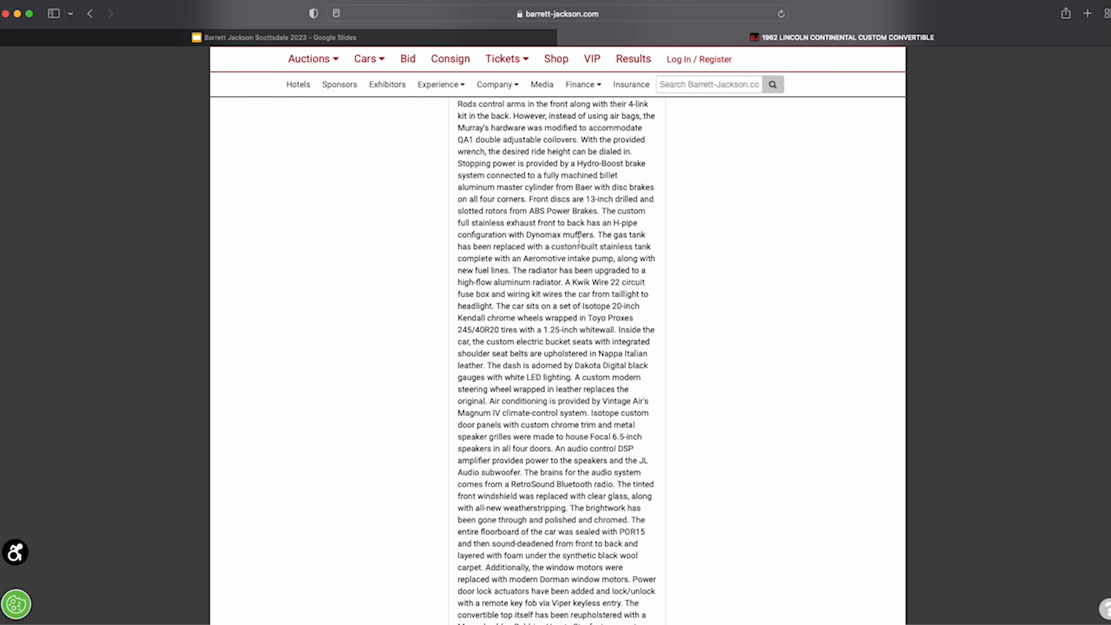
pyautogui.moveTo(585, 249)
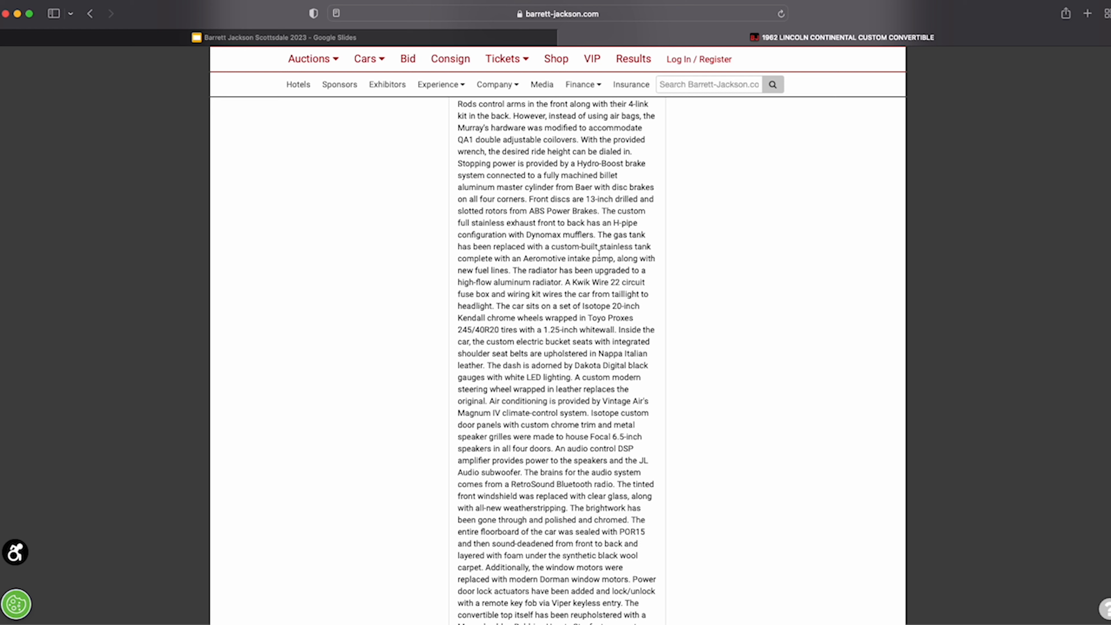
pyautogui.scroll(-3)
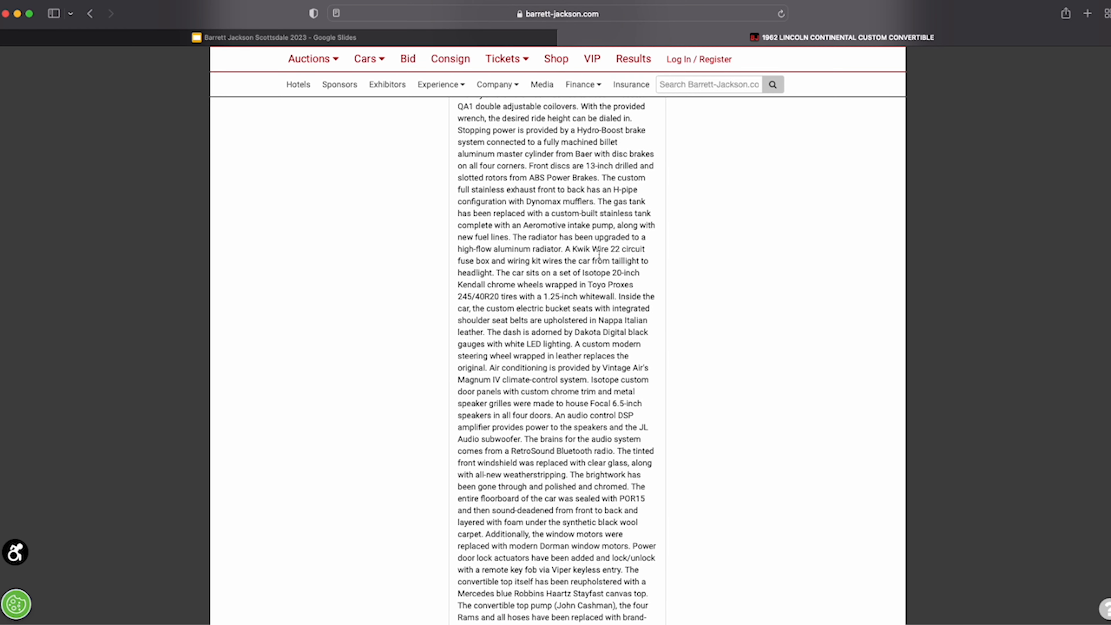
pyautogui.scroll(-3)
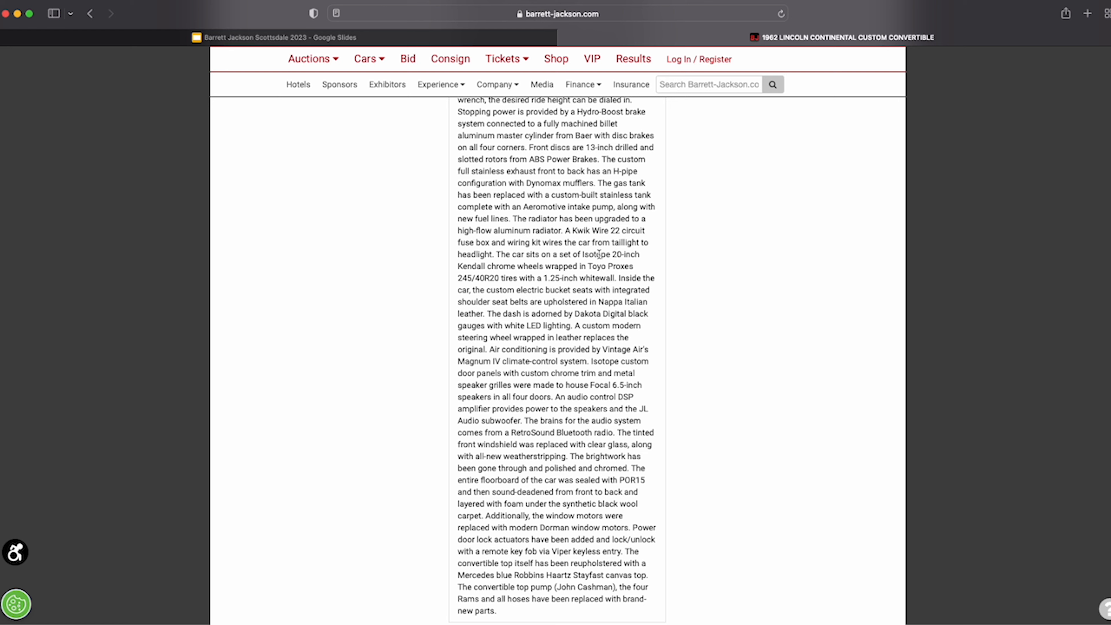
pyautogui.scroll(-3)
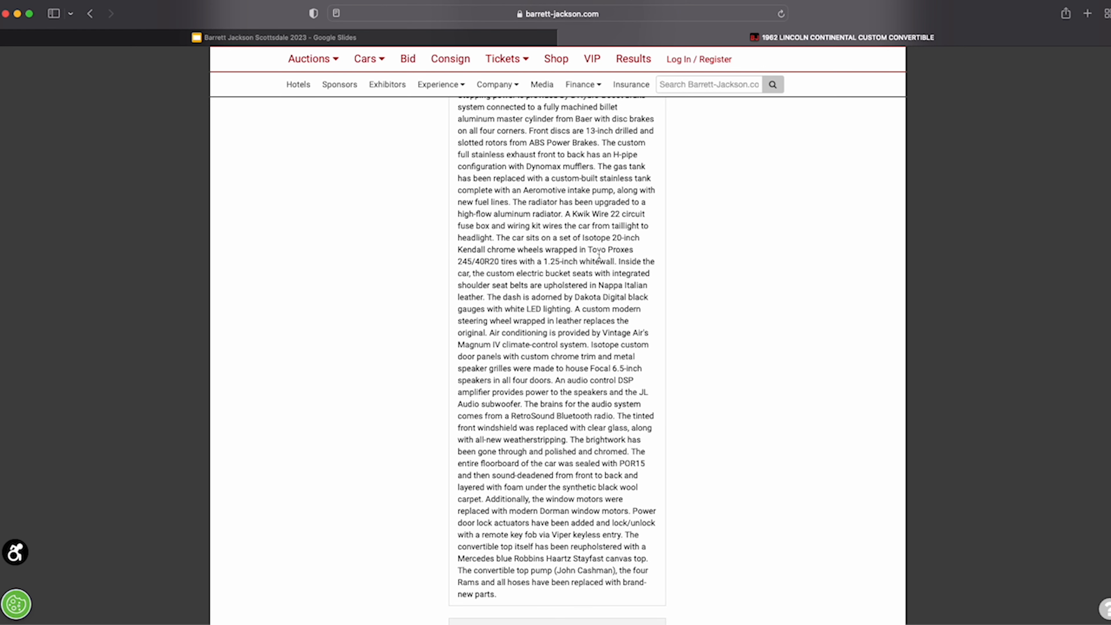
# Scroll the listing back to the photo gallery and sale details (Sold, $275,000.00, Lot 1423)
pyautogui.scroll(-3)
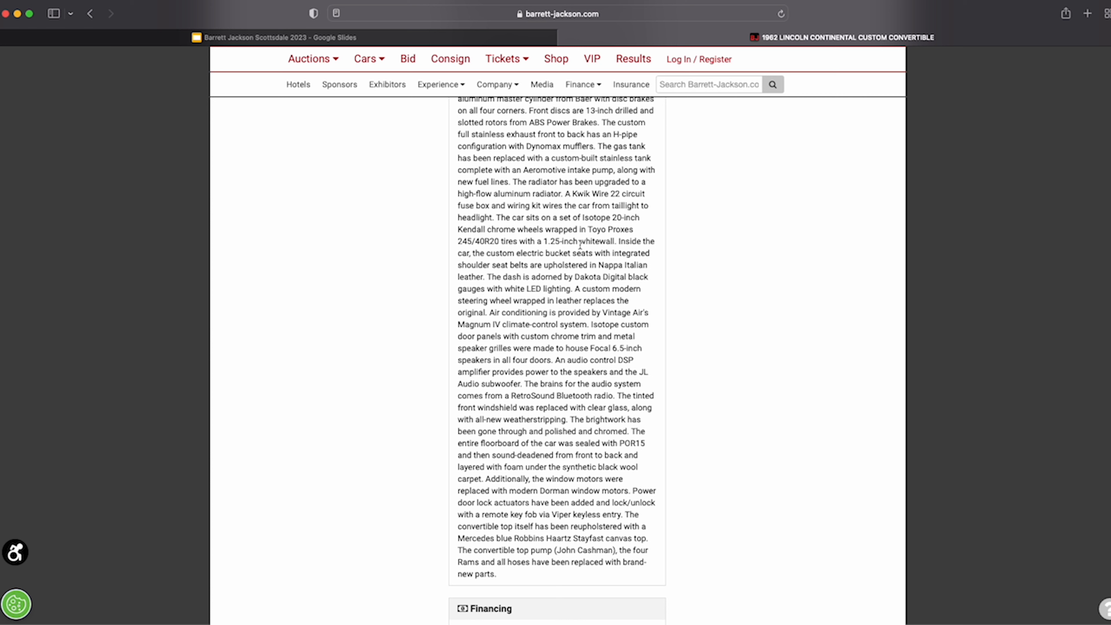
pyautogui.moveTo(581, 264)
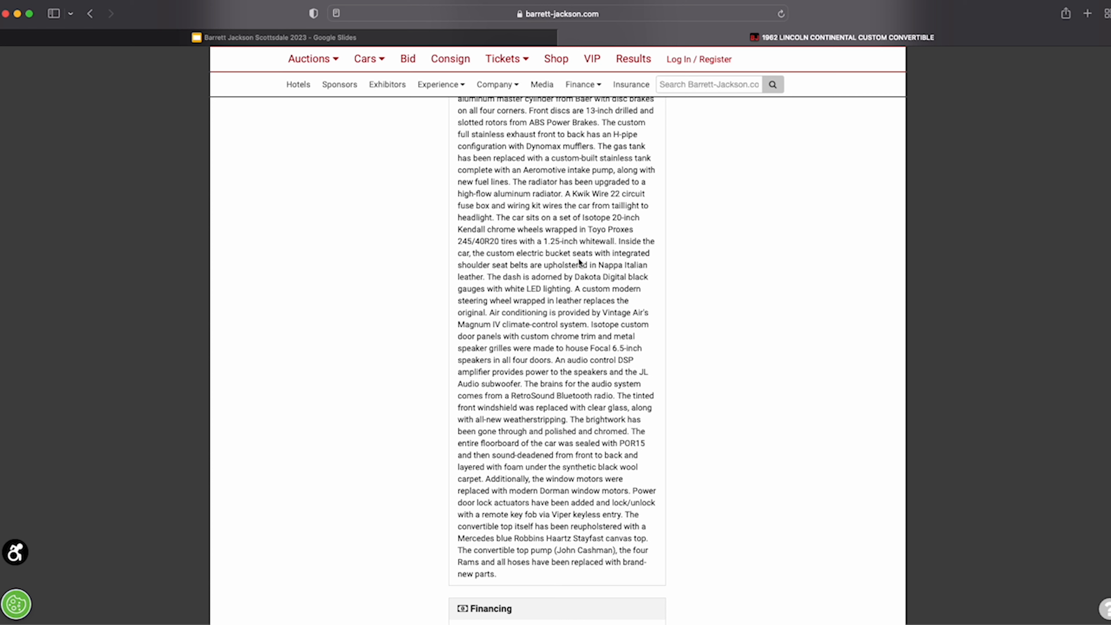
pyautogui.moveTo(625, 287)
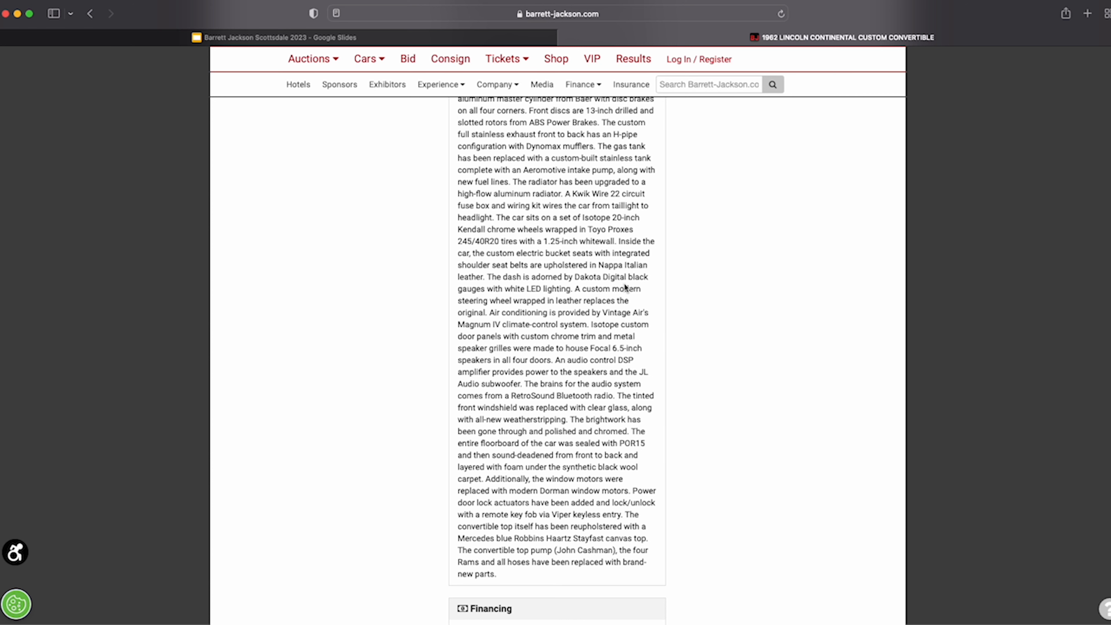
pyautogui.scroll(-3)
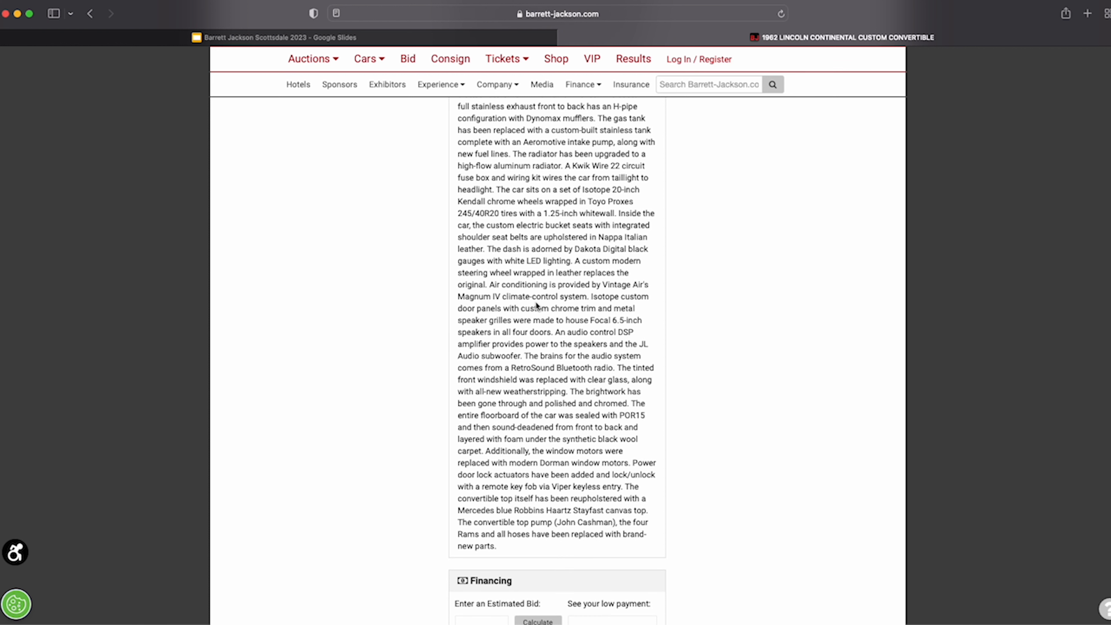
pyautogui.moveTo(496, 309)
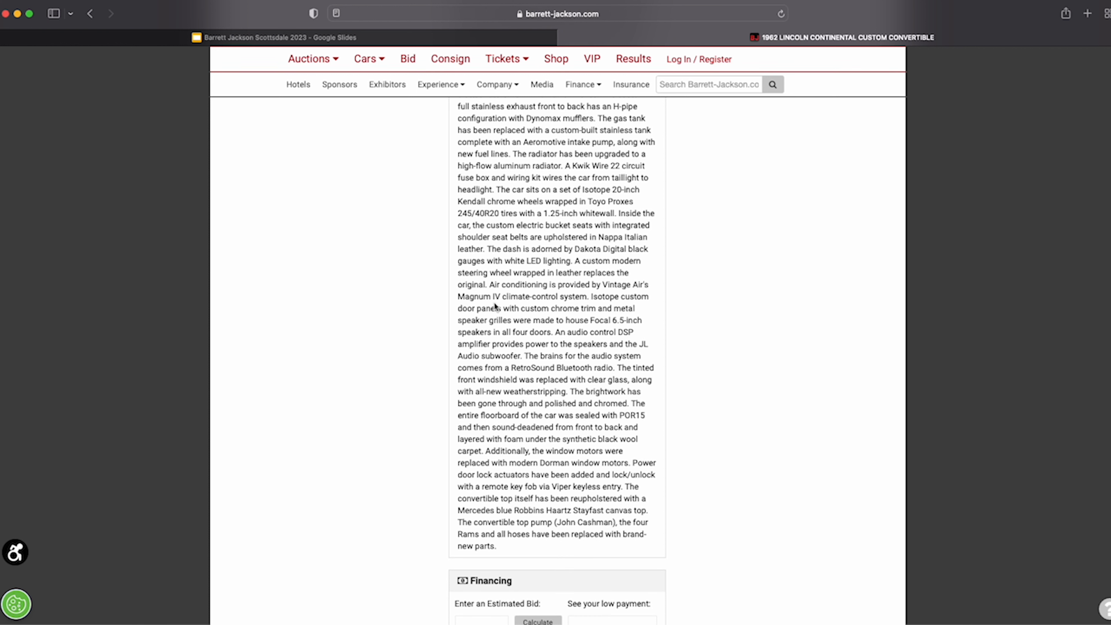
pyautogui.moveTo(495, 306)
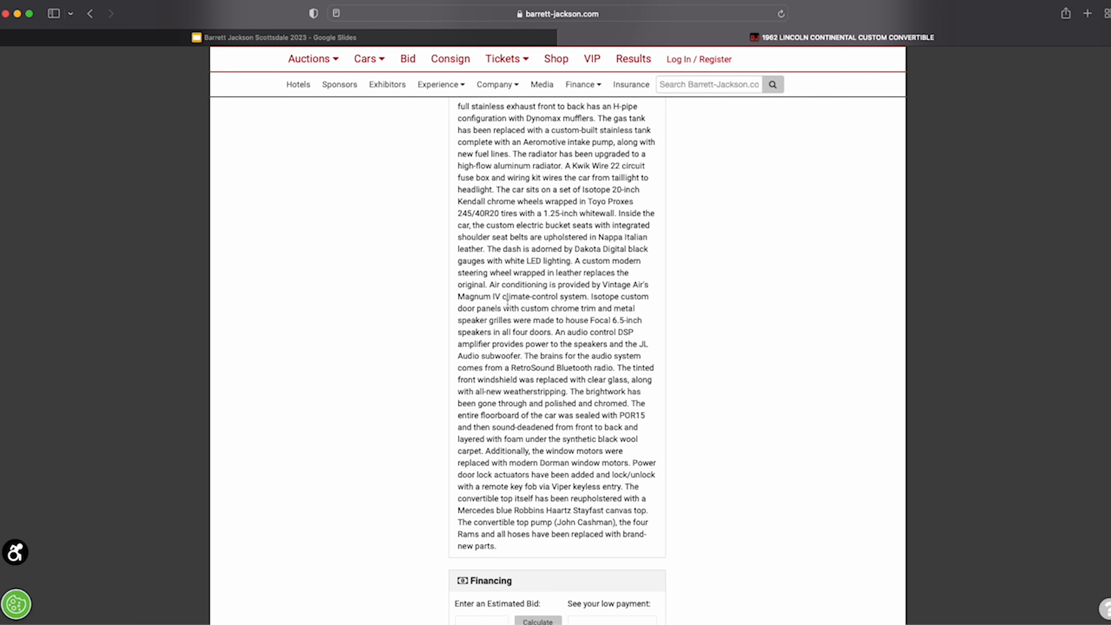
pyautogui.scroll(-3)
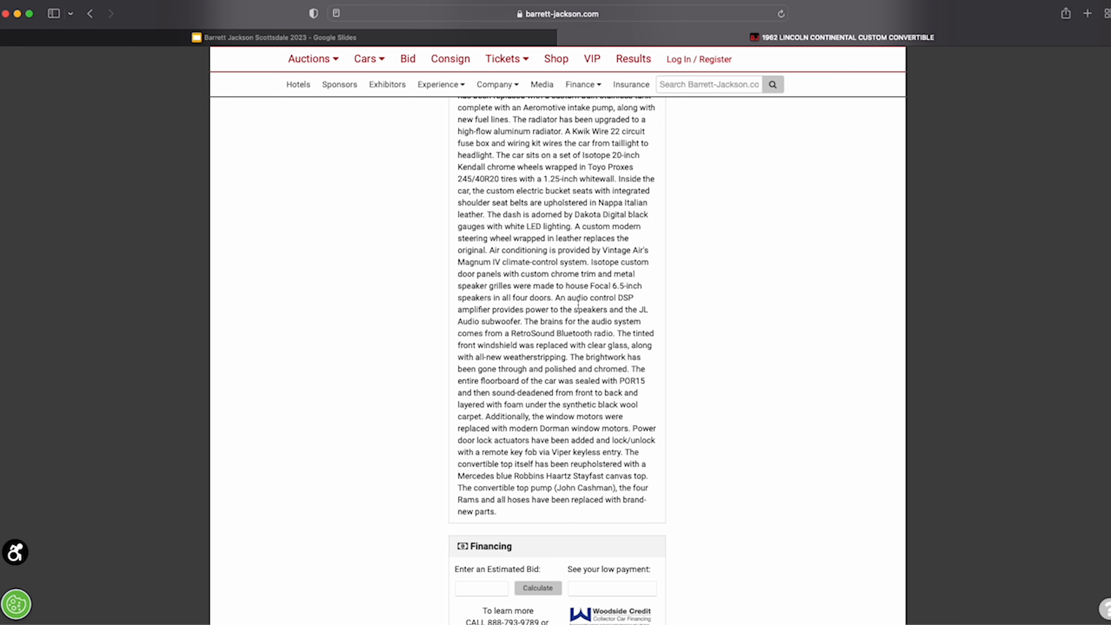
pyautogui.scroll(-3)
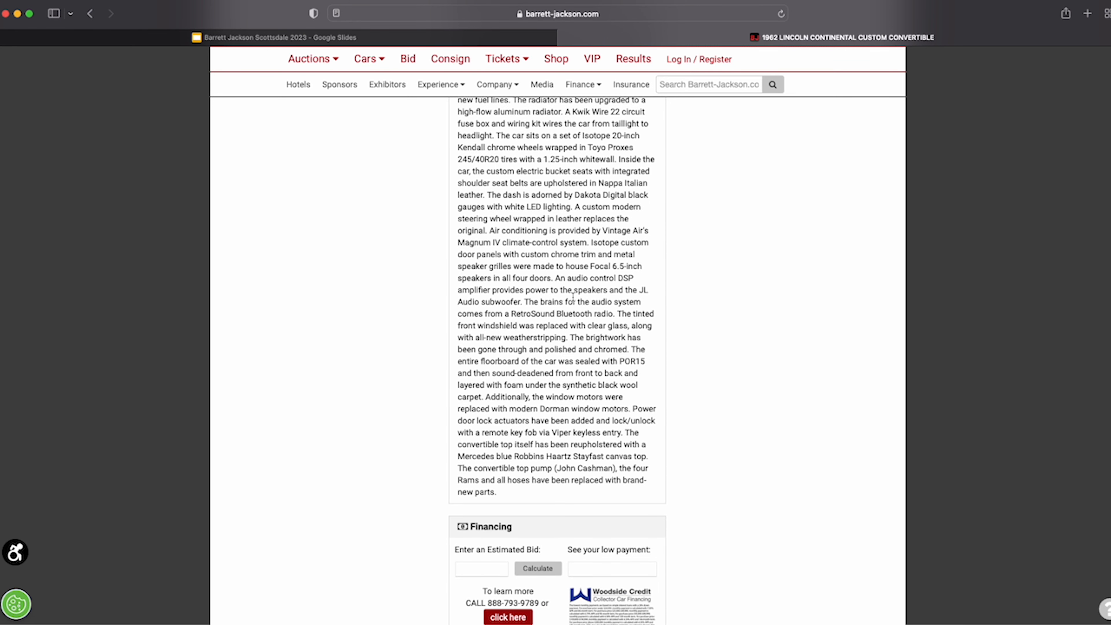
pyautogui.scroll(-3)
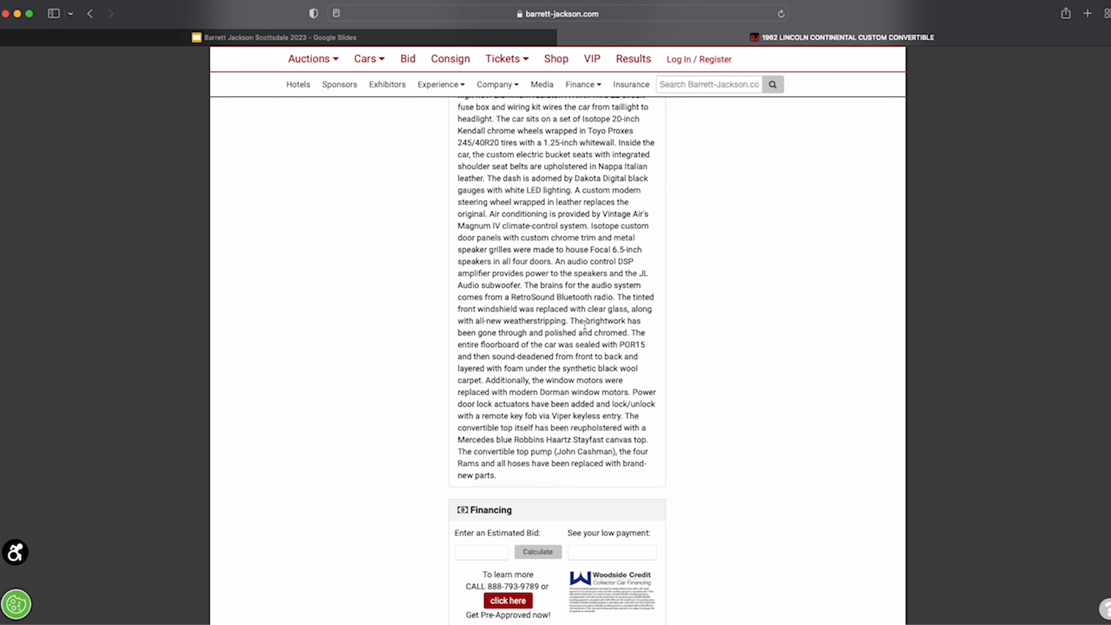
pyautogui.moveTo(572, 427)
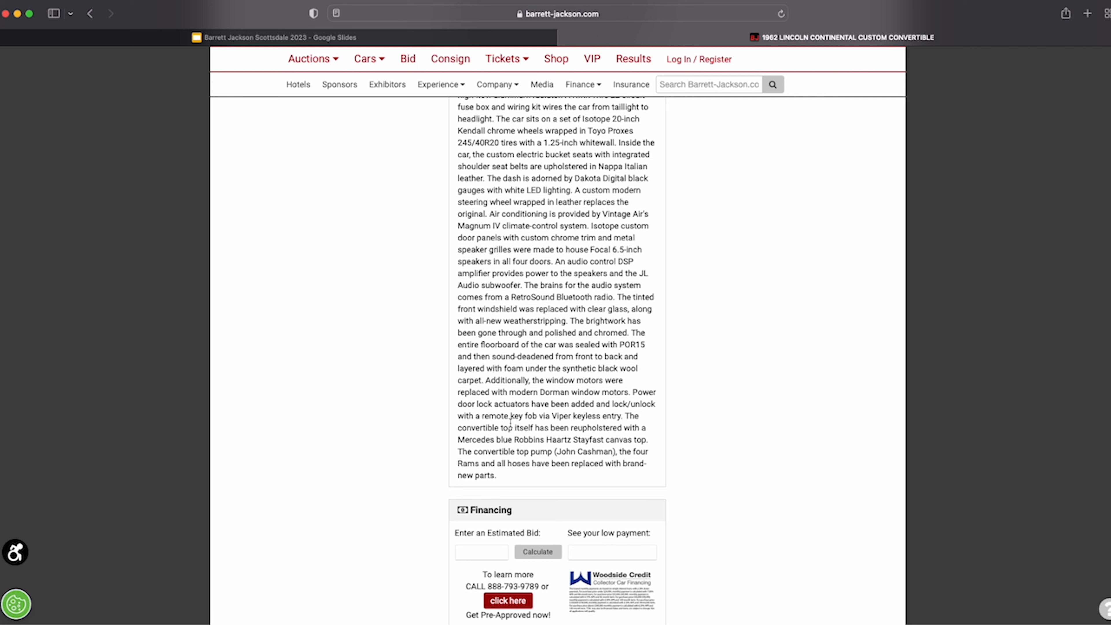
pyautogui.scroll(-3)
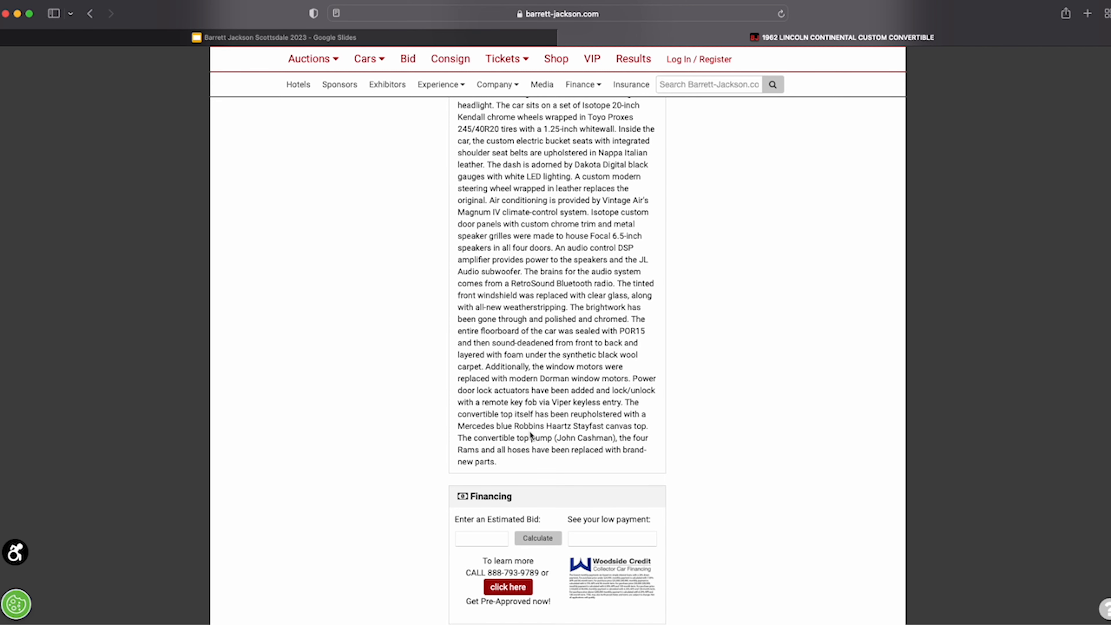
pyautogui.scroll(-3)
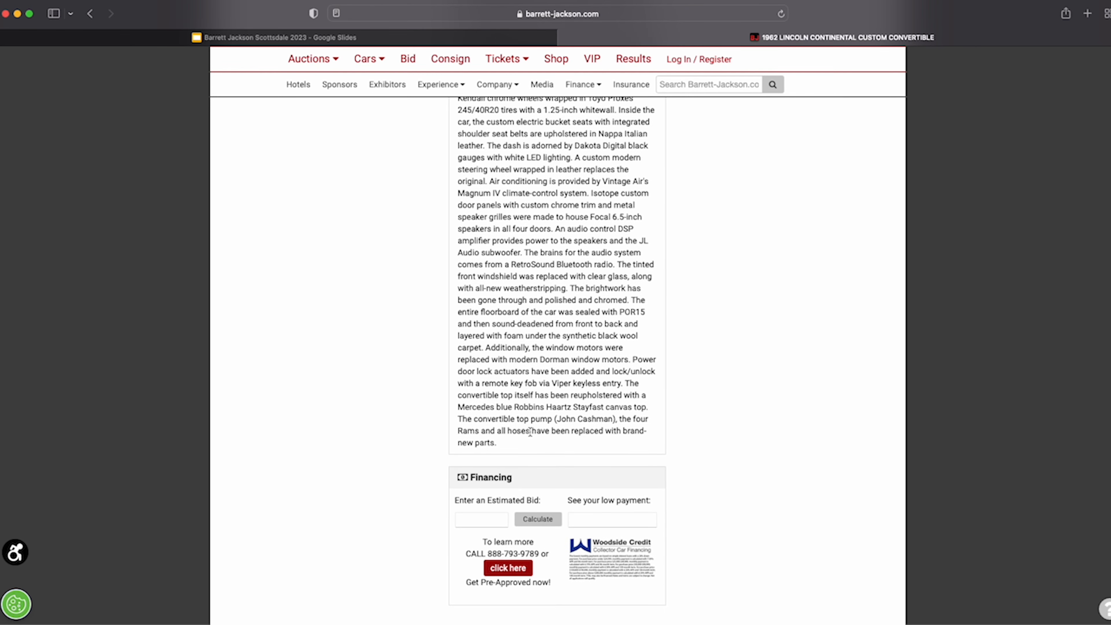
pyautogui.moveTo(531, 428)
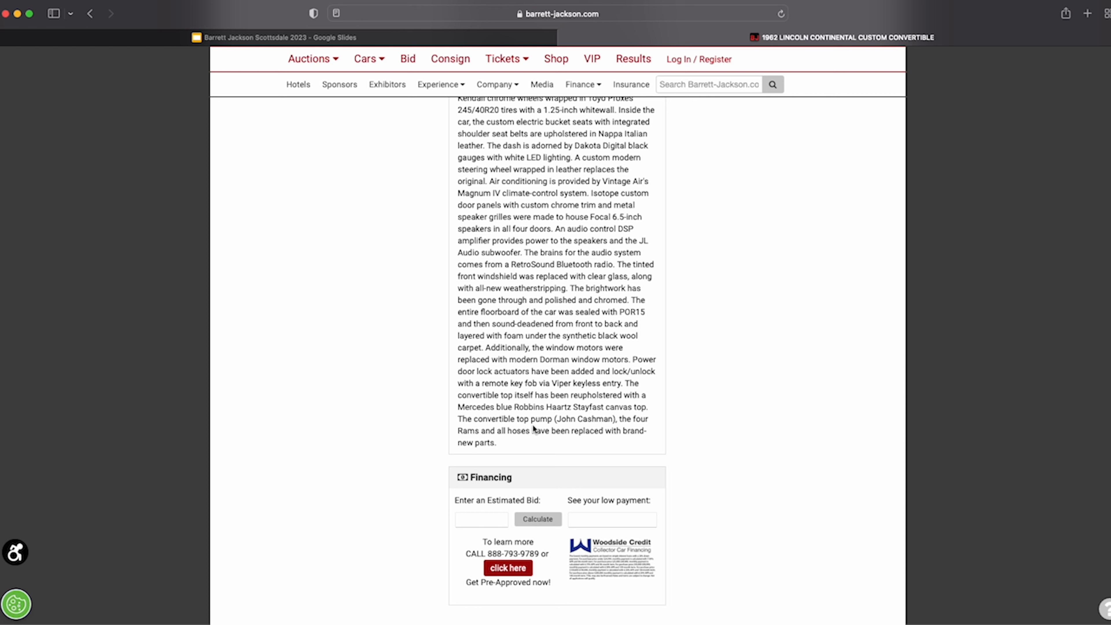
pyautogui.scroll(3)
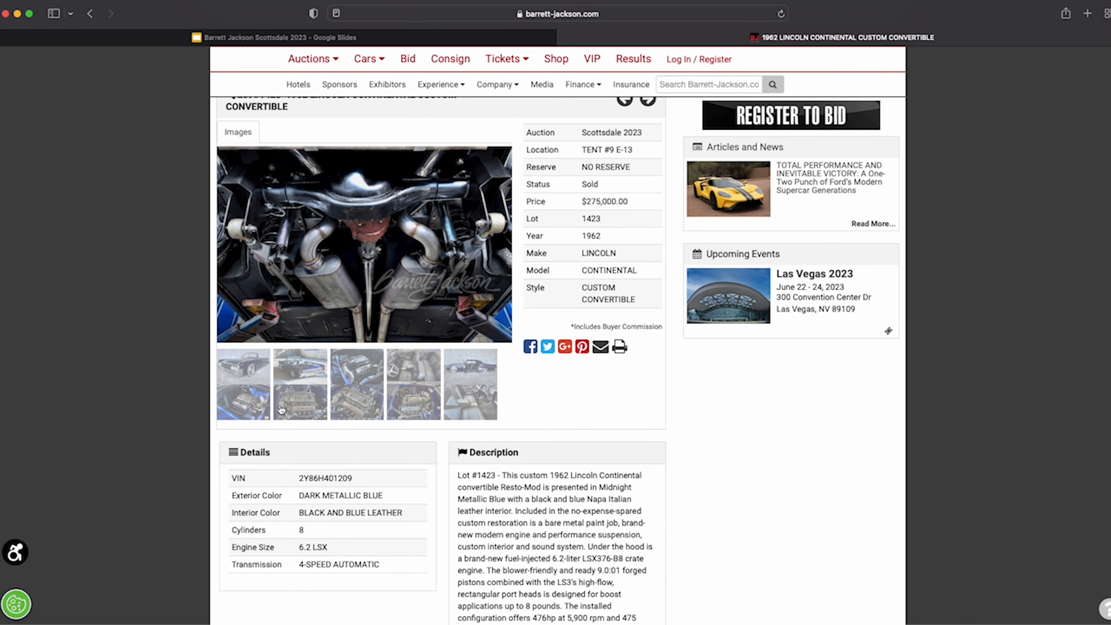
# Show the front three-quarter photo from the first thumbnail and enlarge it over the listing
pyautogui.click(243, 383)
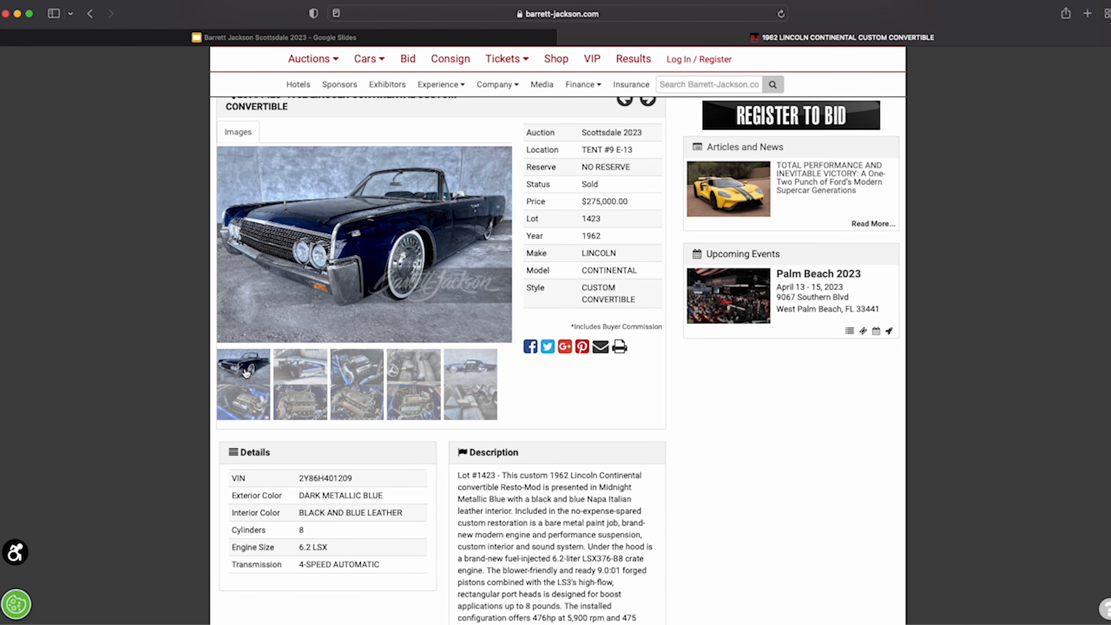
pyautogui.click(364, 244)
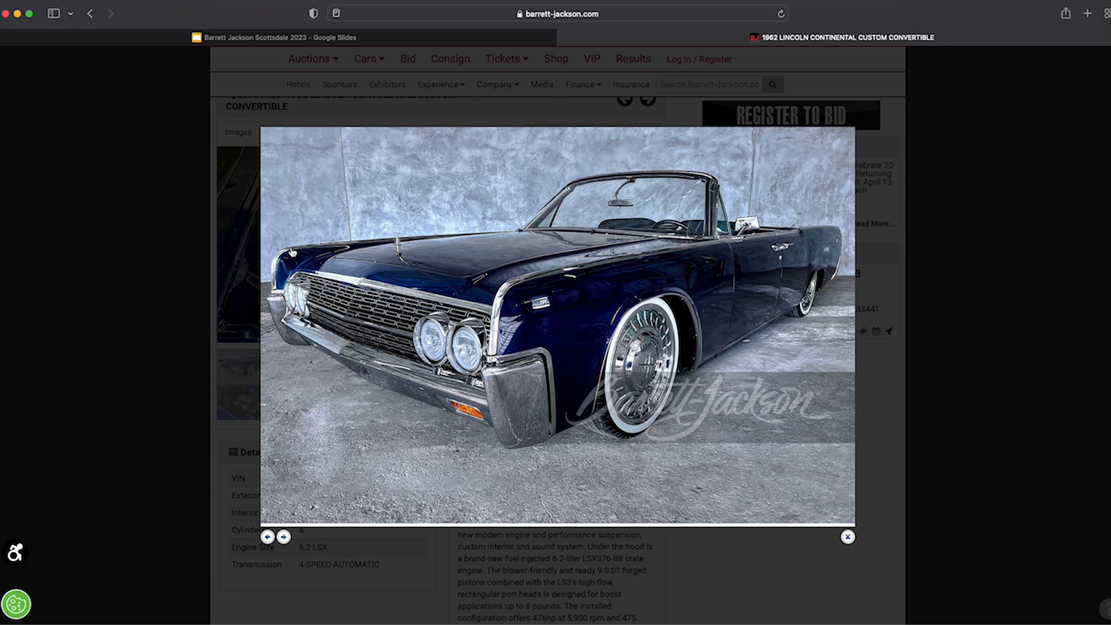
# Advance the enlarged viewer to the rear three-quarter warehouse photo
pyautogui.click(283, 536)
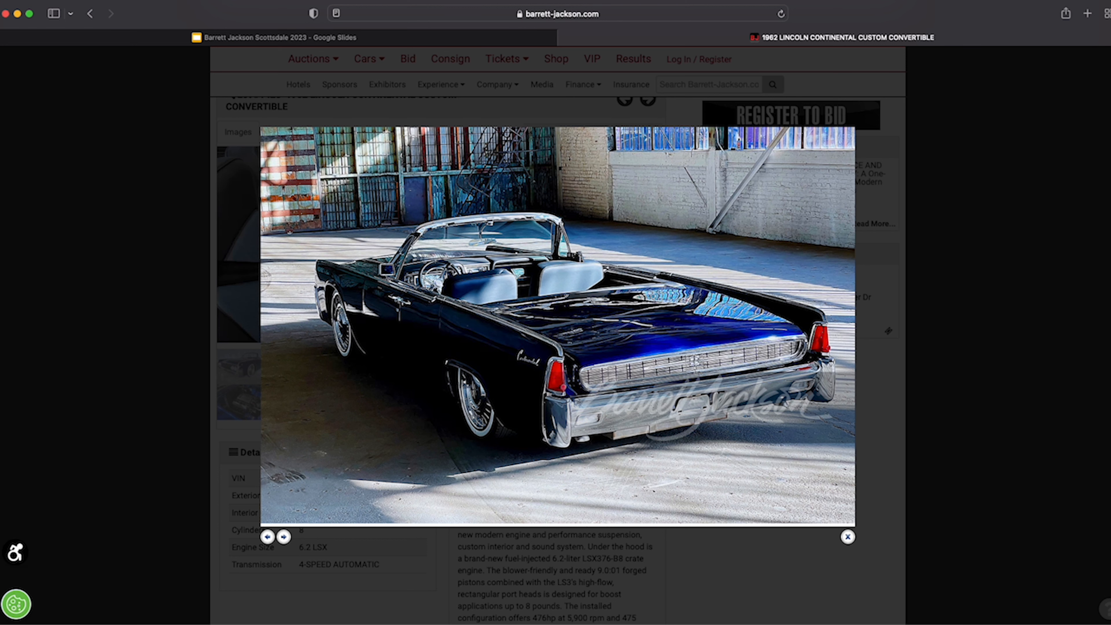
pyautogui.moveTo(324, 262)
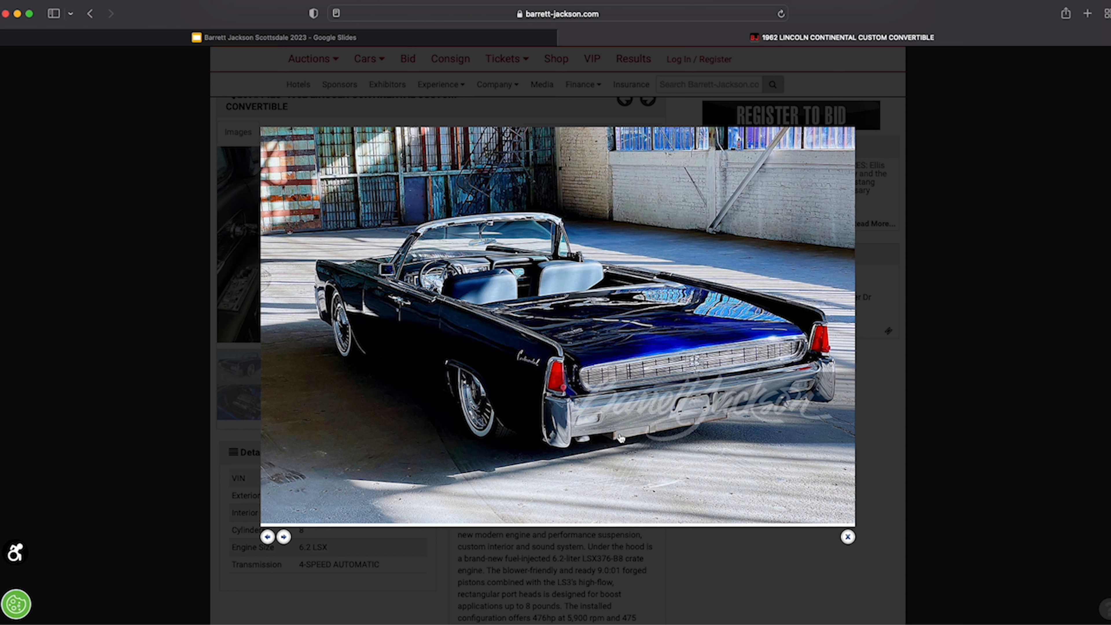
pyautogui.moveTo(734, 428)
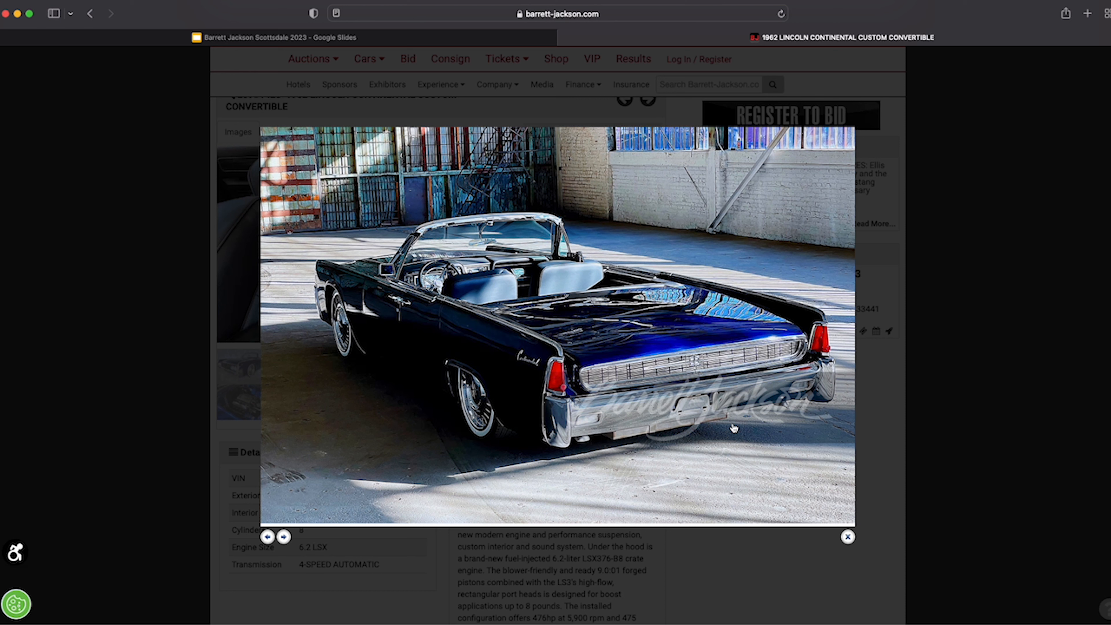
# Step through the supercharged engine bay and leather interior photos in the enlarged viewer
pyautogui.click(284, 537)
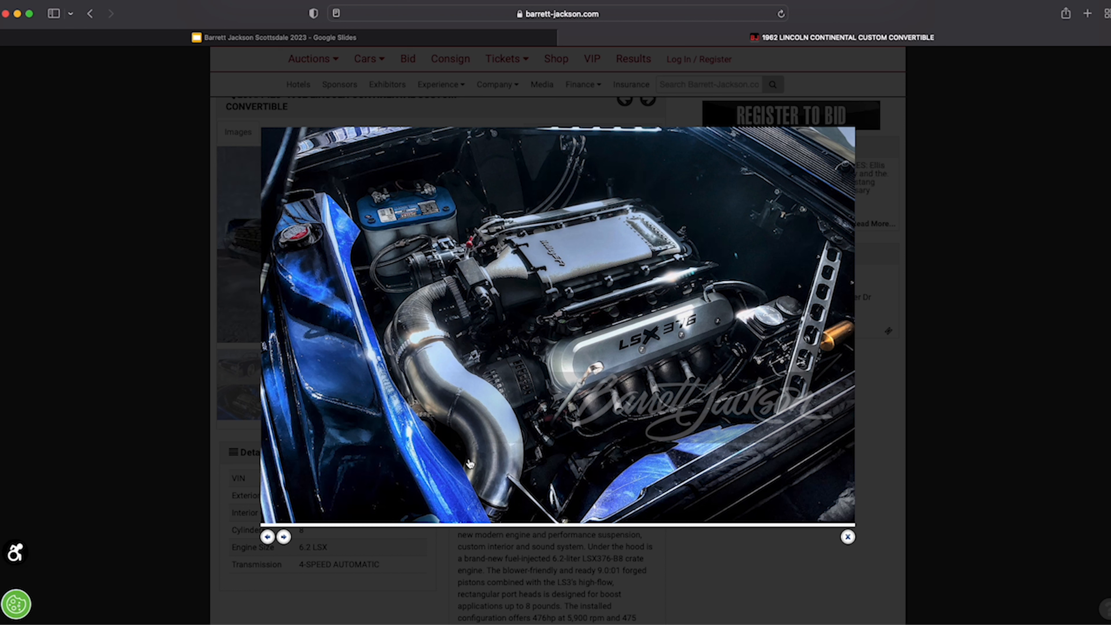
pyautogui.moveTo(586, 179)
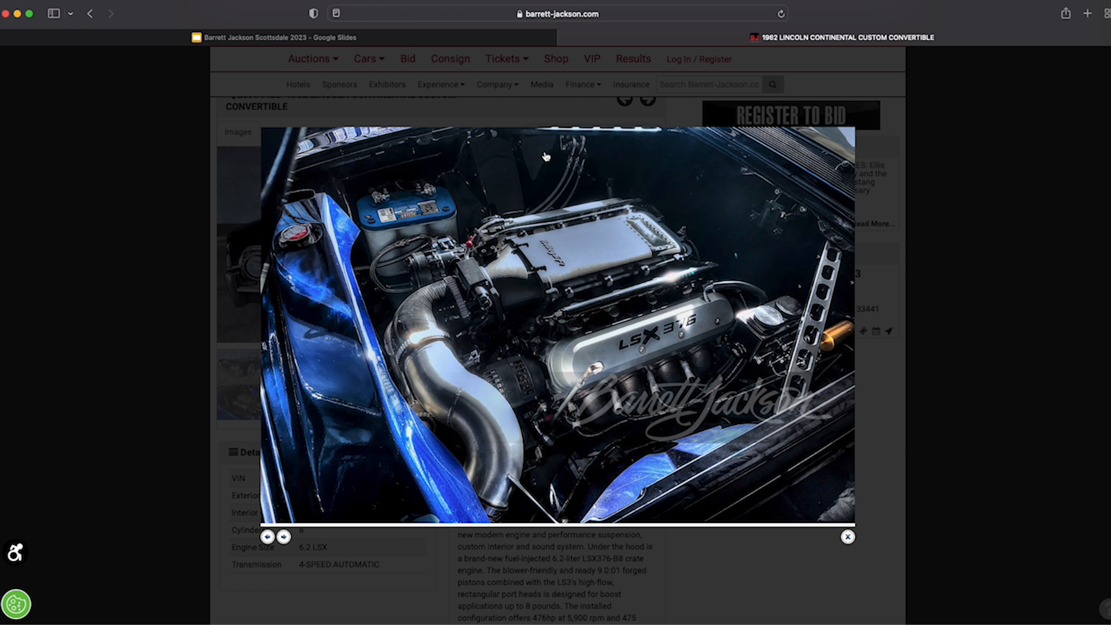
pyautogui.moveTo(588, 153)
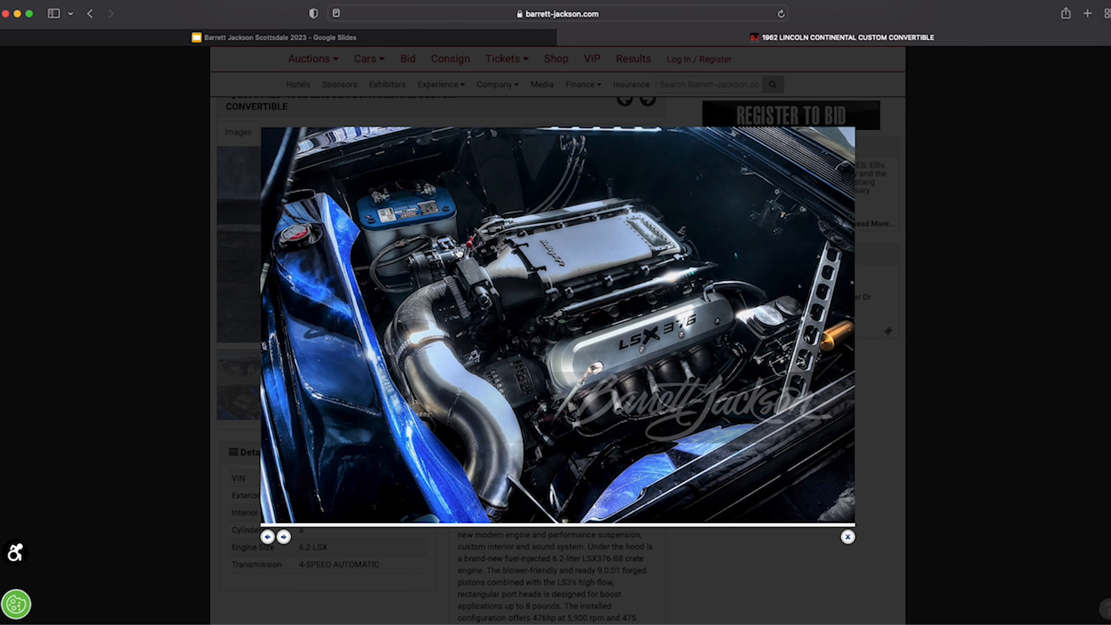
pyautogui.click(283, 537)
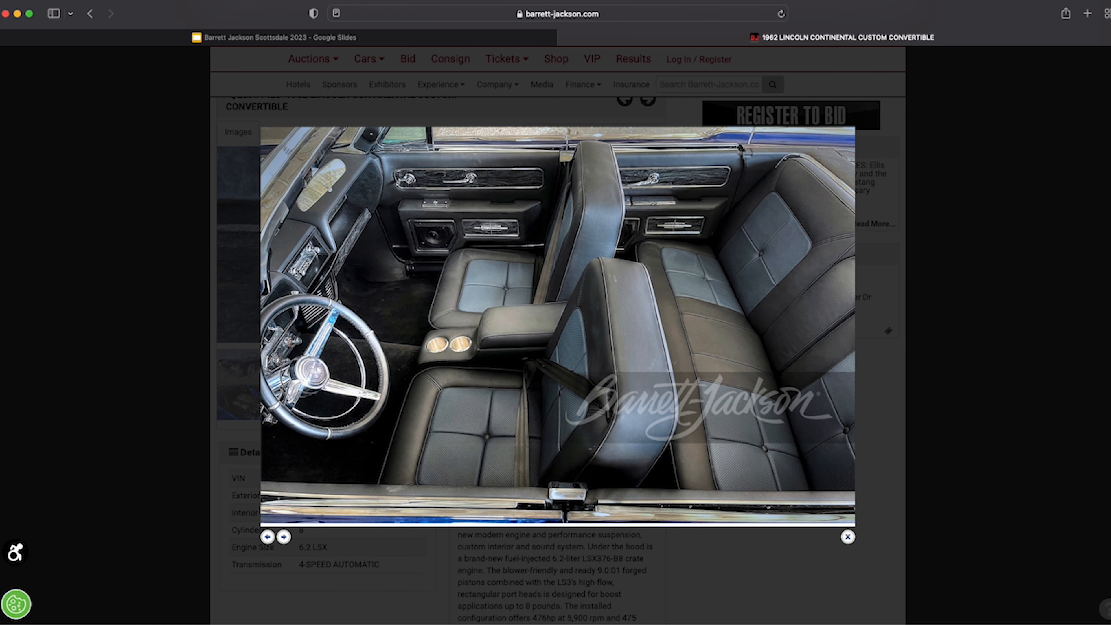
pyautogui.click(283, 536)
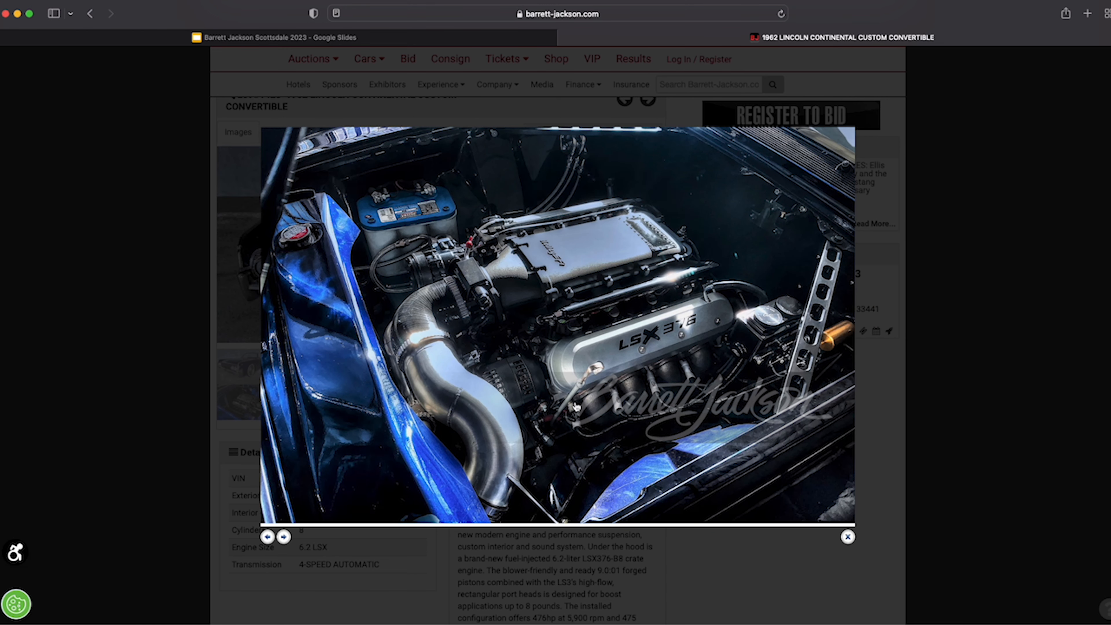
pyautogui.moveTo(631, 459)
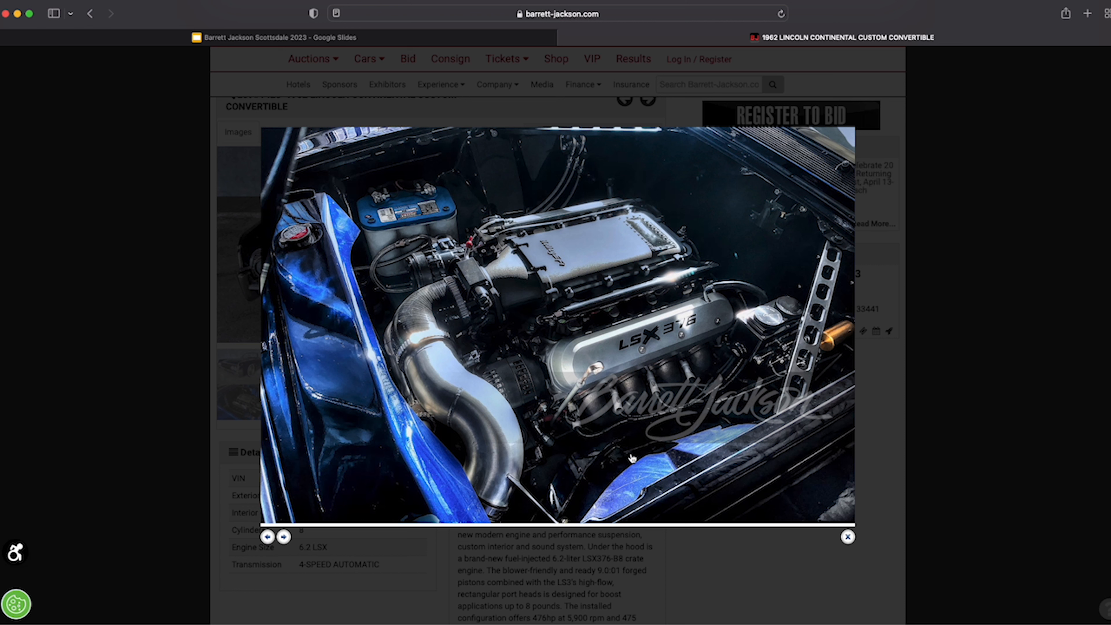
pyautogui.moveTo(541, 527)
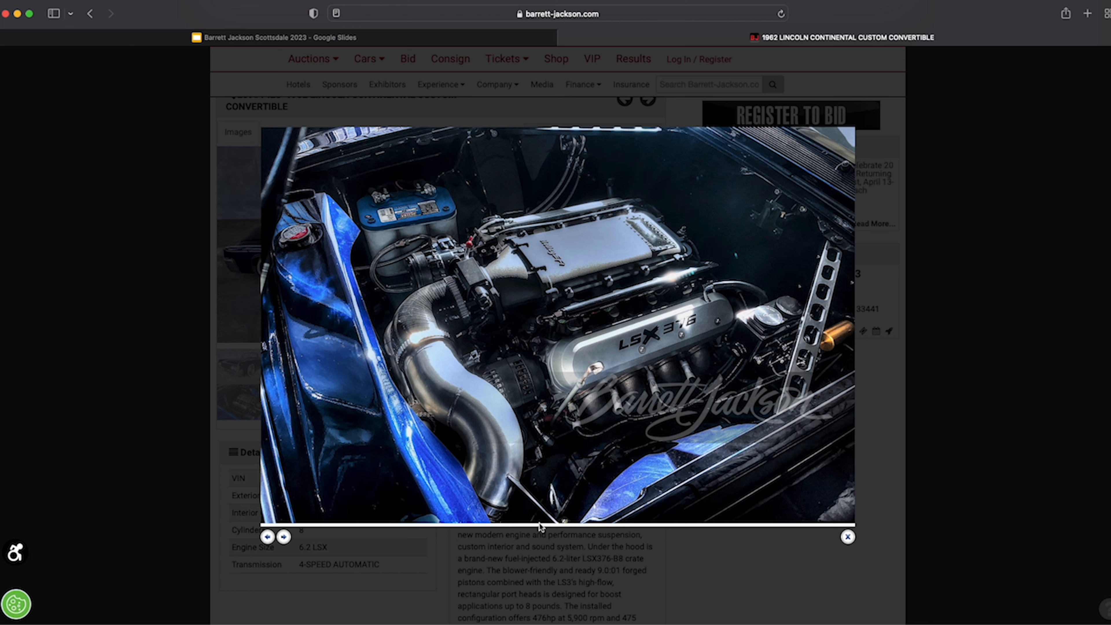
pyautogui.moveTo(306, 253)
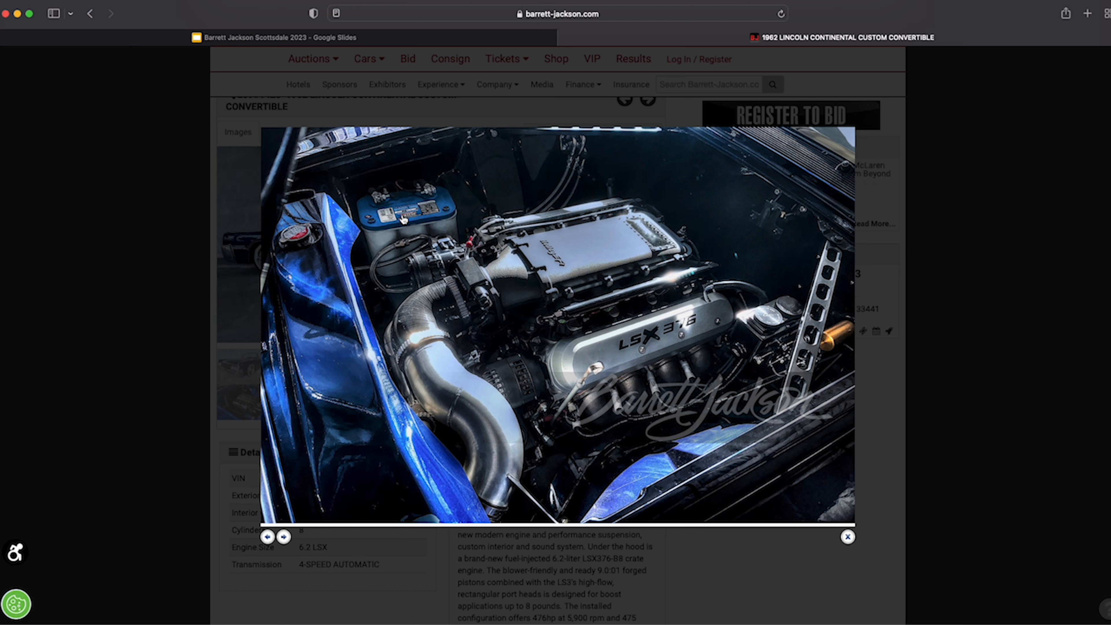
pyautogui.moveTo(413, 221)
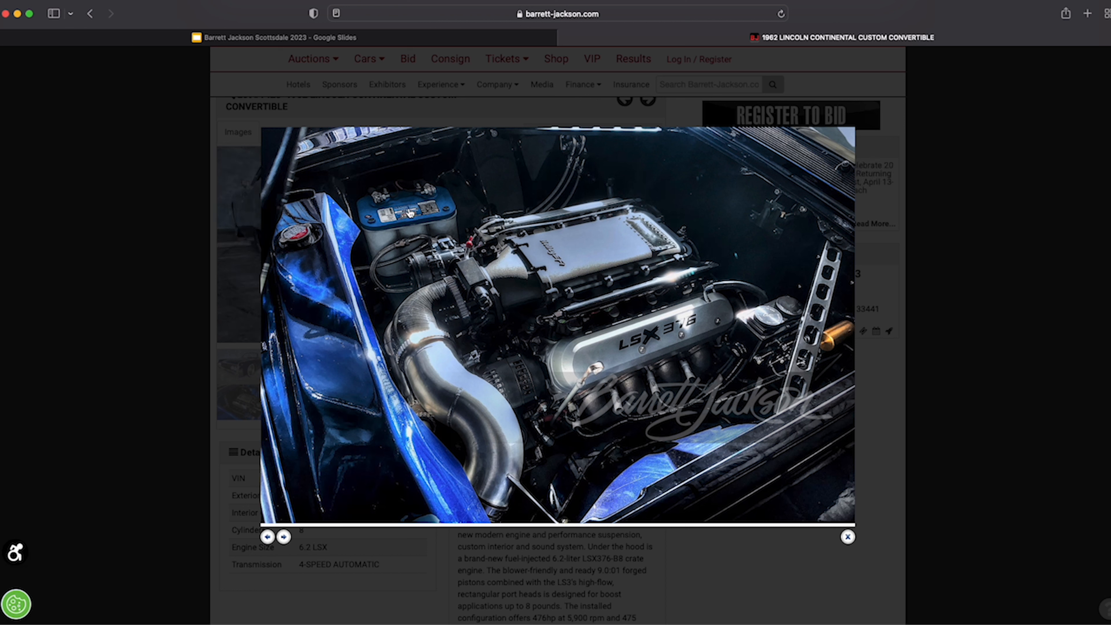
pyautogui.scroll(-3)
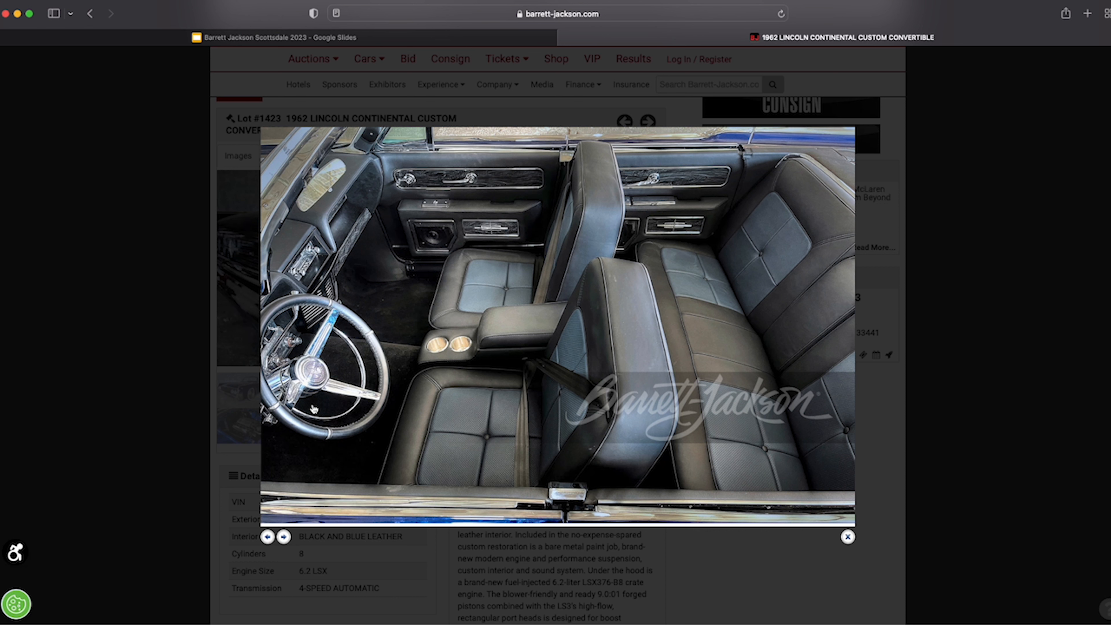
pyautogui.moveTo(422, 471)
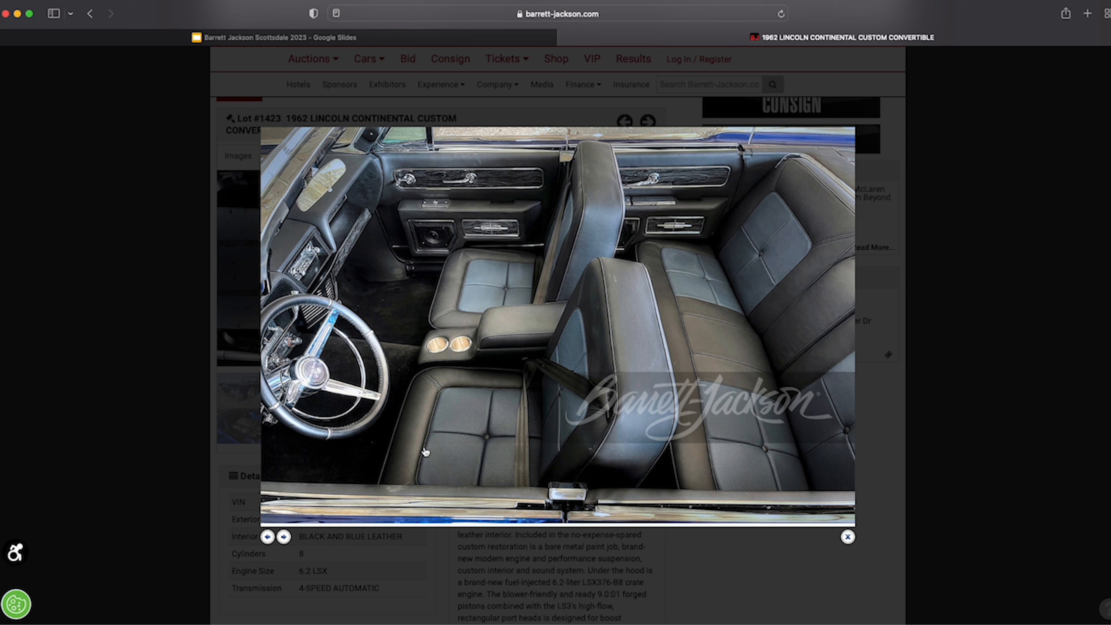
pyautogui.moveTo(430, 194)
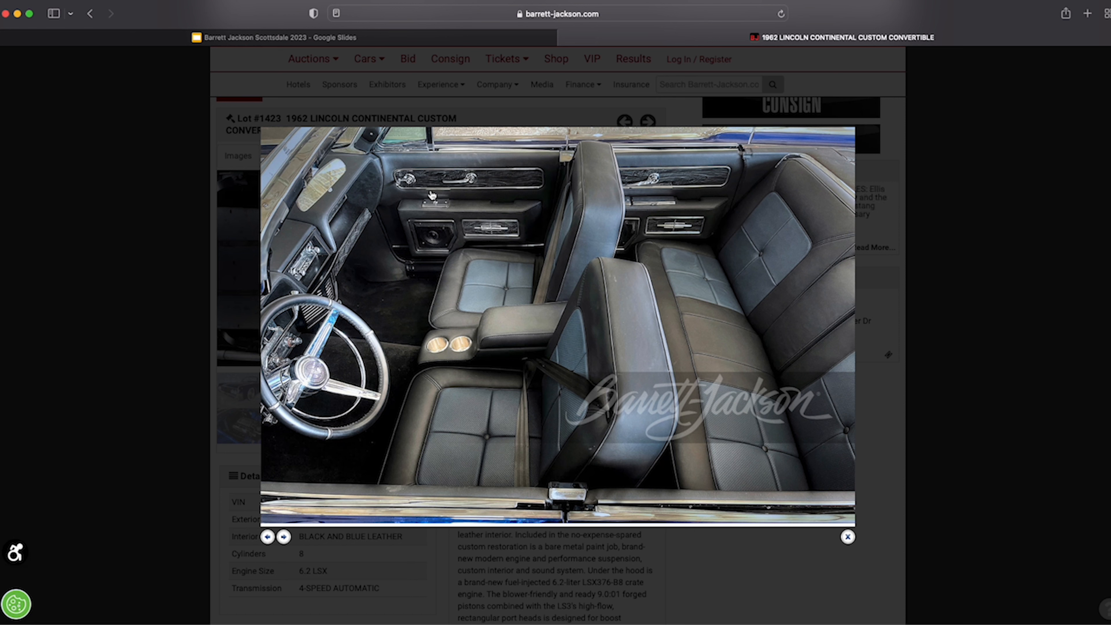
pyautogui.moveTo(645, 183)
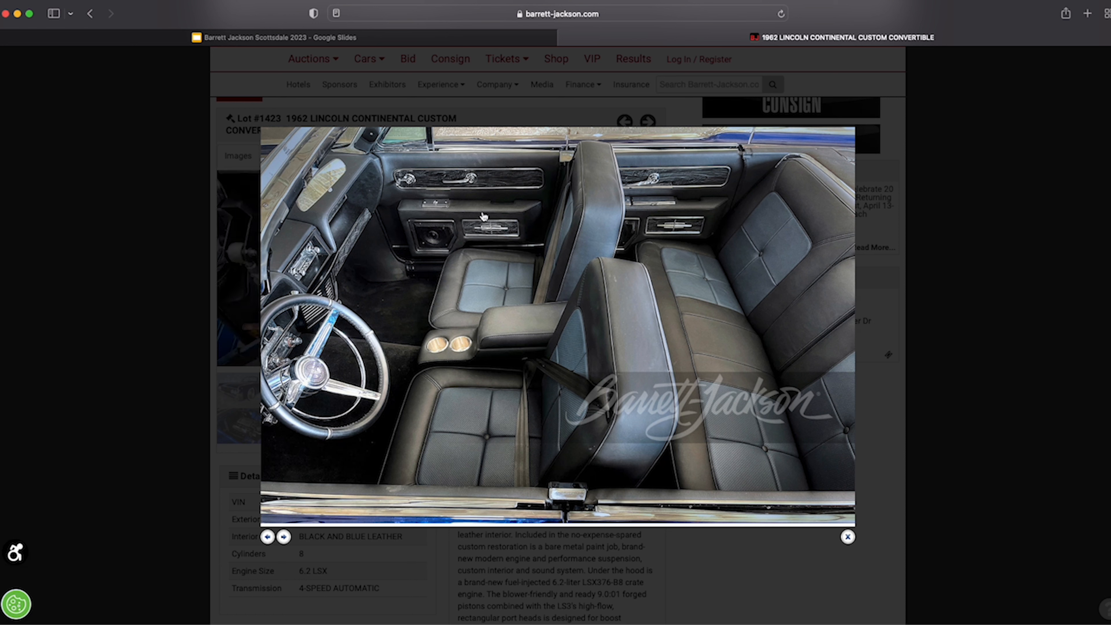
pyautogui.moveTo(435, 240)
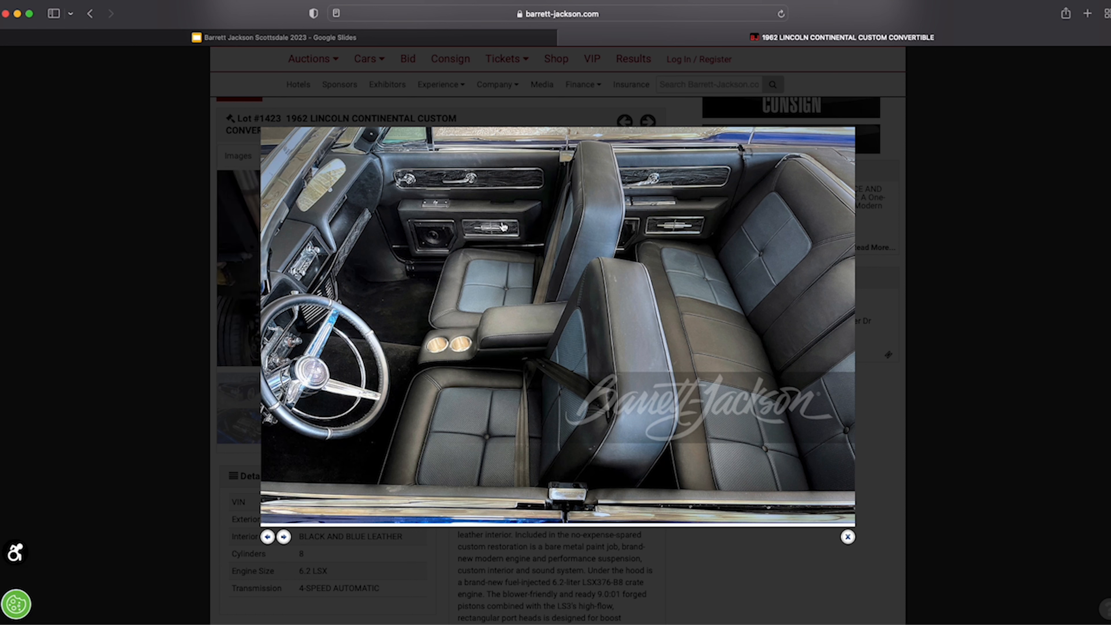
pyautogui.moveTo(347, 256)
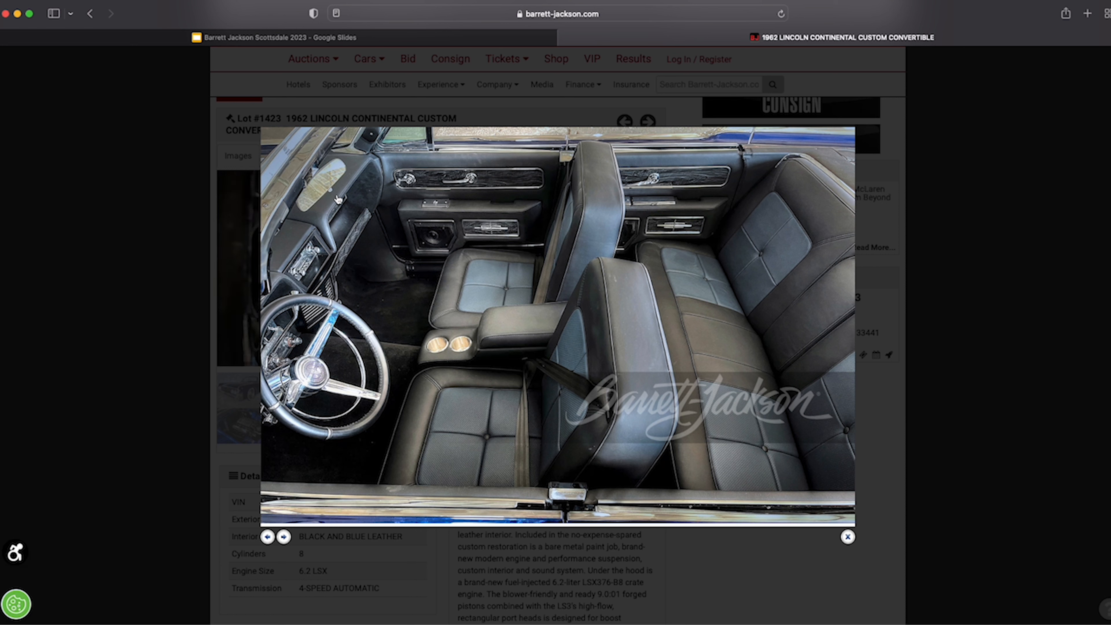
pyautogui.moveTo(362, 142)
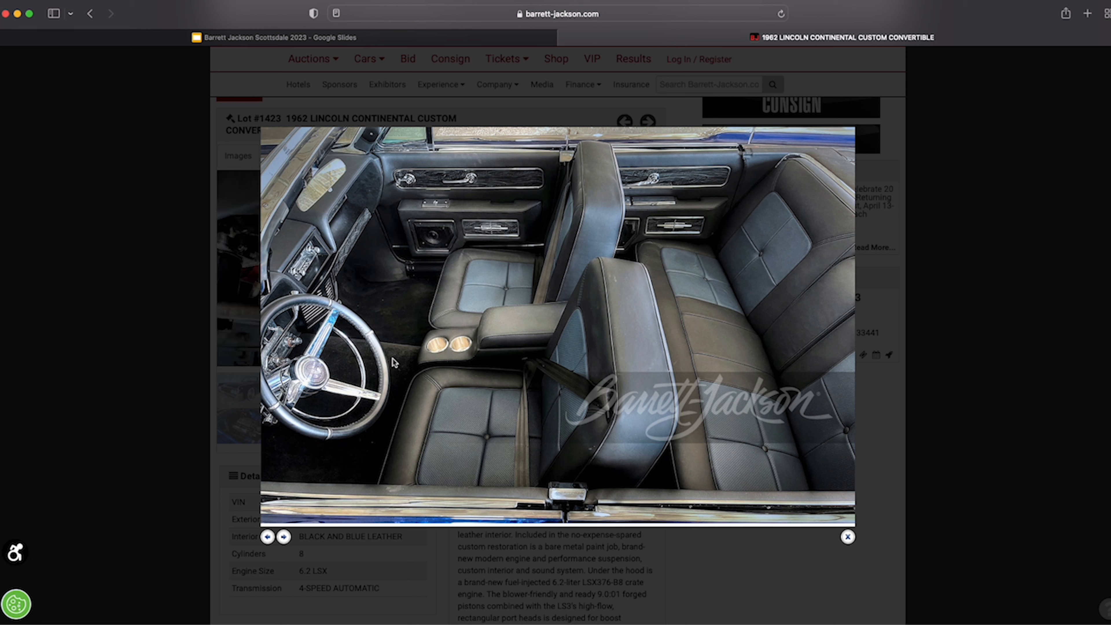
pyautogui.moveTo(686, 335)
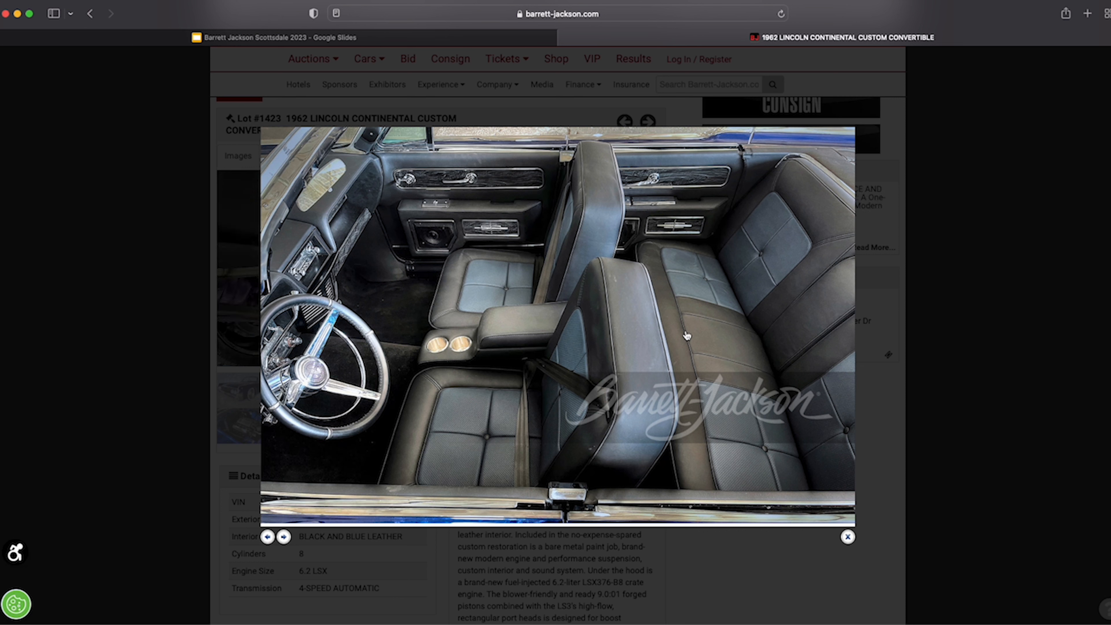
pyautogui.moveTo(630, 342)
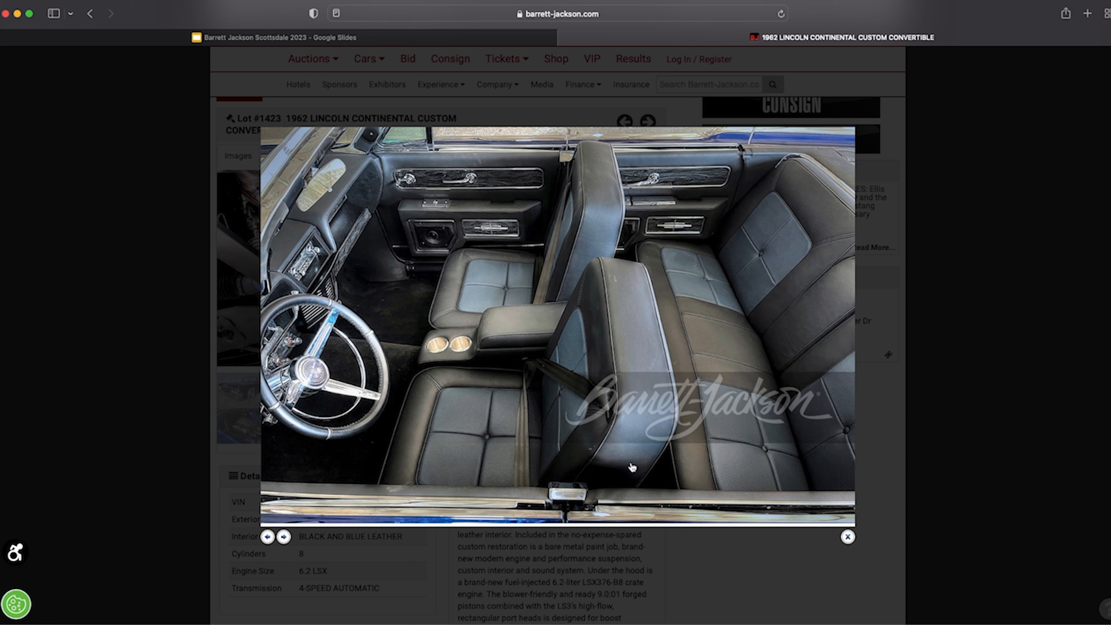
pyautogui.moveTo(537, 428)
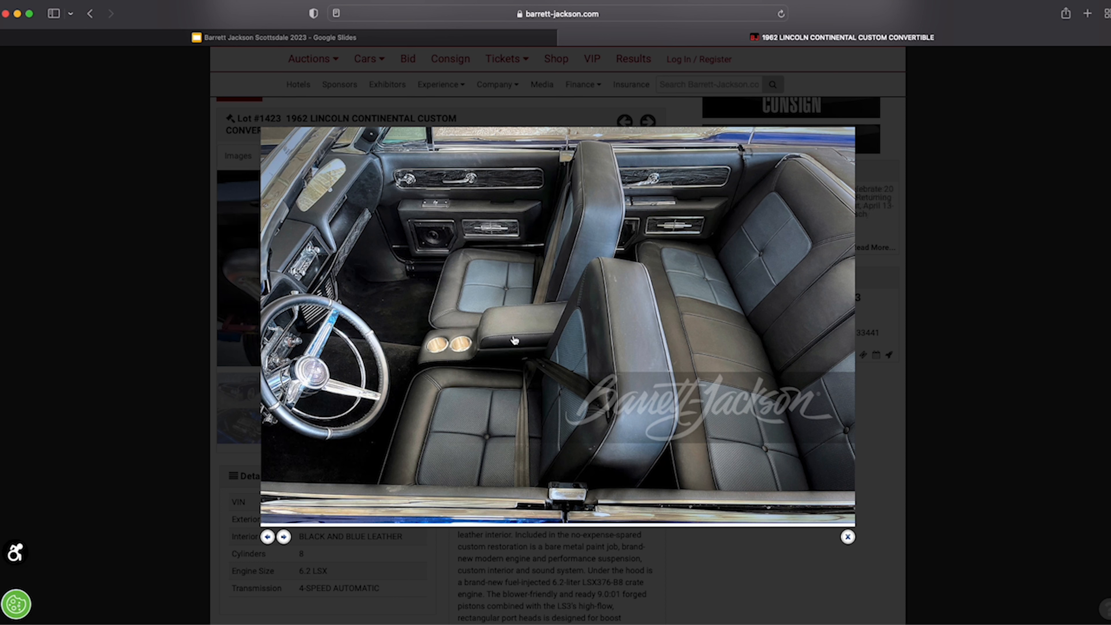
pyautogui.moveTo(517, 347)
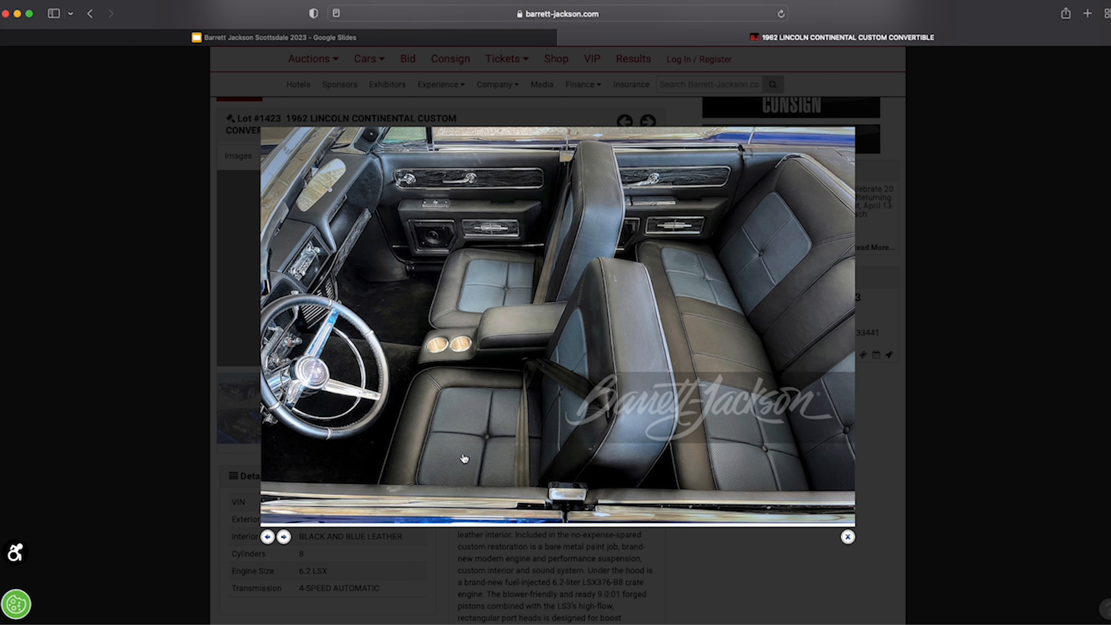
pyautogui.moveTo(537, 379)
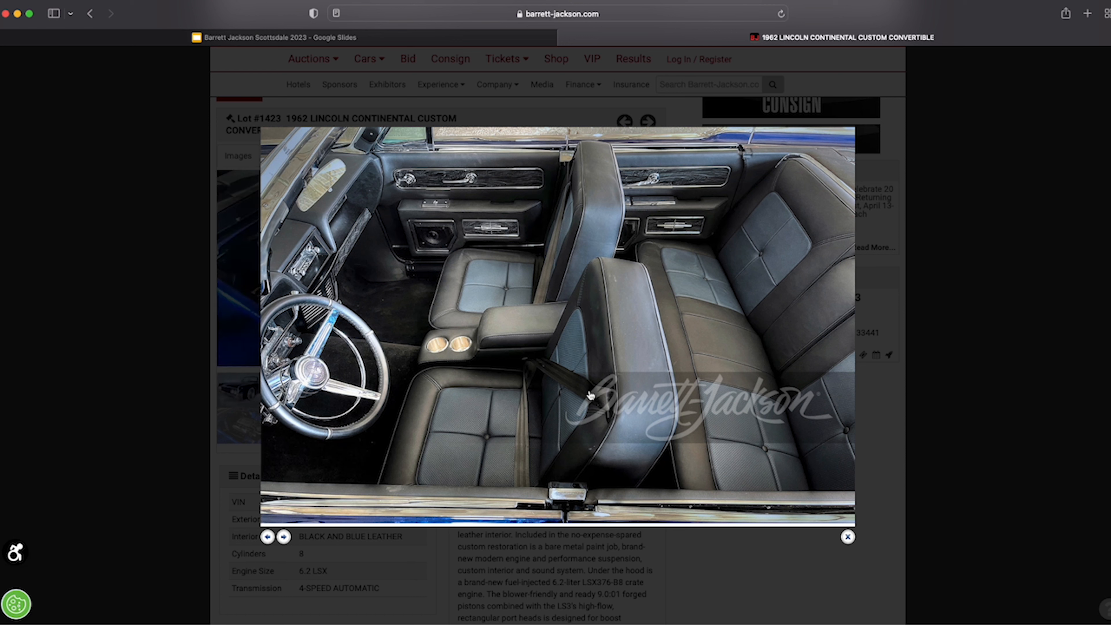
pyautogui.moveTo(461, 479)
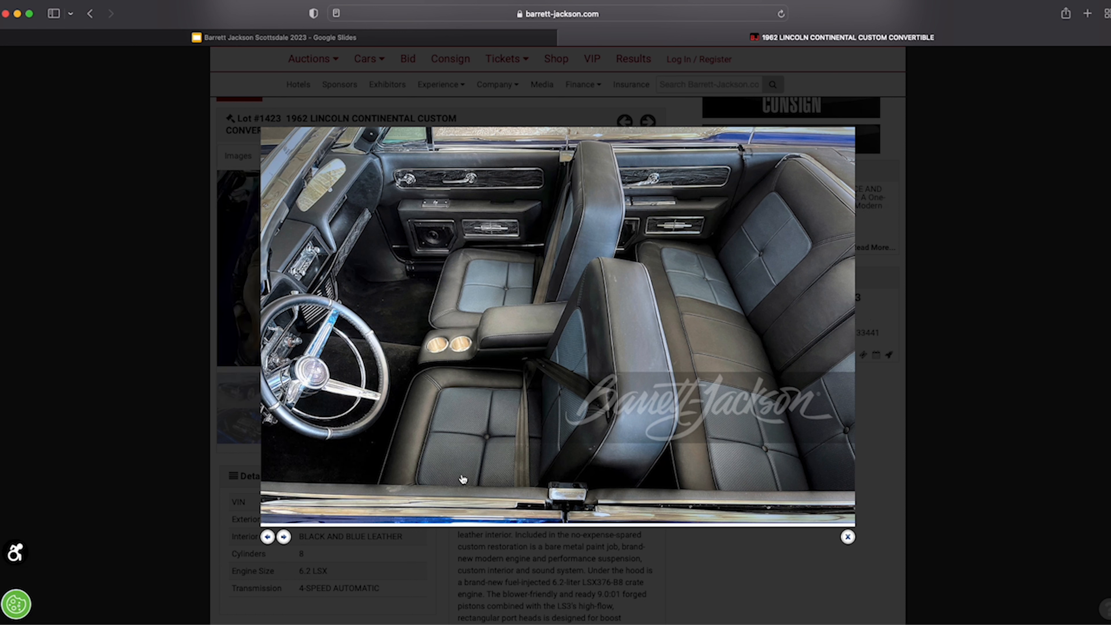
pyautogui.moveTo(473, 381)
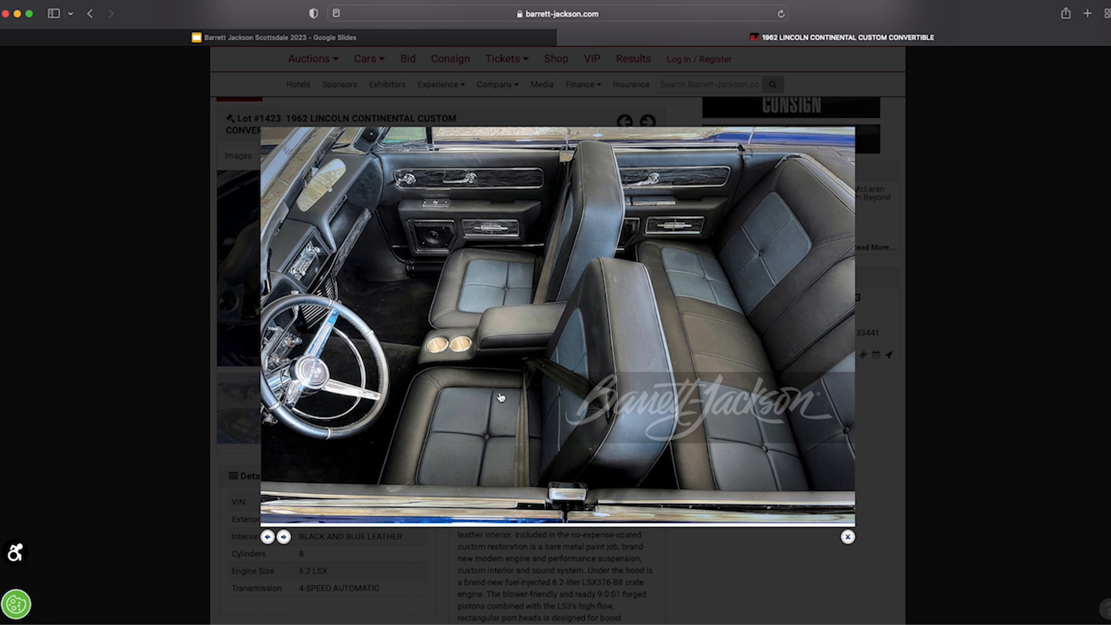
pyautogui.moveTo(494, 400)
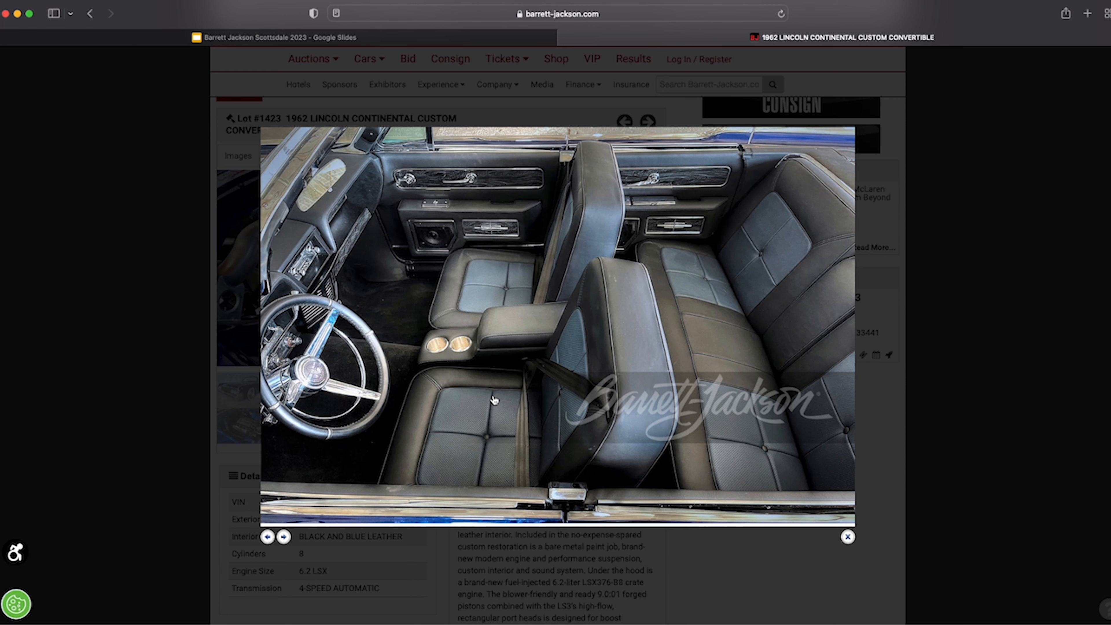
# Move the viewer on from the interior photo to the LSX 376 engine bay photo
pyautogui.click(646, 121)
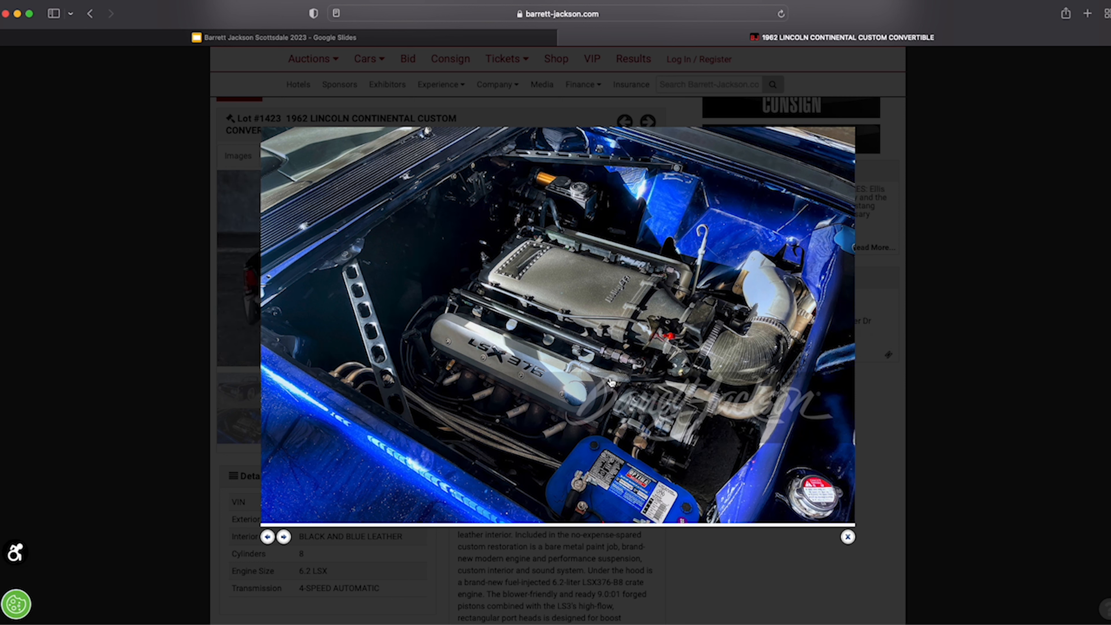
pyautogui.moveTo(610, 382)
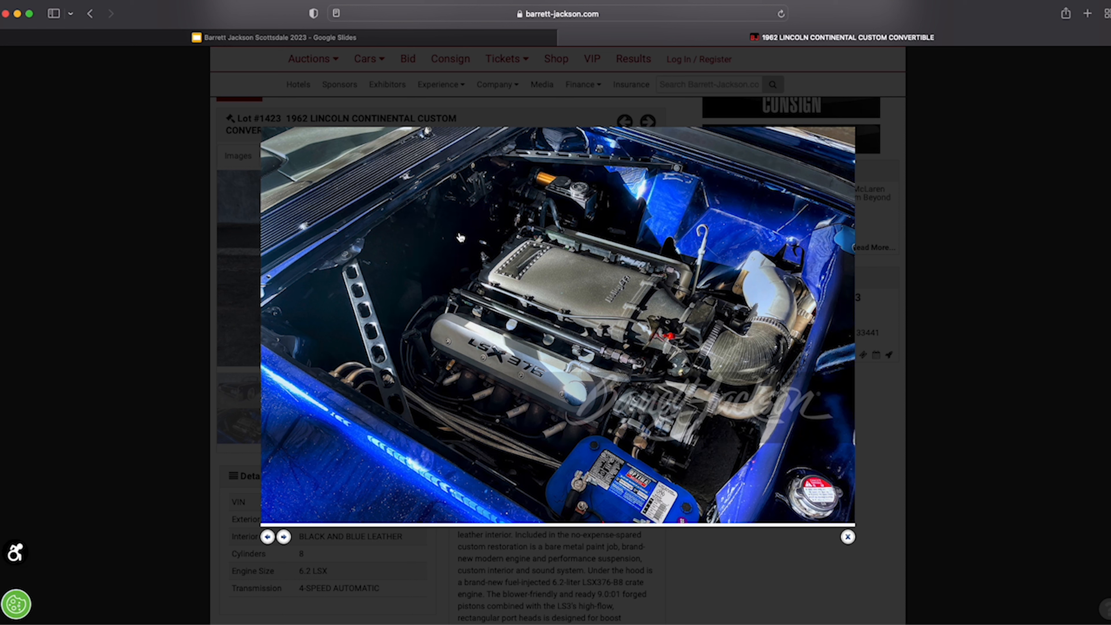
pyautogui.moveTo(406, 305)
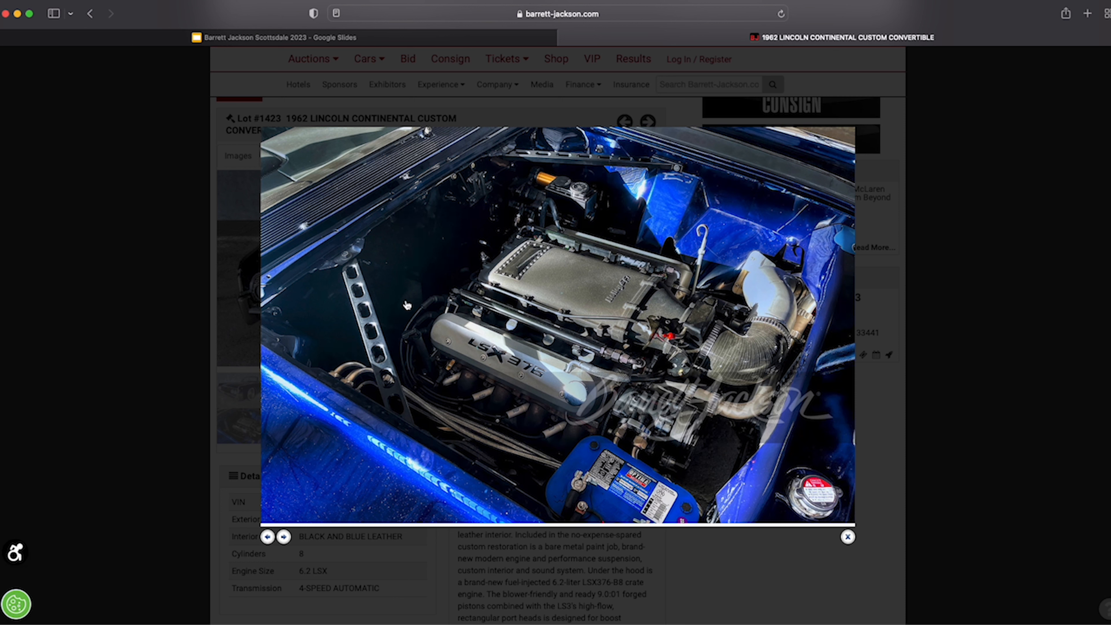
pyautogui.moveTo(413, 346)
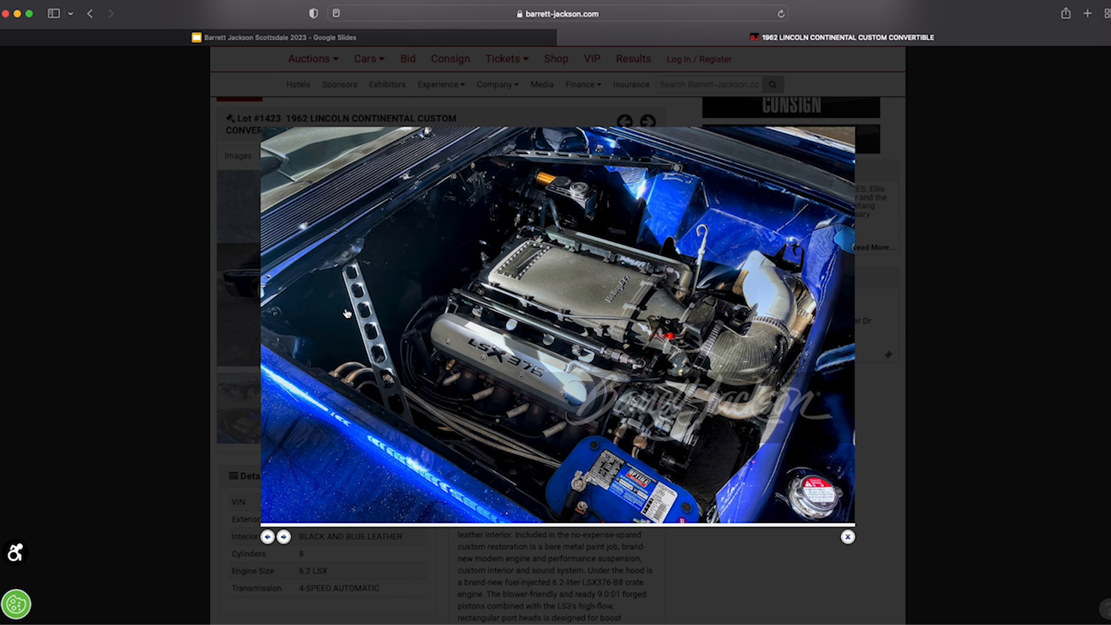
pyautogui.moveTo(450, 236)
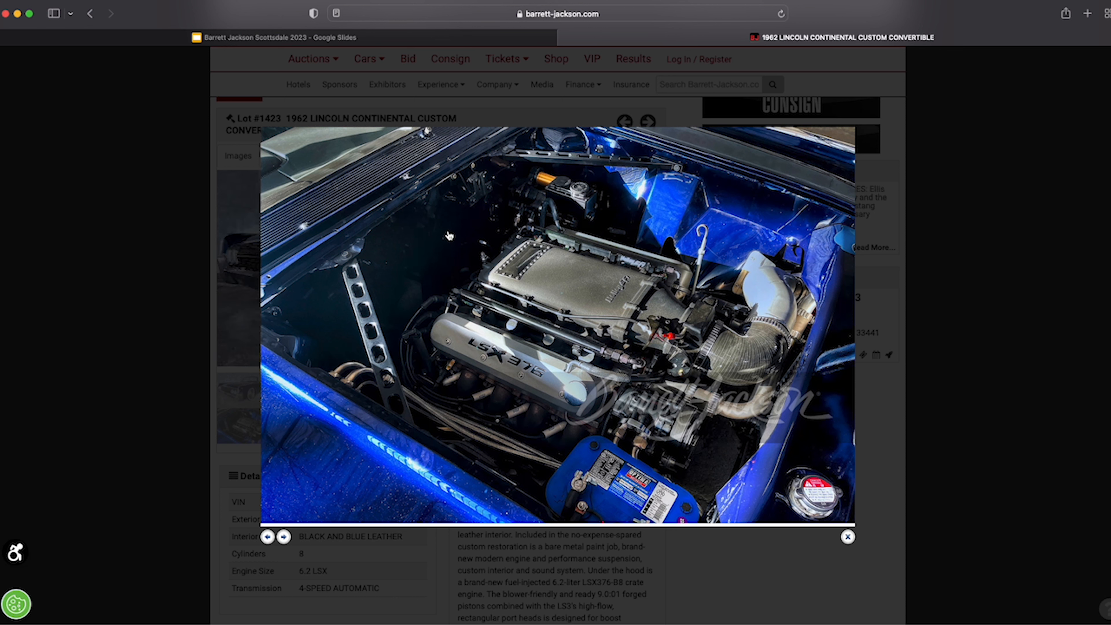
pyautogui.moveTo(403, 299)
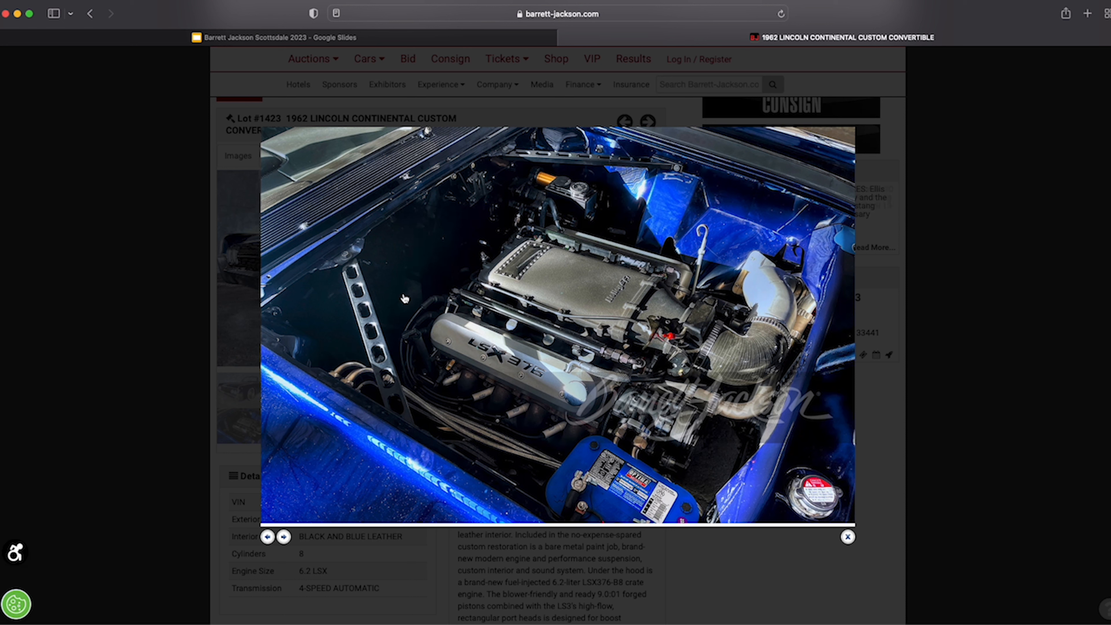
pyautogui.moveTo(416, 309)
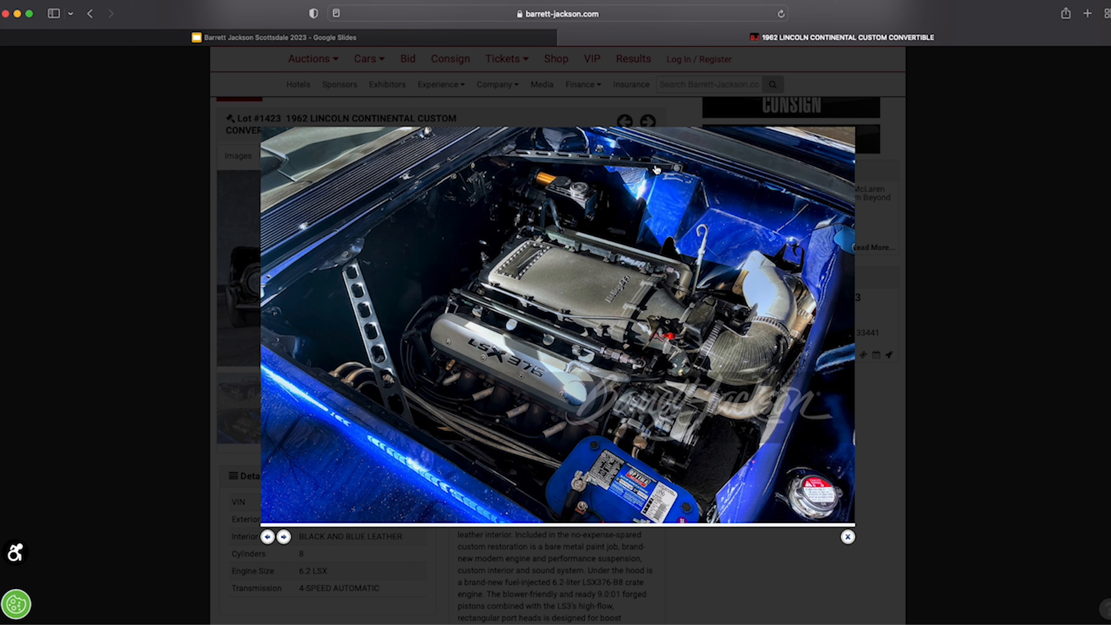
pyautogui.moveTo(522, 155)
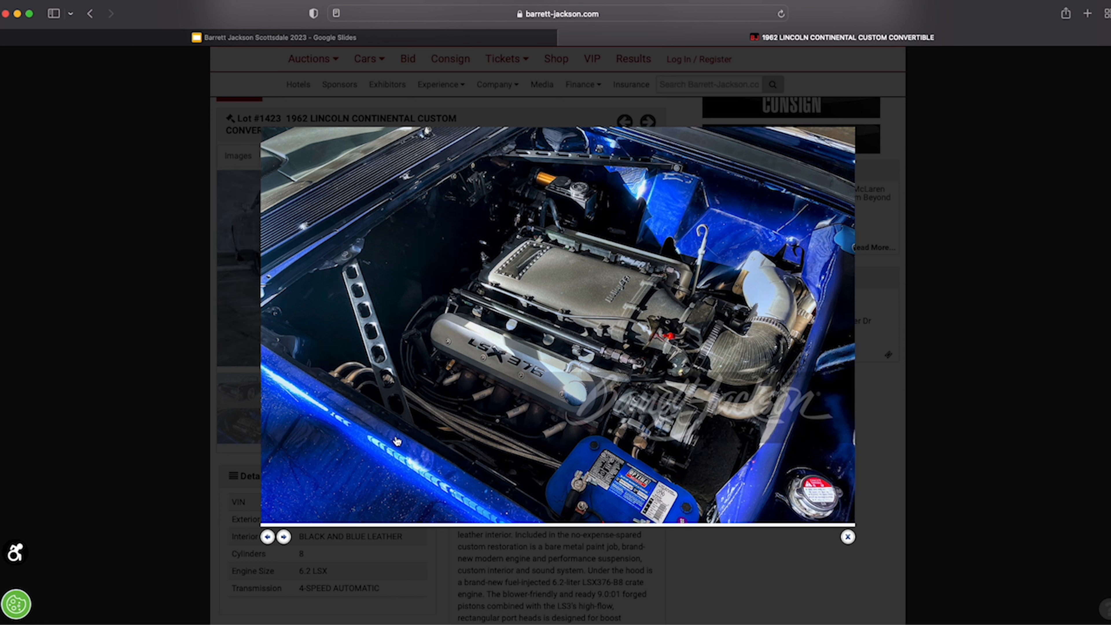
pyautogui.moveTo(275, 443)
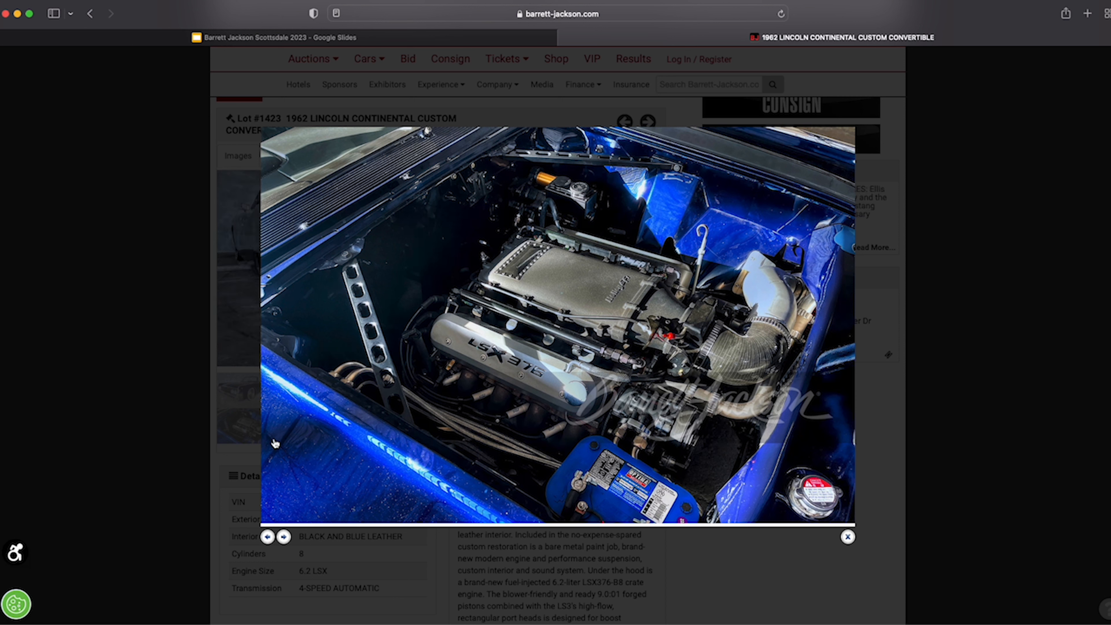
pyautogui.moveTo(406, 502)
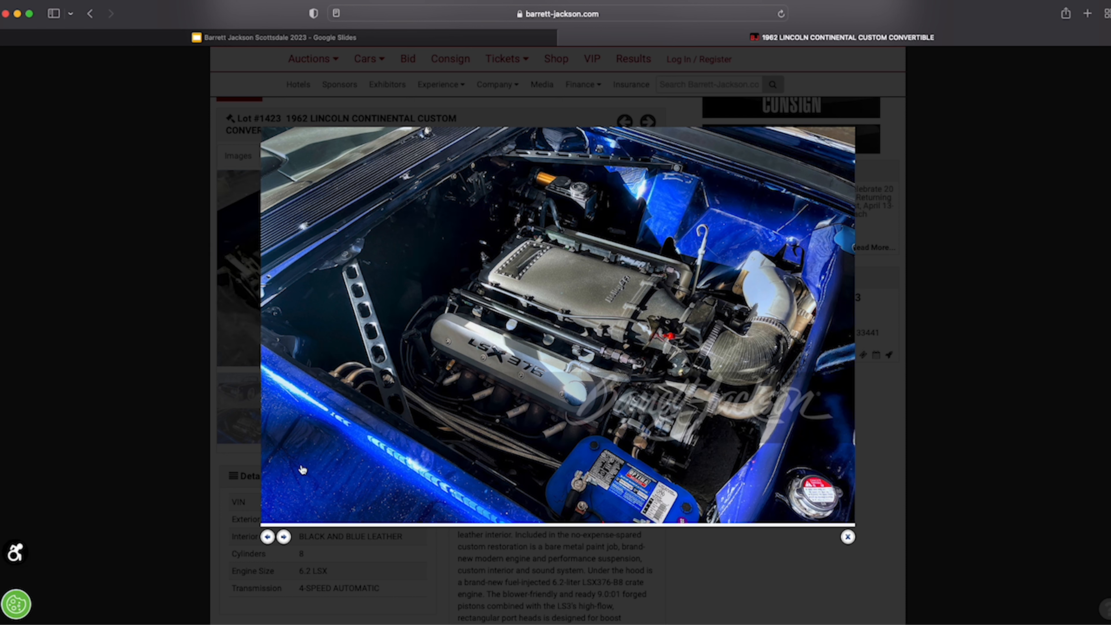
pyautogui.moveTo(333, 456)
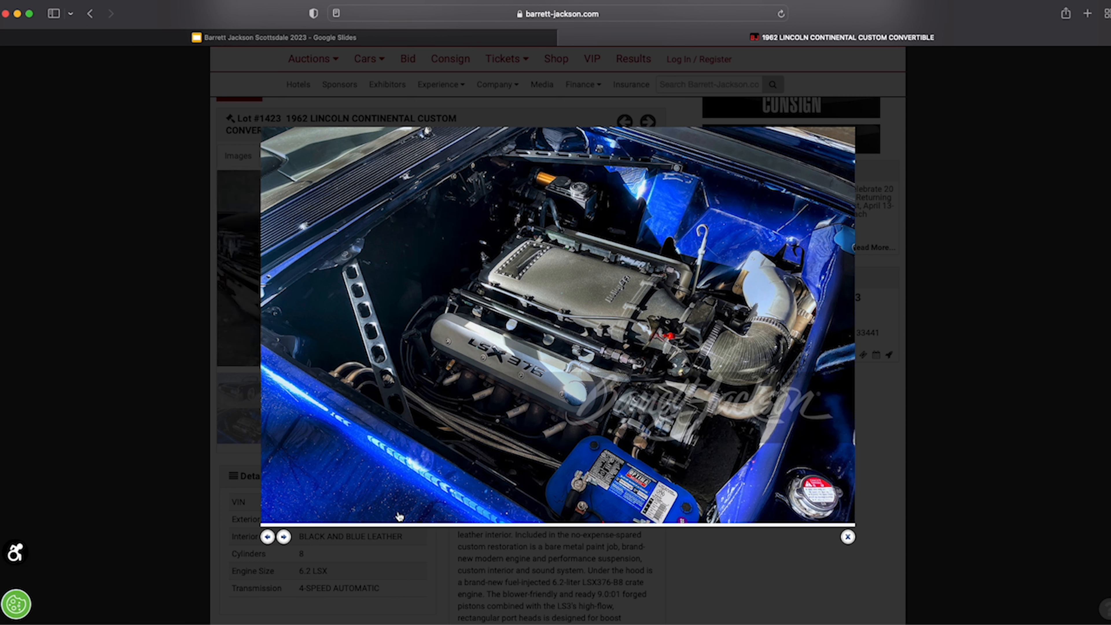
pyautogui.moveTo(448, 523)
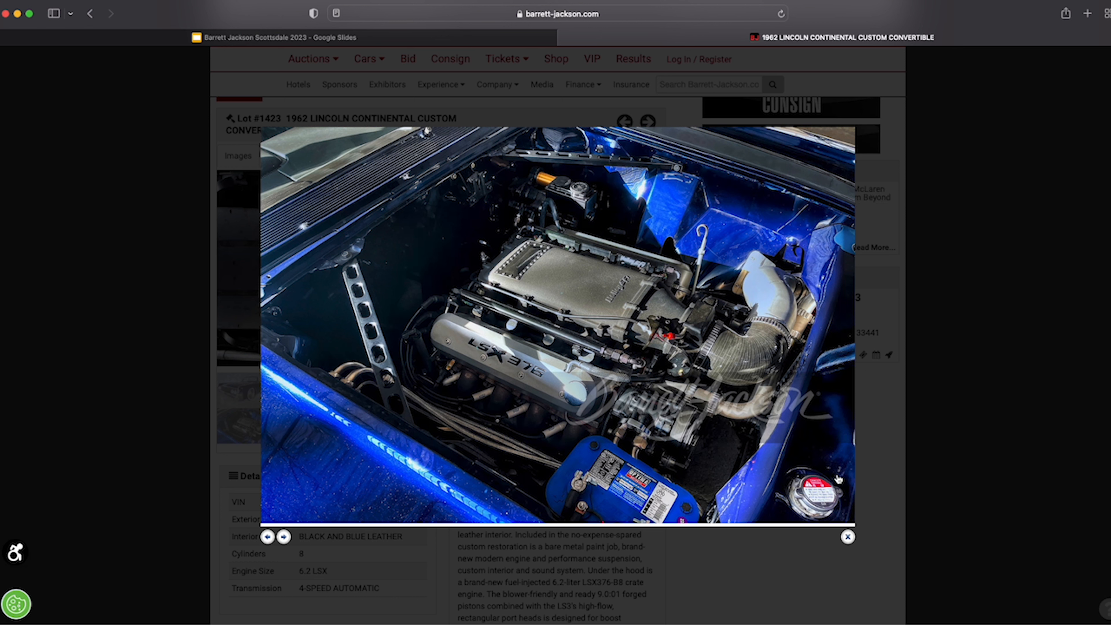
pyautogui.moveTo(832, 558)
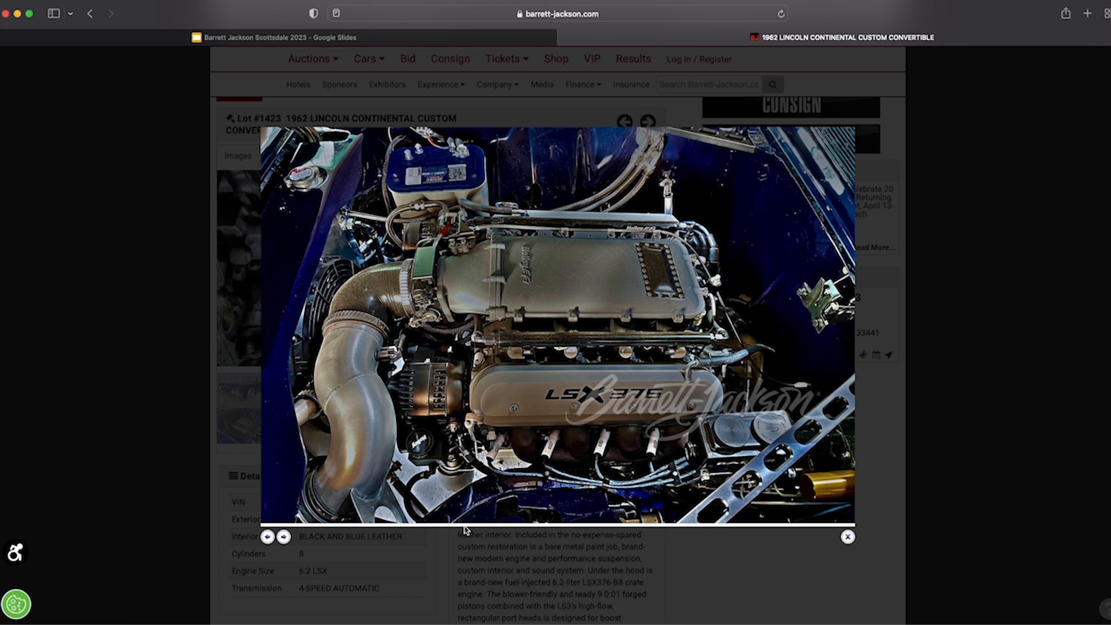
pyautogui.moveTo(435, 487)
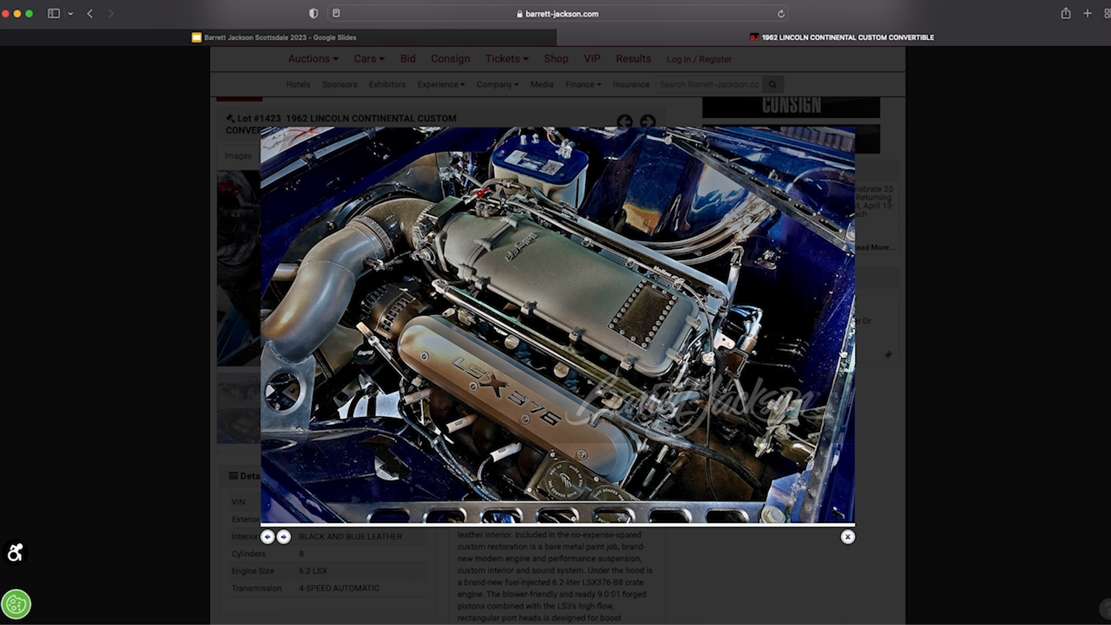
pyautogui.moveTo(858, 361)
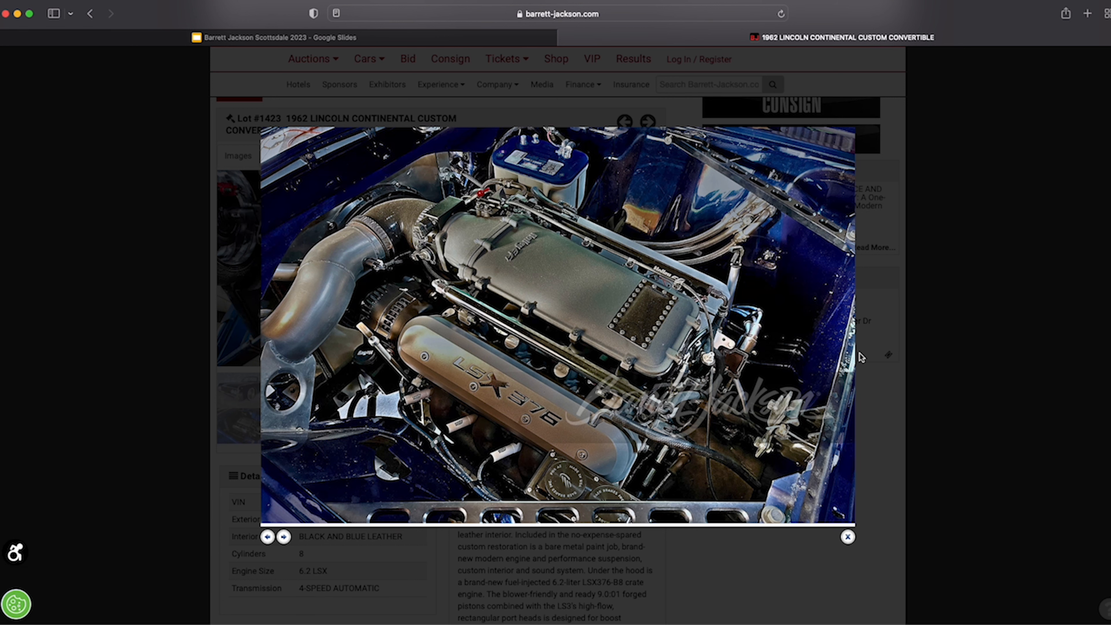
pyautogui.click(283, 537)
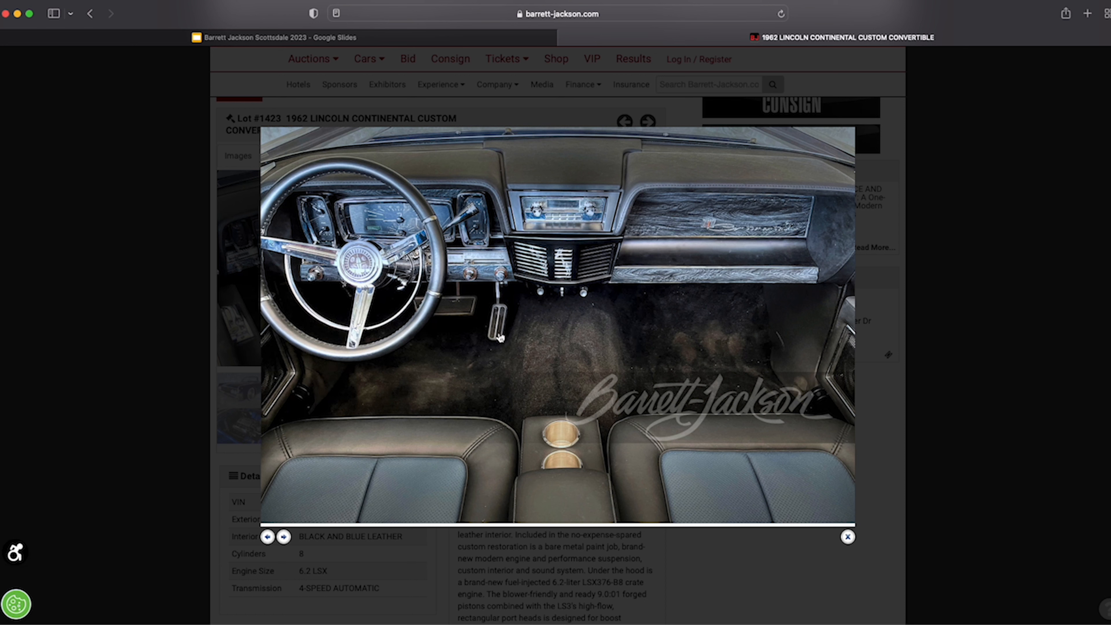
pyautogui.moveTo(499, 342)
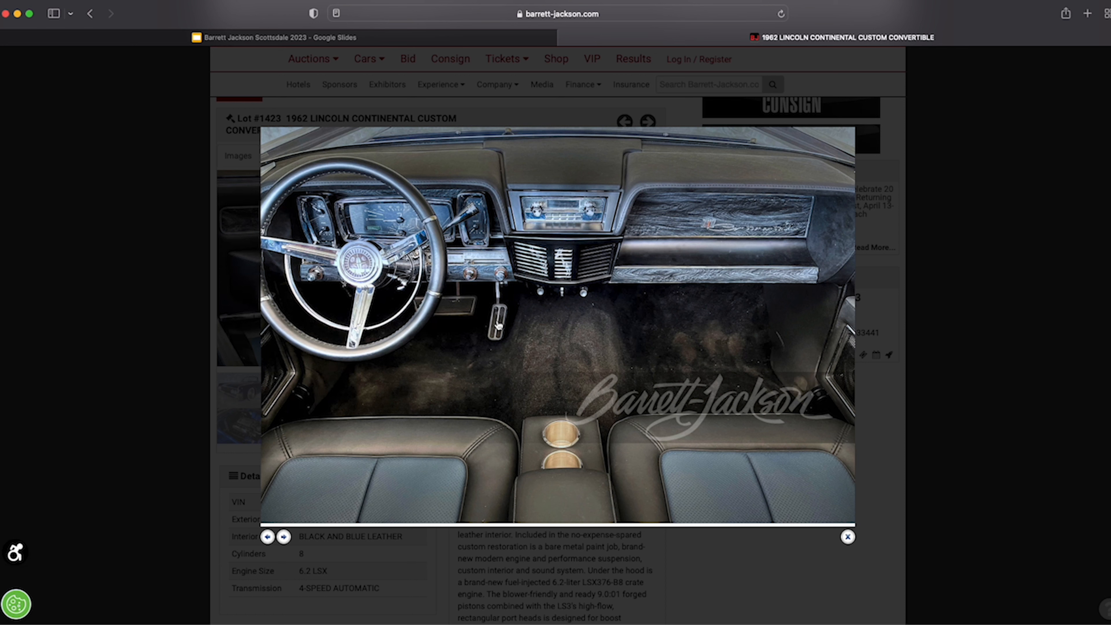
pyautogui.moveTo(513, 348)
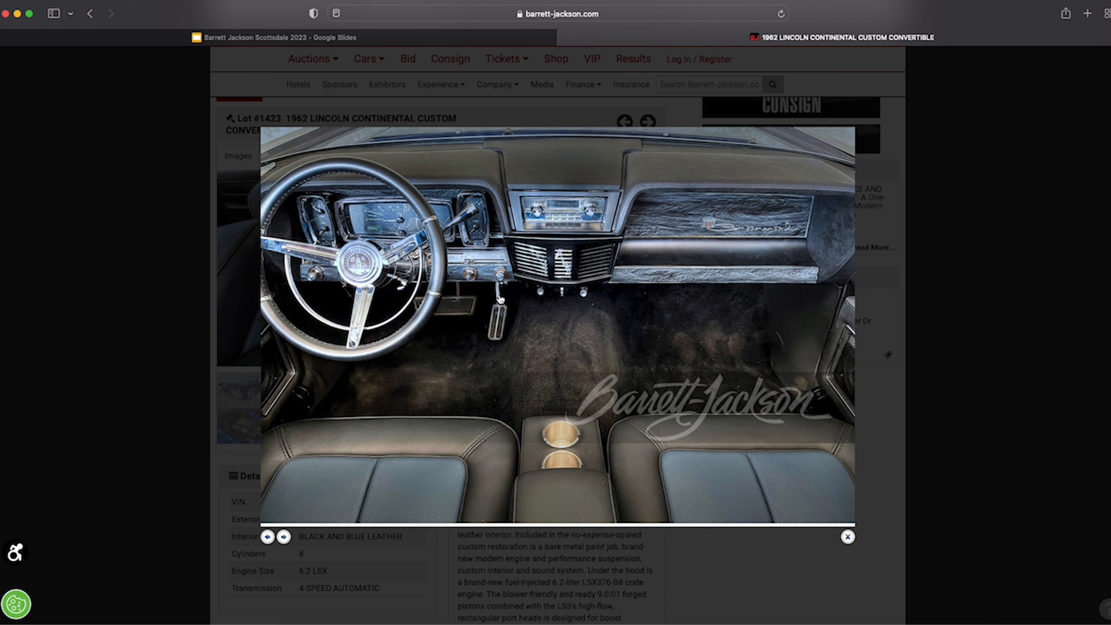
pyautogui.moveTo(429, 352)
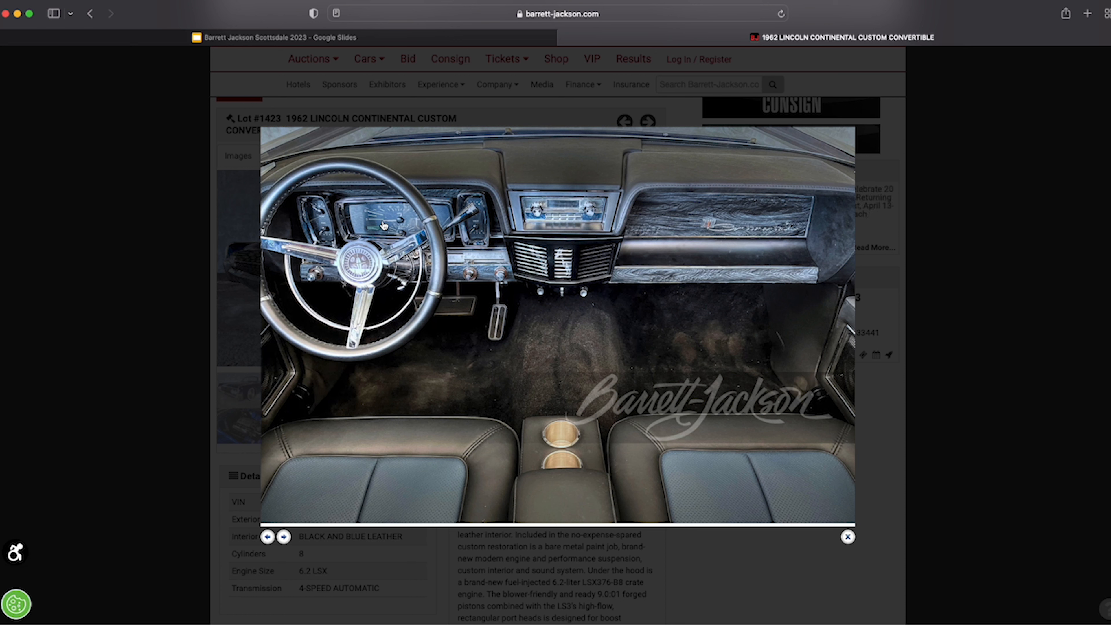
pyautogui.moveTo(409, 223)
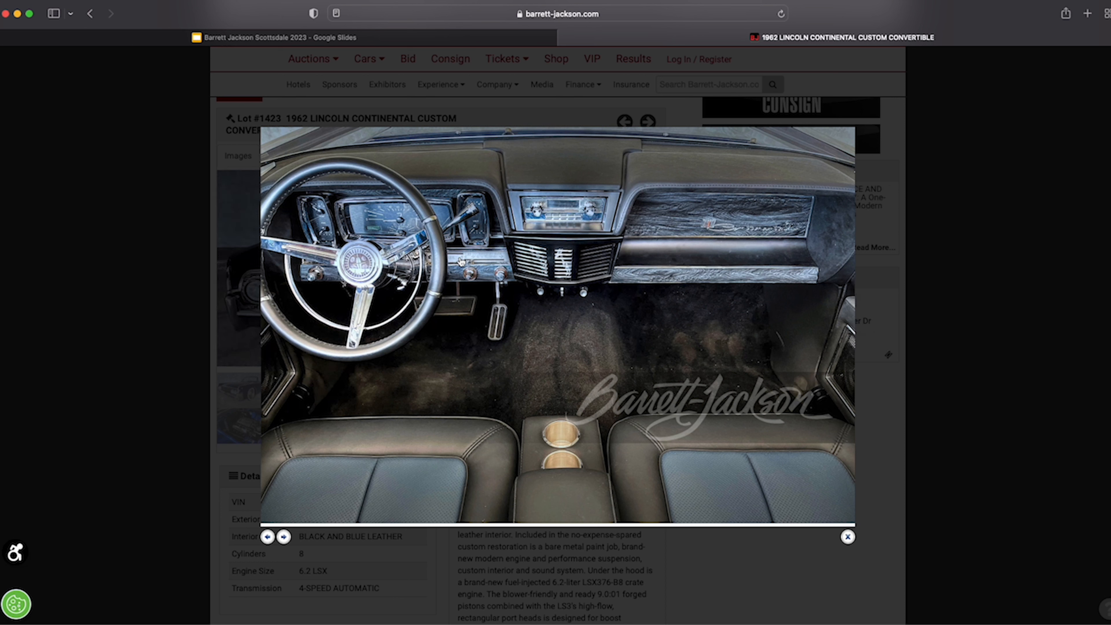
pyautogui.moveTo(599, 261)
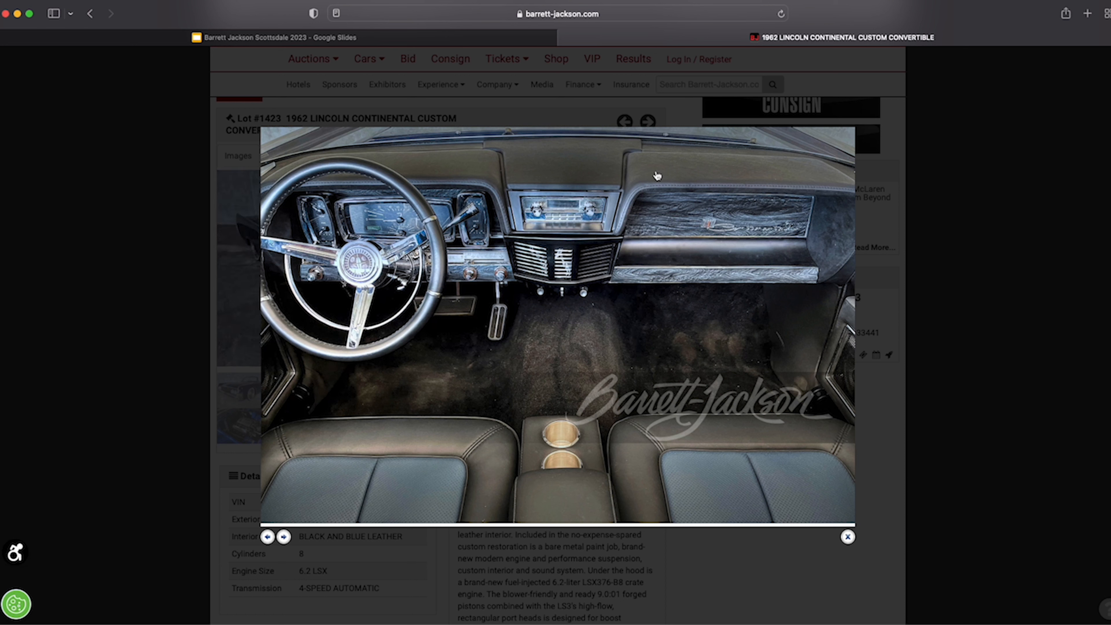
pyautogui.moveTo(837, 212)
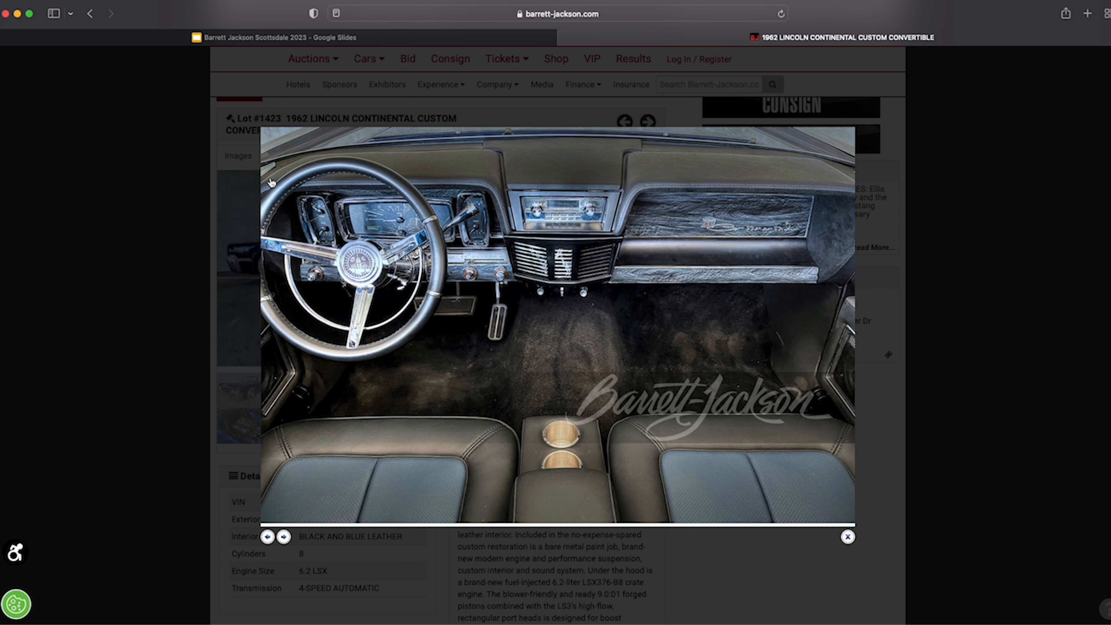
pyautogui.moveTo(609, 249)
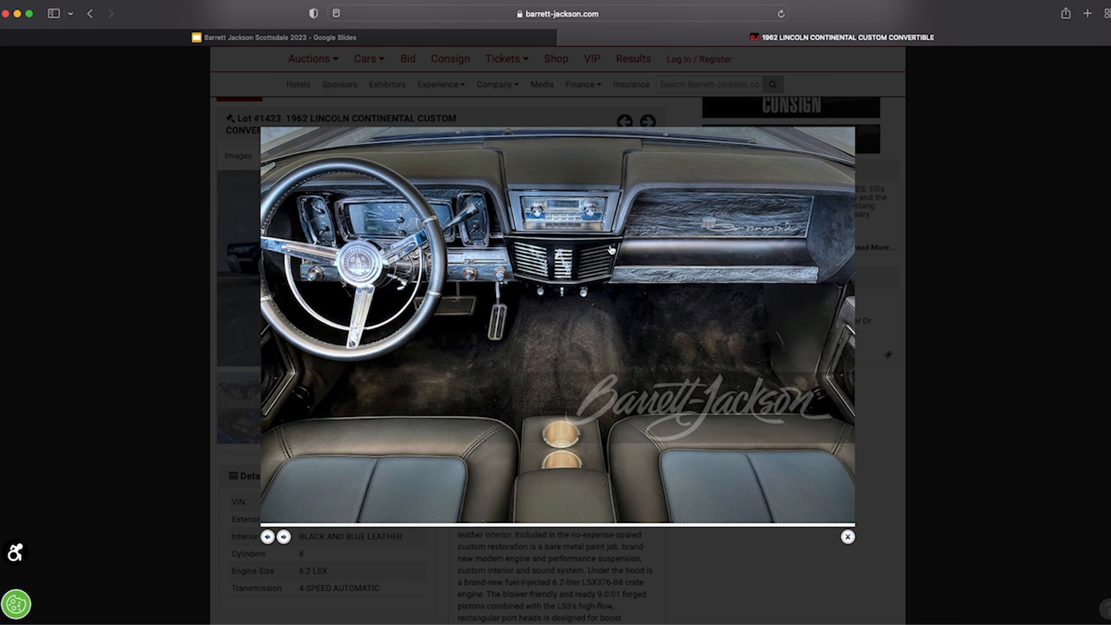
pyautogui.moveTo(679, 164)
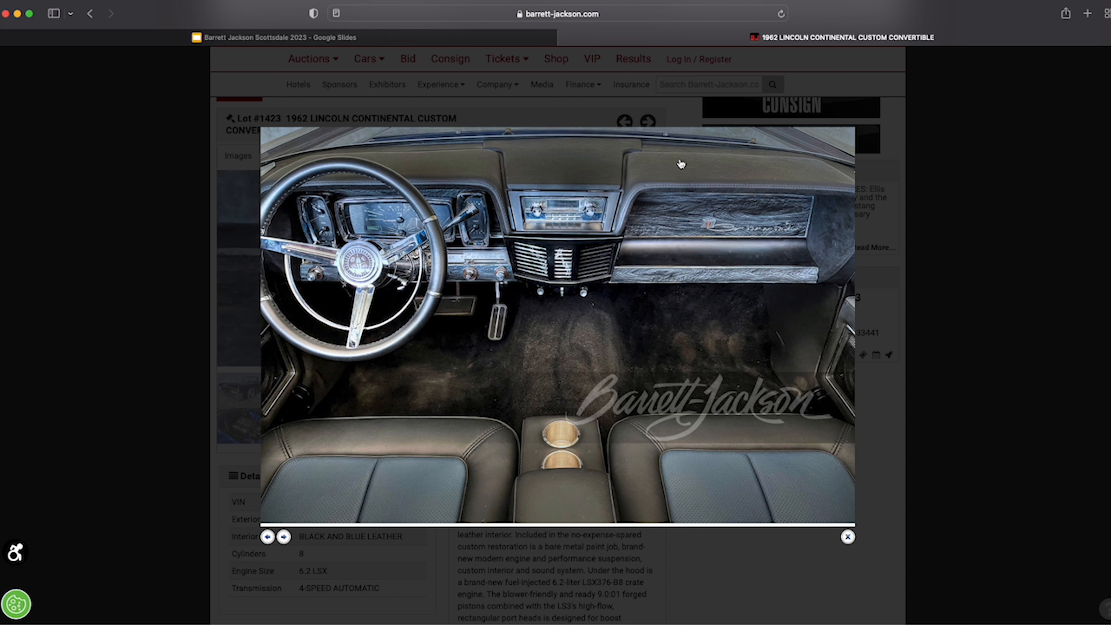
pyautogui.moveTo(704, 169)
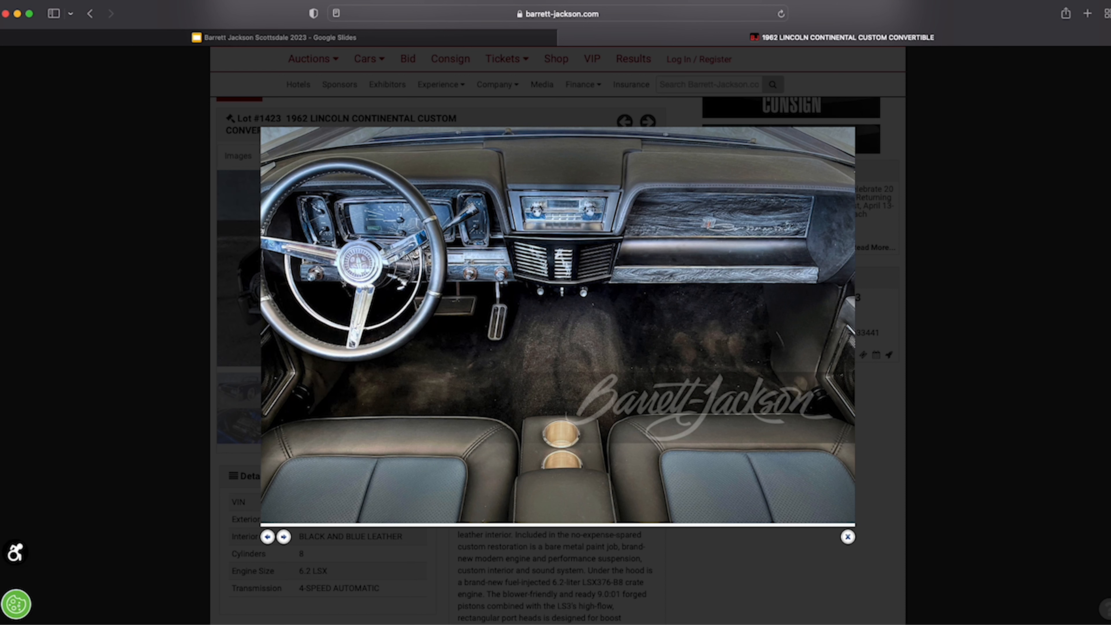
# Advance the viewer to the steering wheel and gauge cluster close-up
pyautogui.click(285, 536)
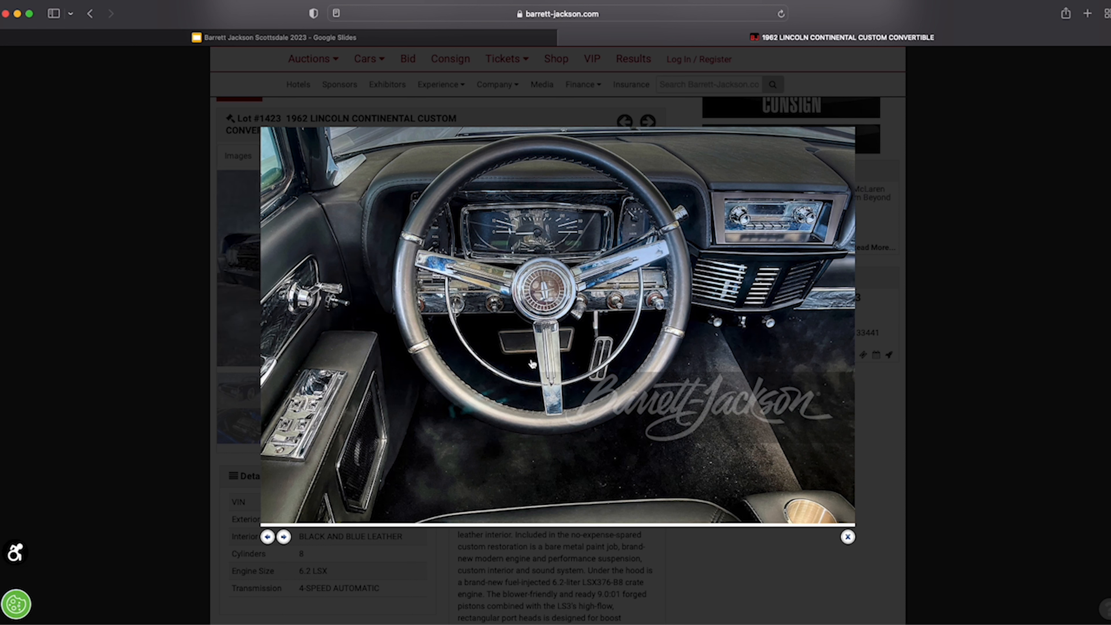
pyautogui.moveTo(464, 329)
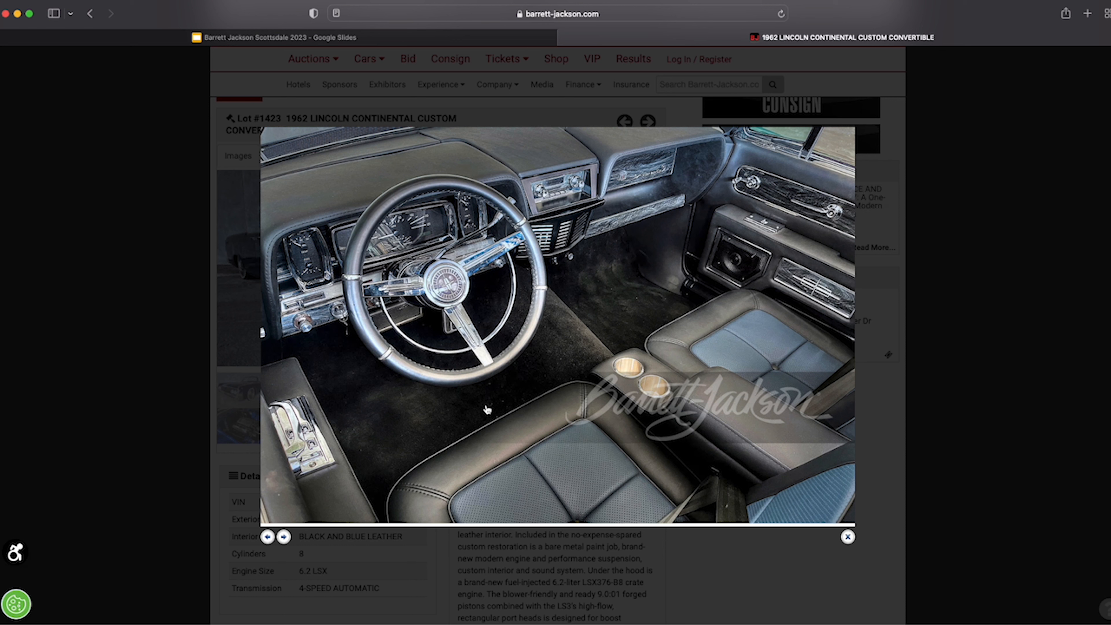
pyautogui.moveTo(518, 402)
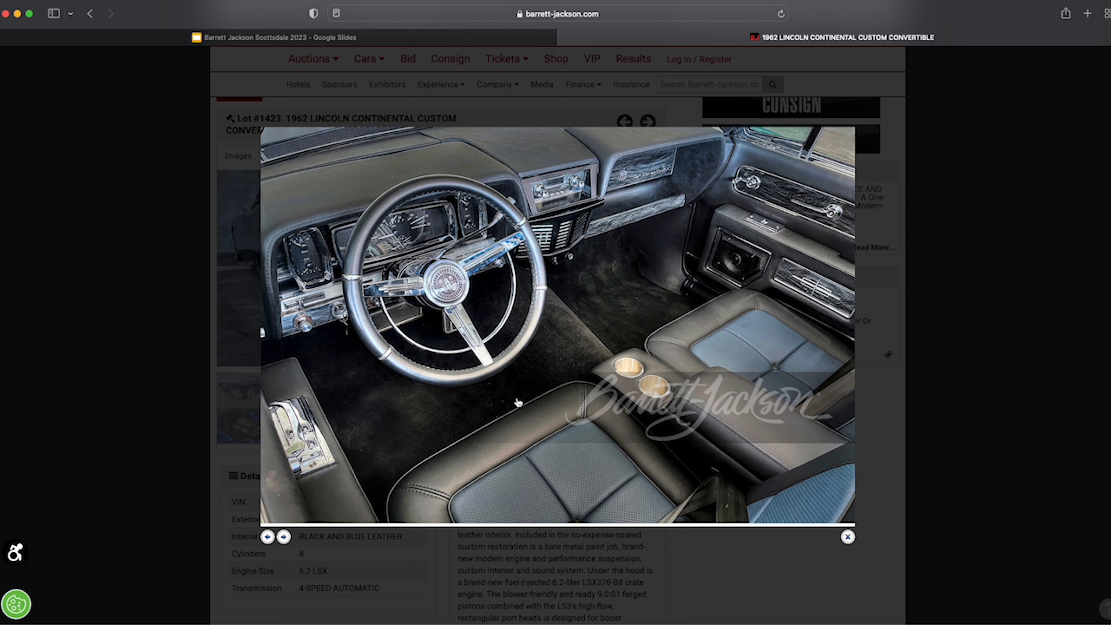
pyautogui.moveTo(569, 339)
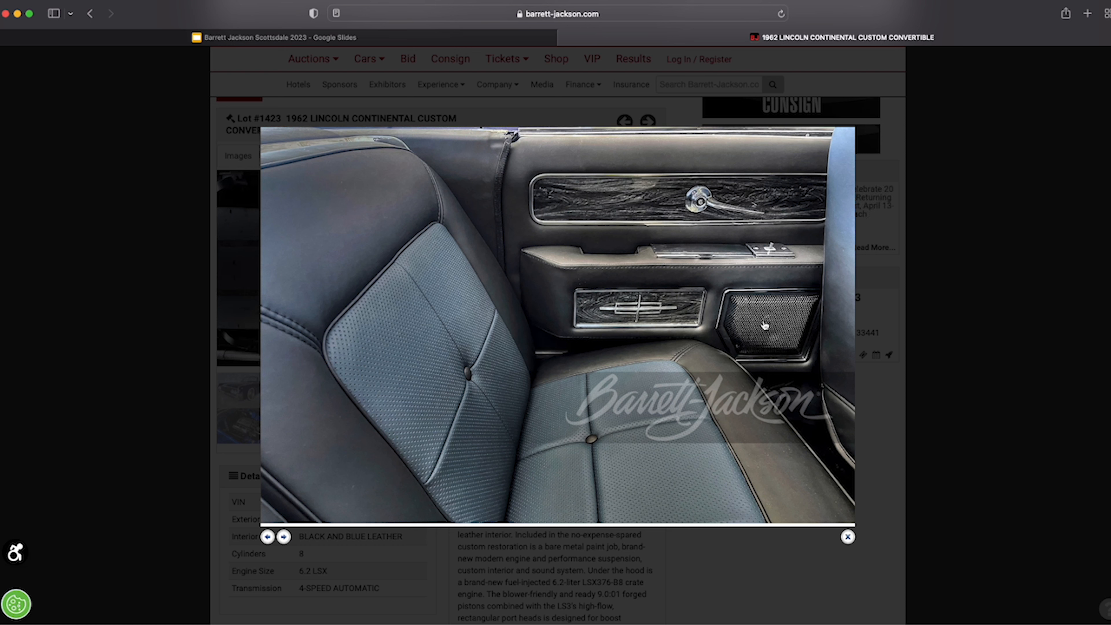
pyautogui.moveTo(766, 333)
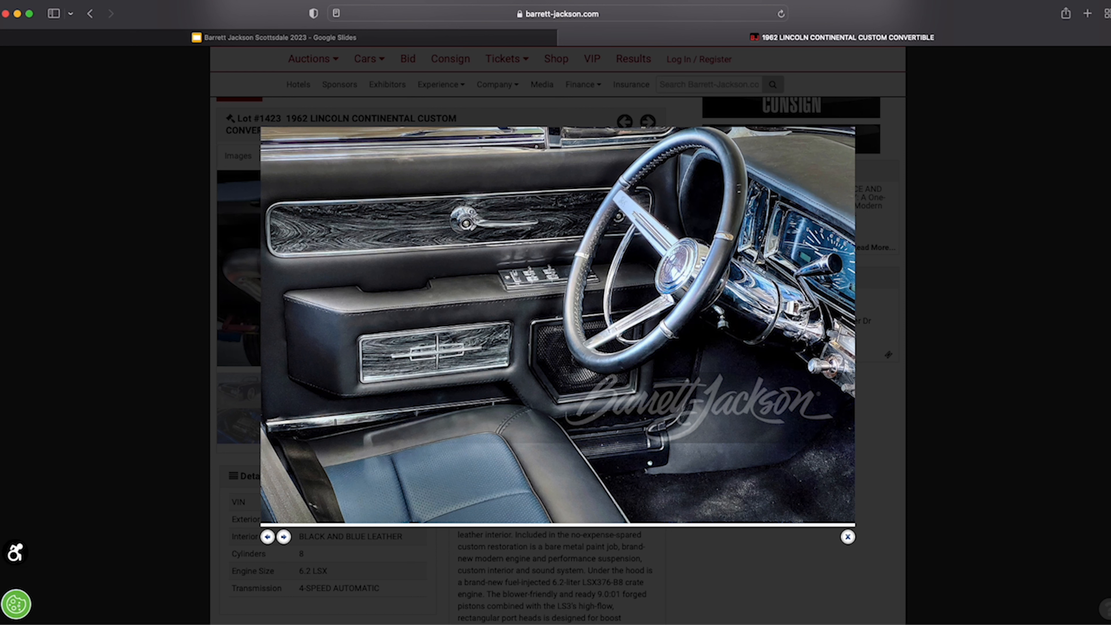
# Step forward through the exterior photos to the blue convertible's full side profile shot
pyautogui.click(283, 537)
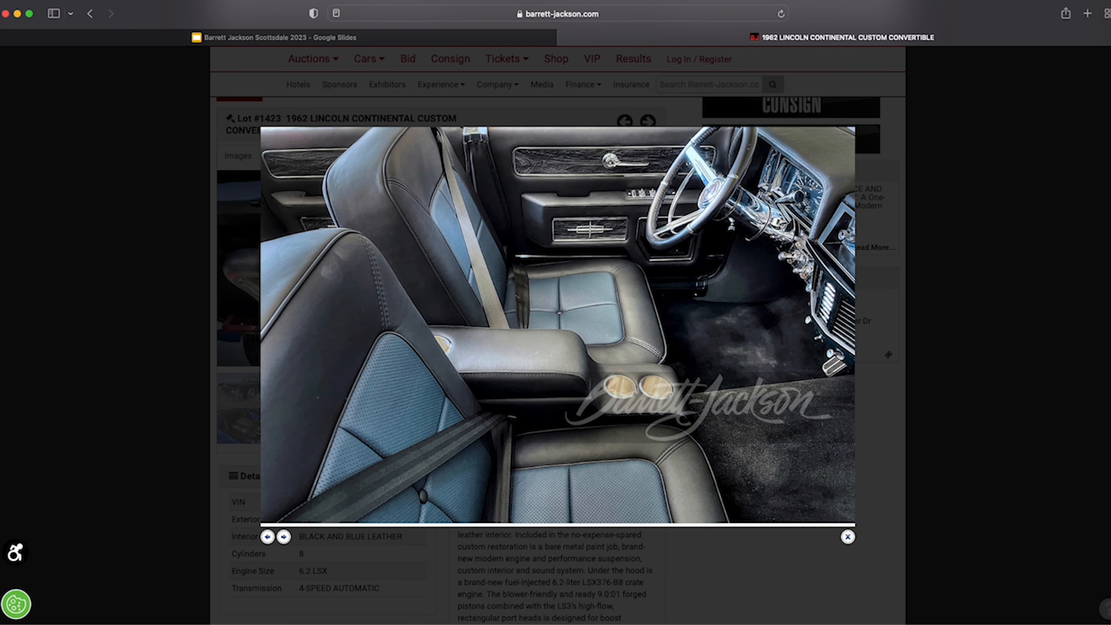
pyautogui.click(282, 537)
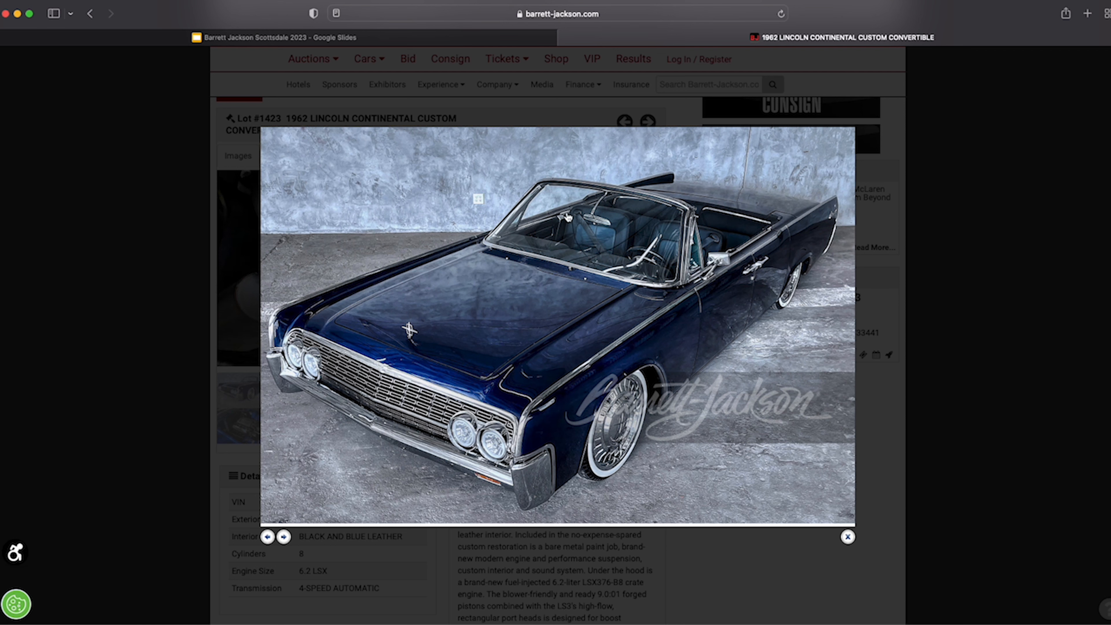
pyautogui.moveTo(656, 294)
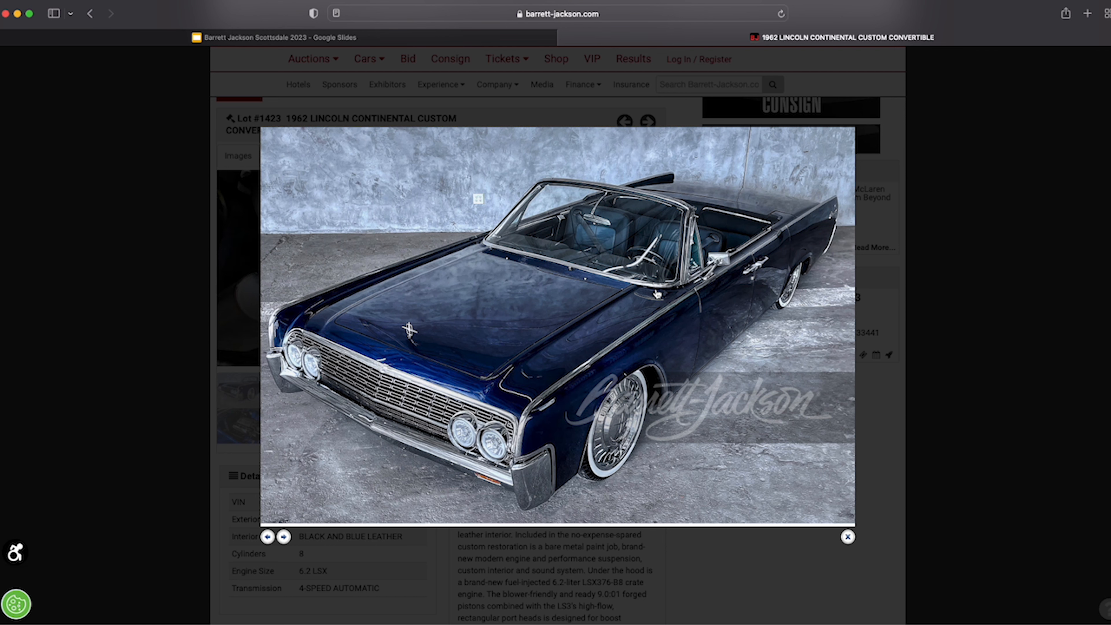
pyautogui.click(283, 536)
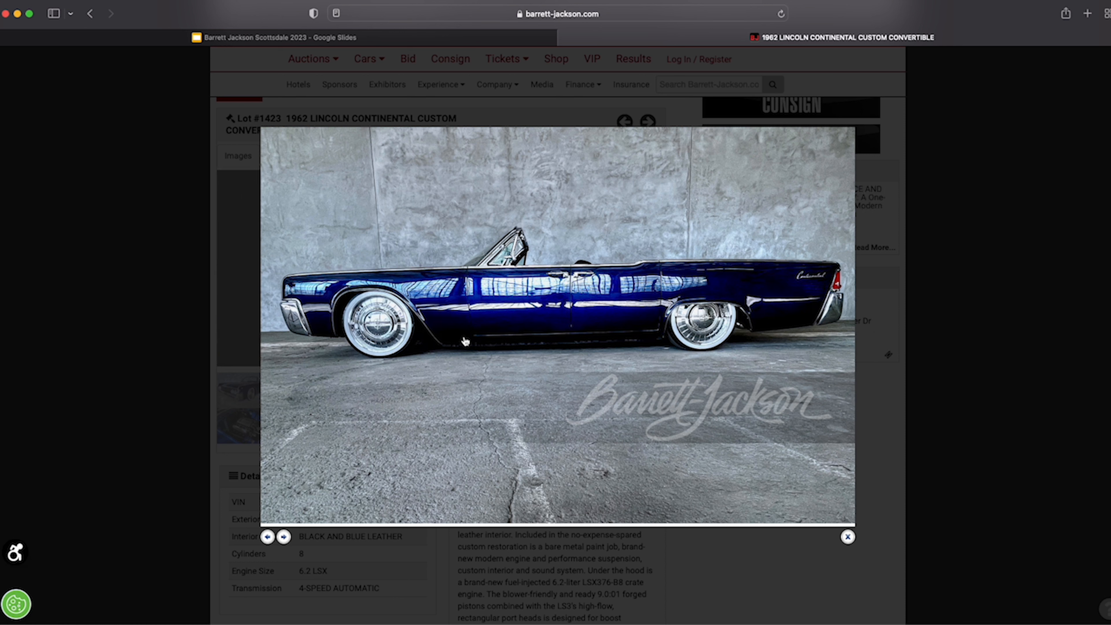
pyautogui.moveTo(492, 346)
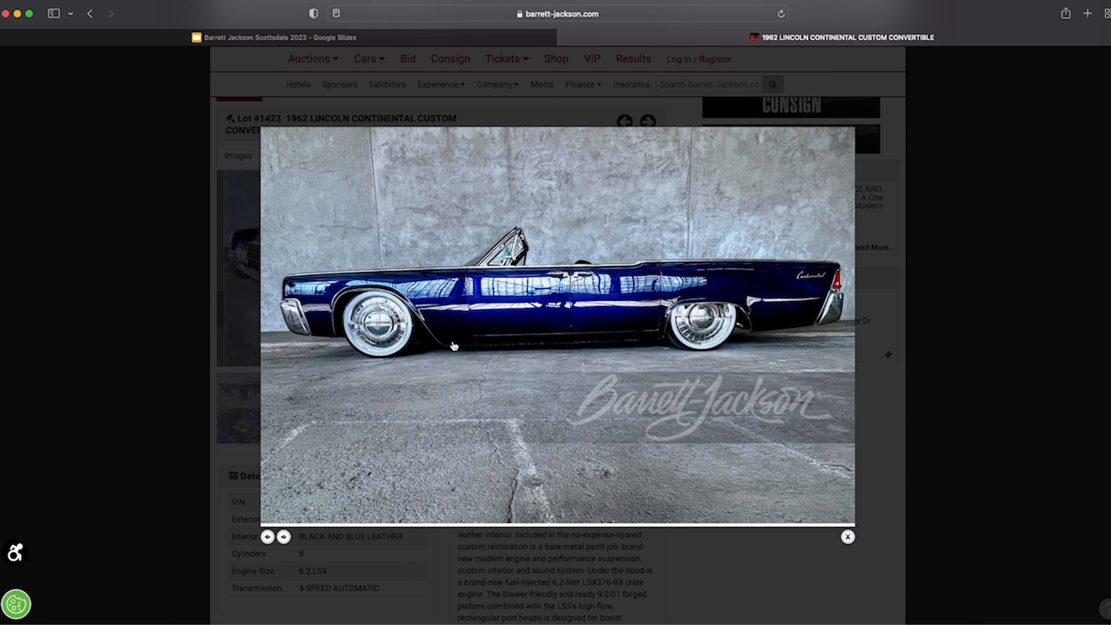
pyautogui.moveTo(656, 341)
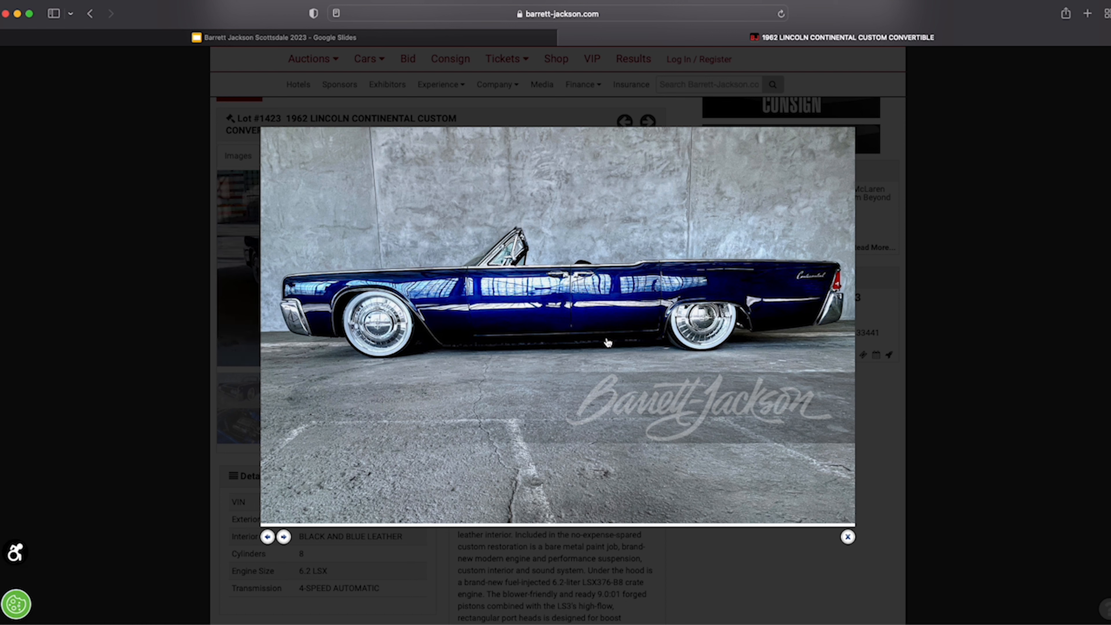
pyautogui.moveTo(527, 345)
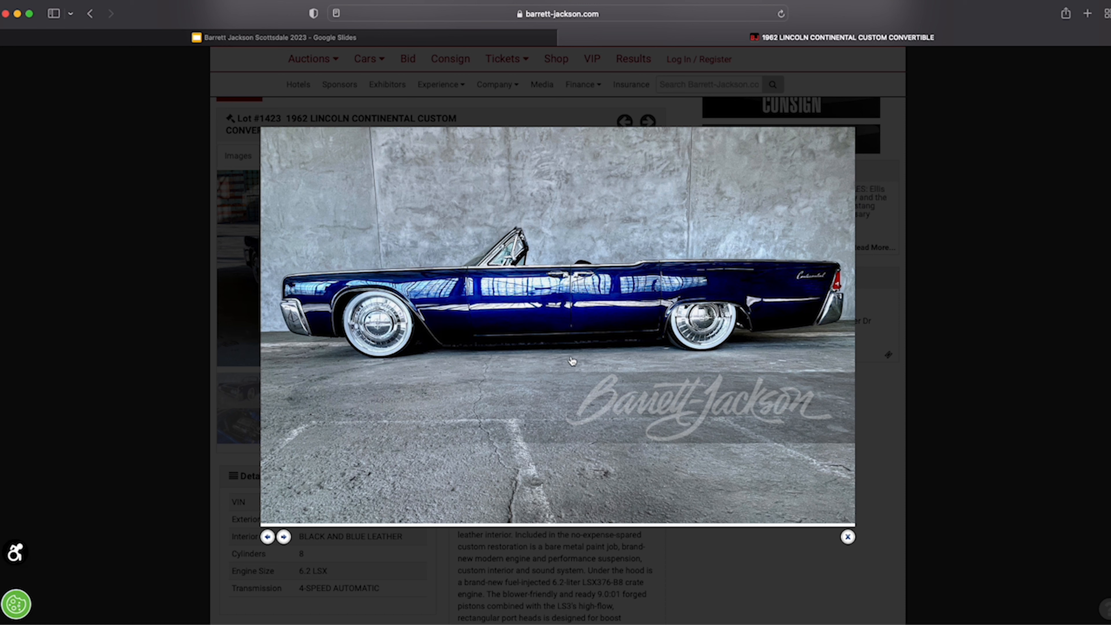
# Page through the rear, high side, doors-open and front grille photos, then close the viewer
pyautogui.click(283, 537)
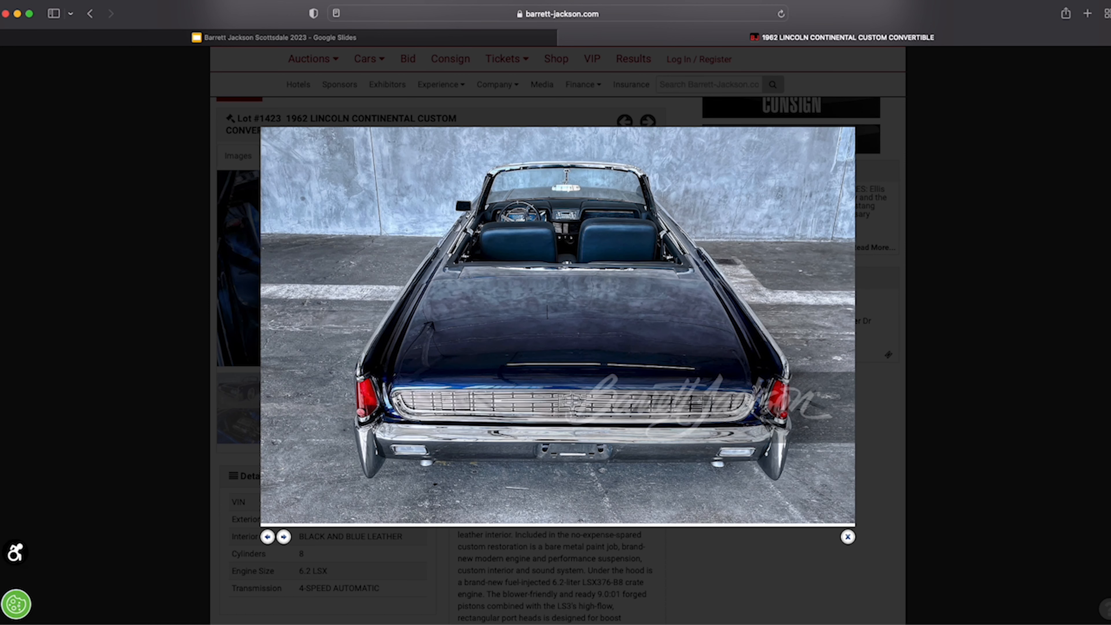
pyautogui.moveTo(491, 247)
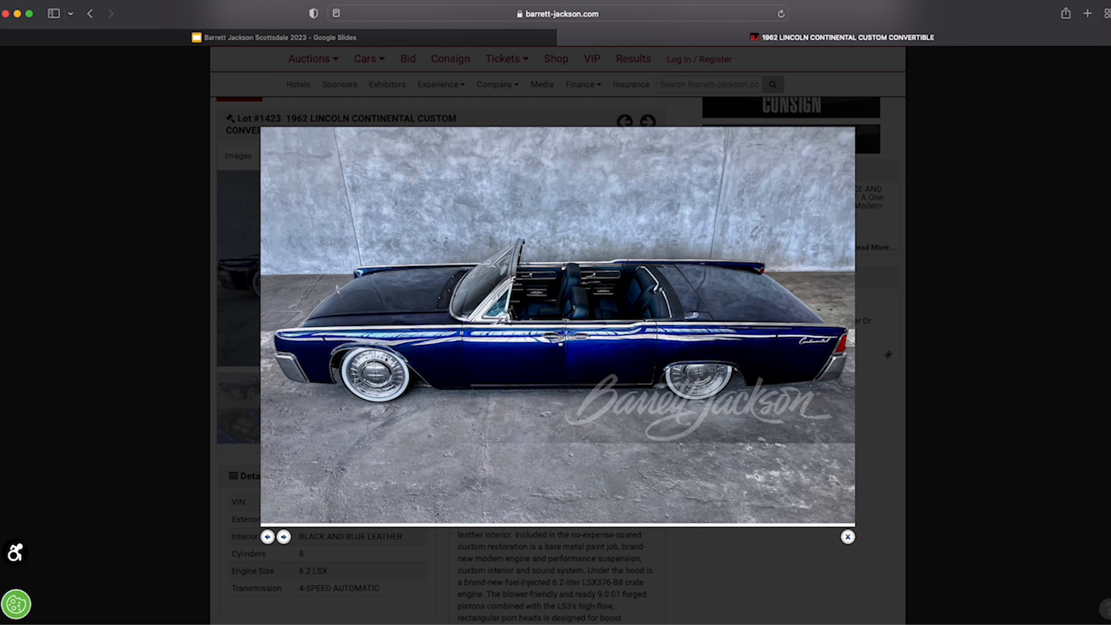
pyautogui.click(283, 537)
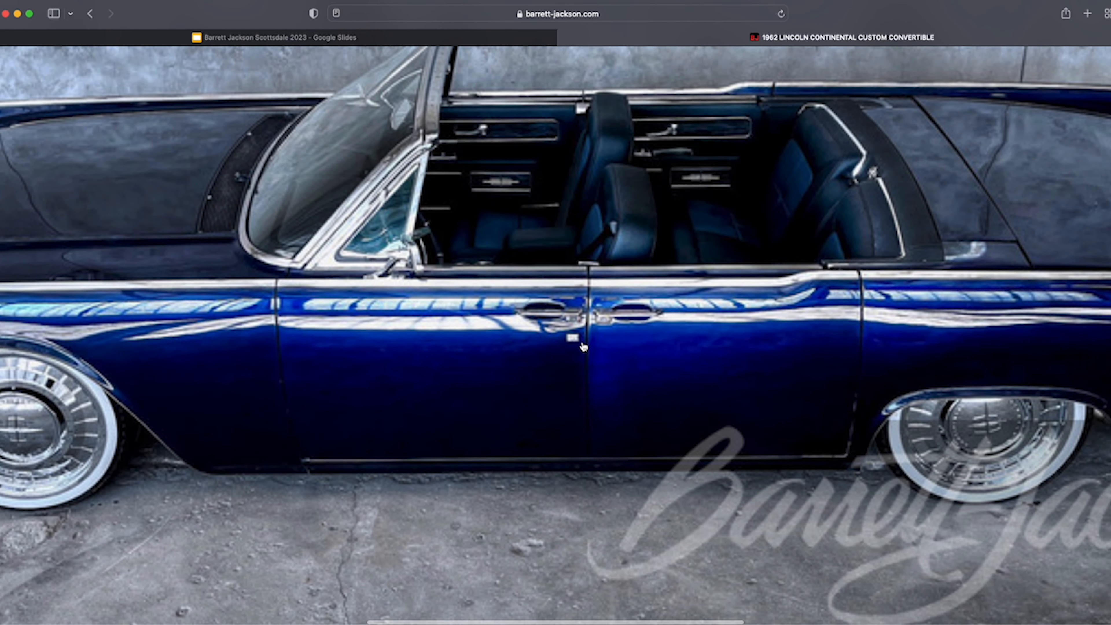
pyautogui.moveTo(577, 345)
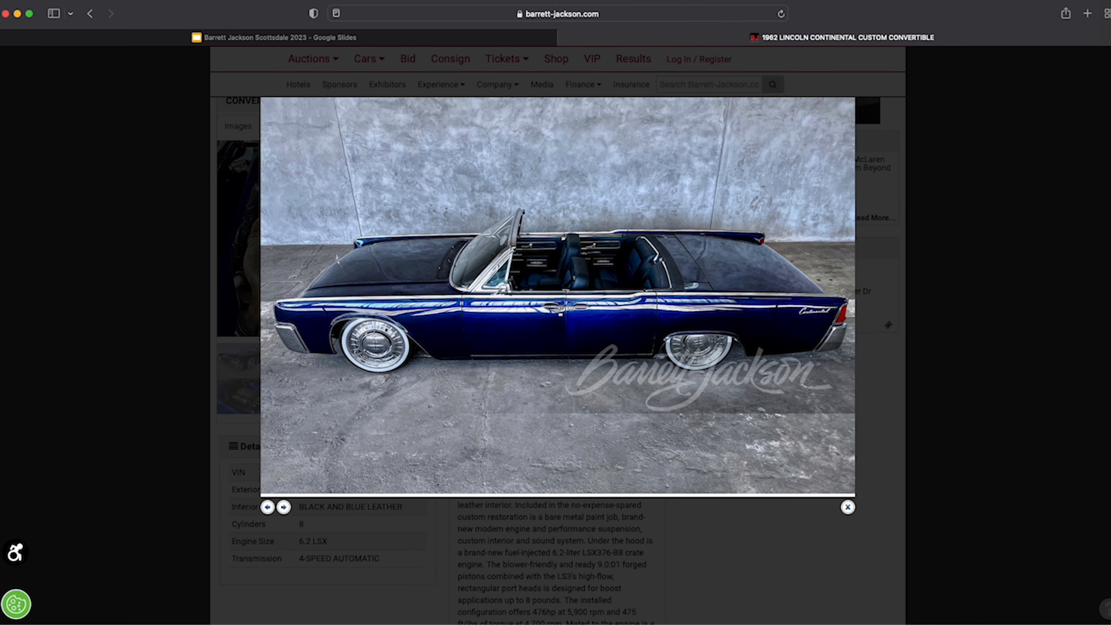
pyautogui.click(283, 508)
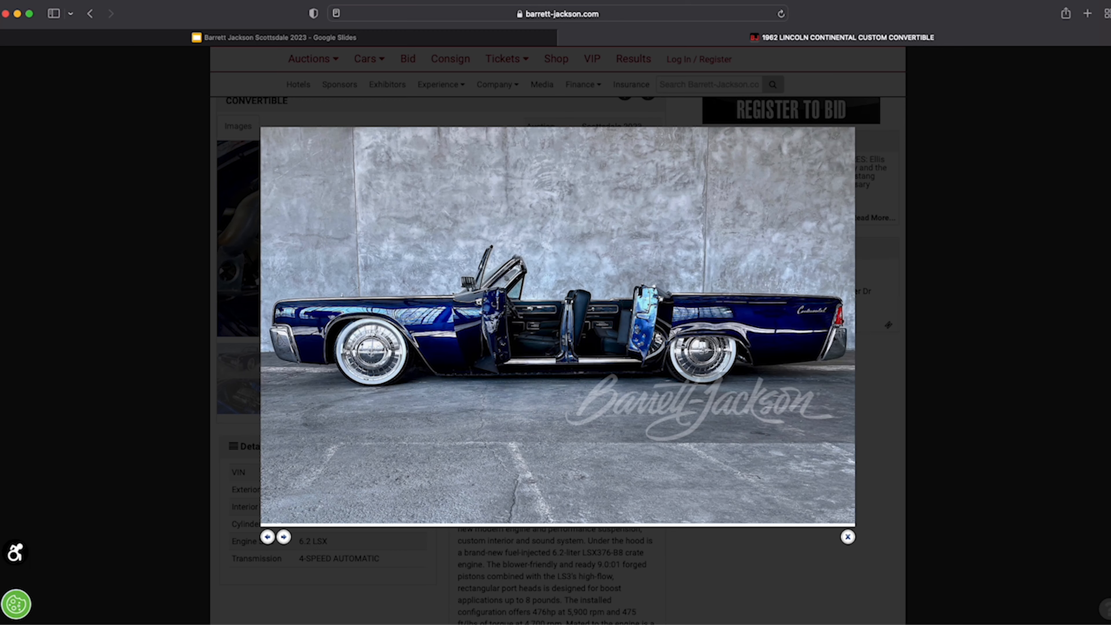
pyautogui.click(283, 537)
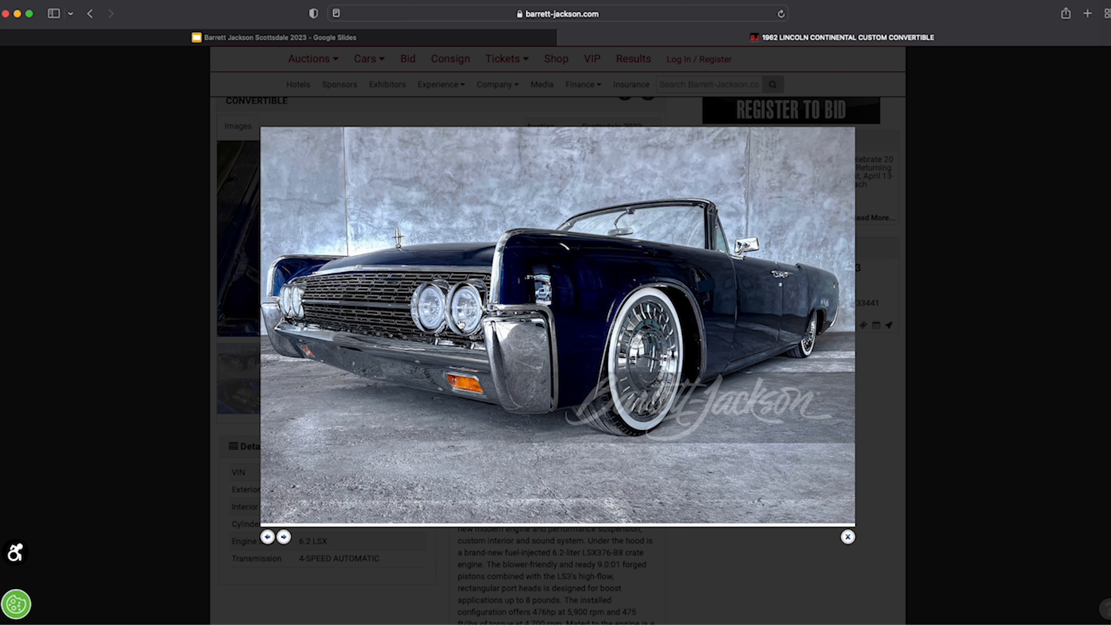
pyautogui.moveTo(461, 325)
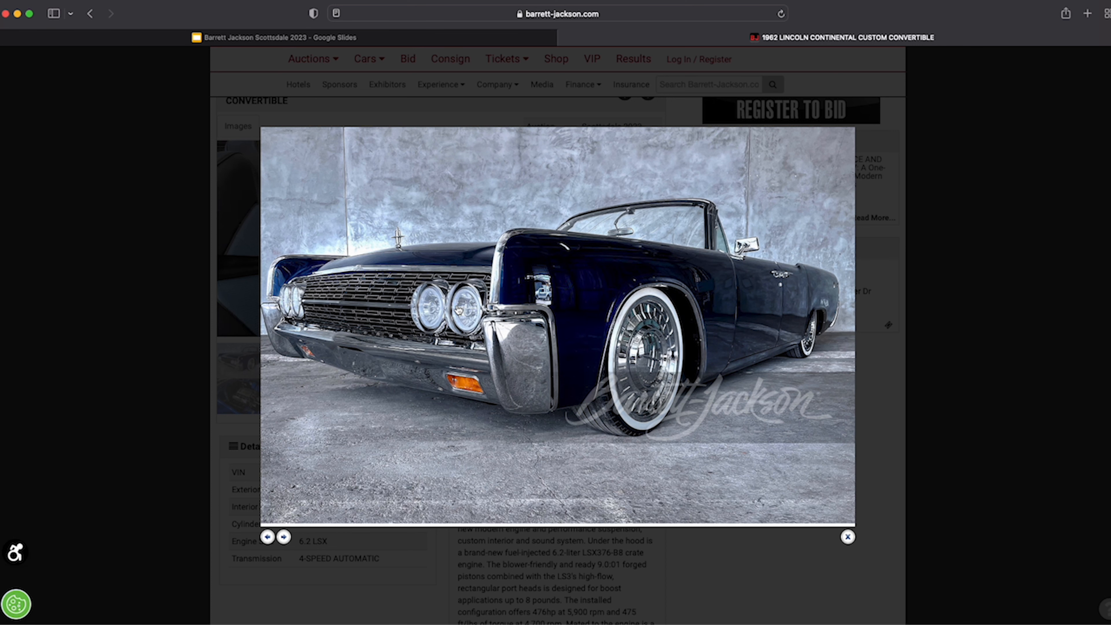
pyautogui.moveTo(458, 311)
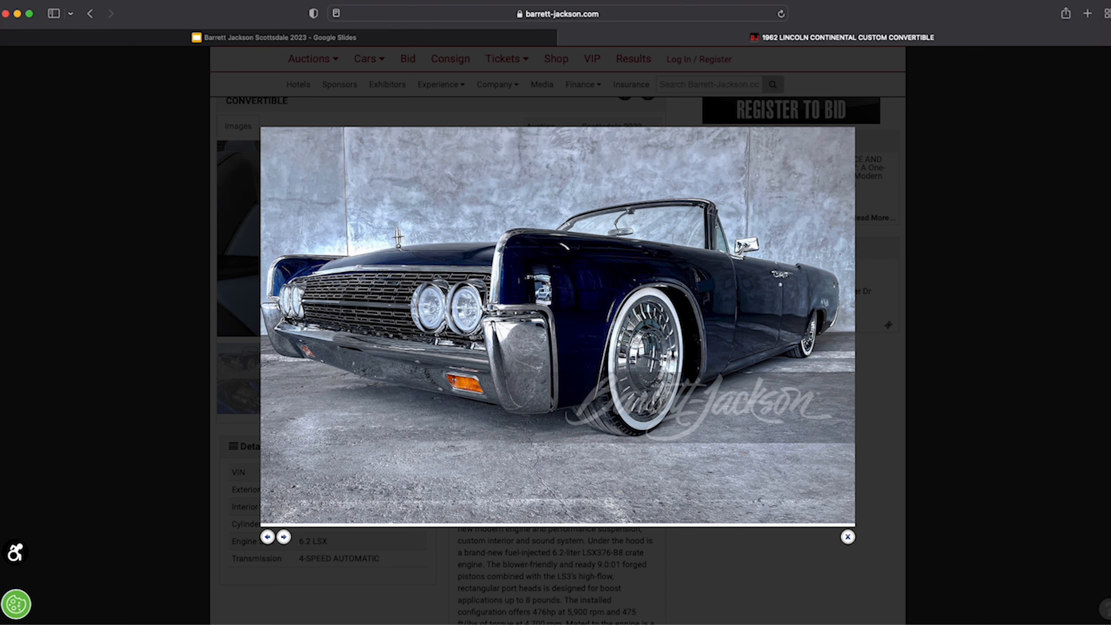
pyautogui.click(283, 537)
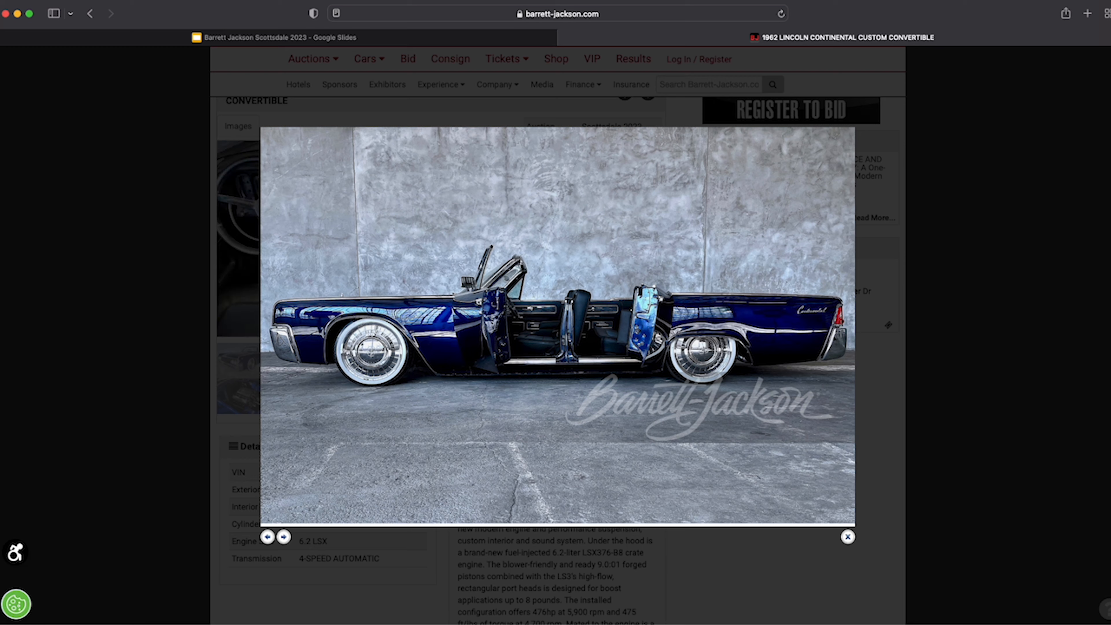
pyautogui.click(283, 538)
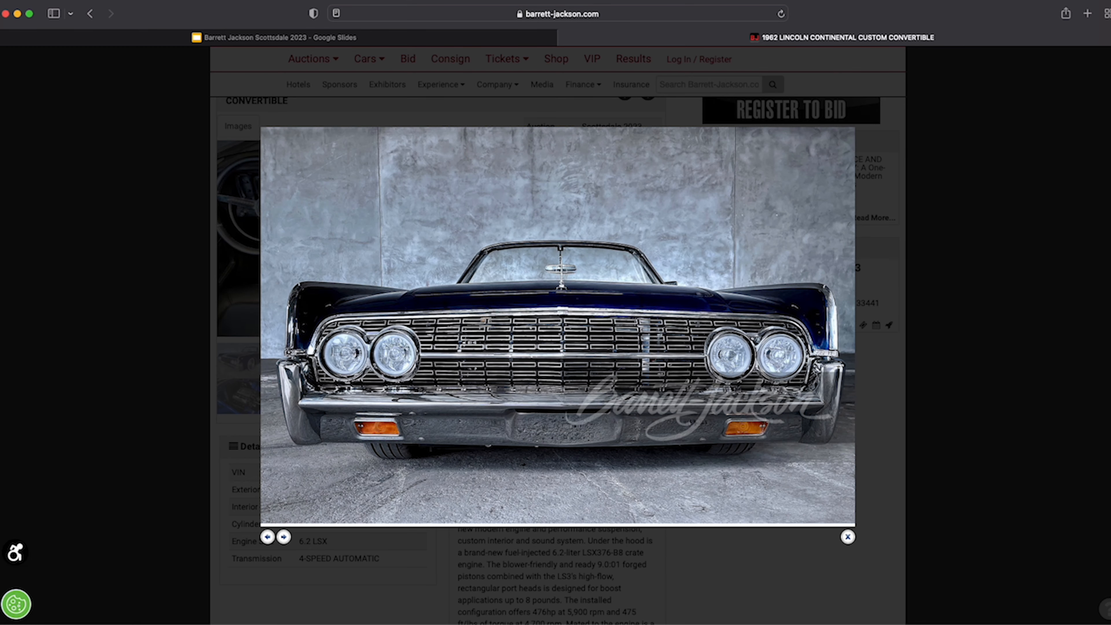
pyautogui.click(847, 537)
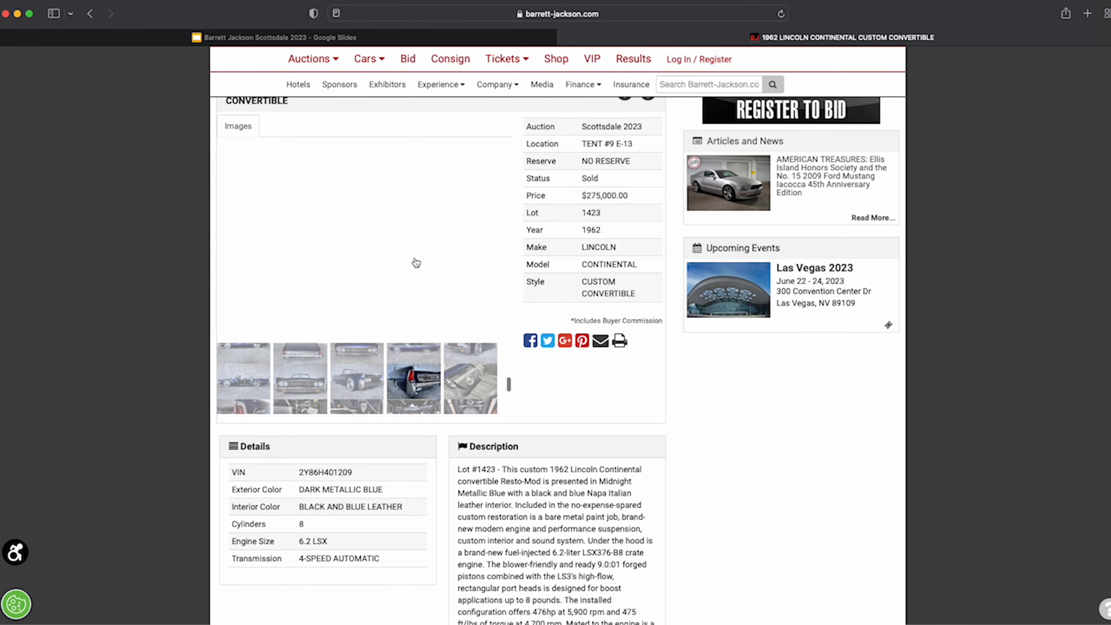
pyautogui.moveTo(411, 263)
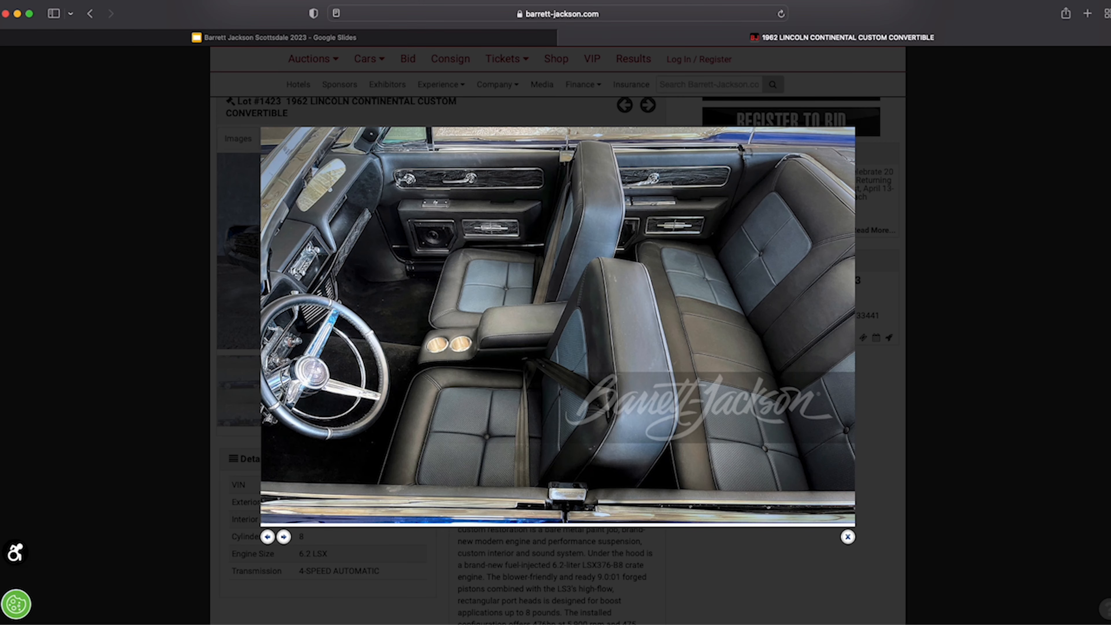
# Close the enlarged photo and load the undercarriage photo into the listing gallery
pyautogui.click(847, 537)
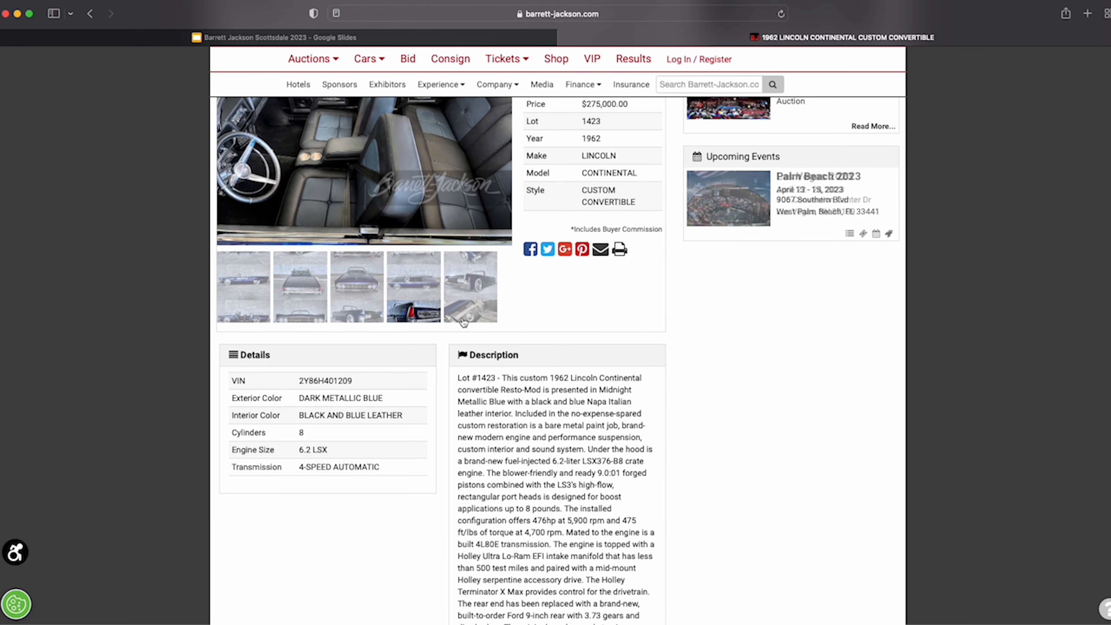
pyautogui.click(471, 286)
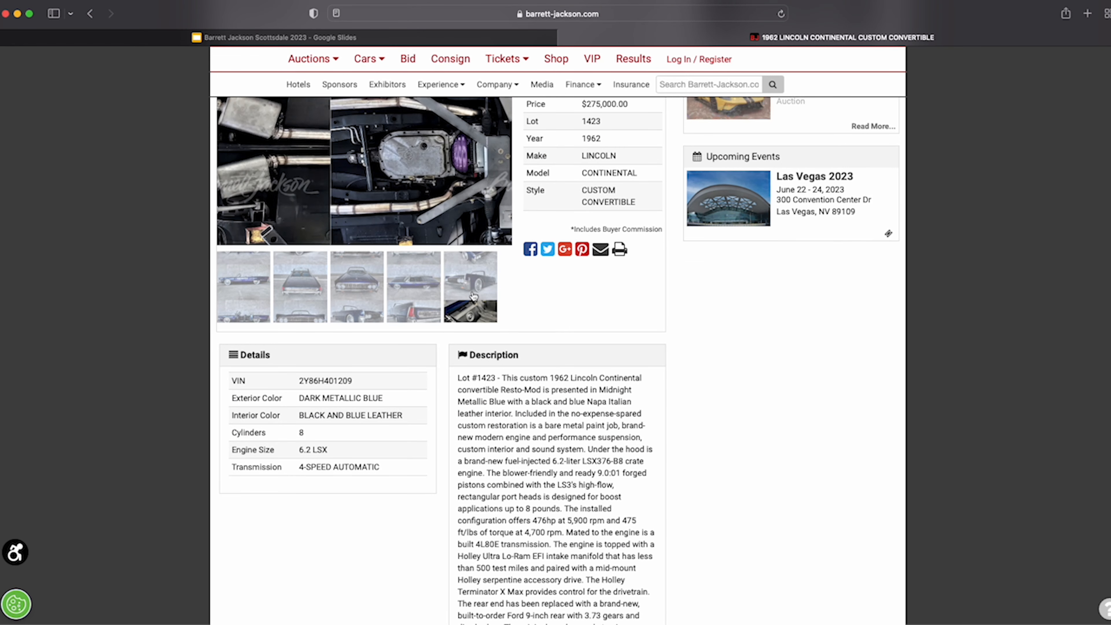
# Enlarge the undercarriage photo with the exhaust pipes and purple converter
pyautogui.click(470, 286)
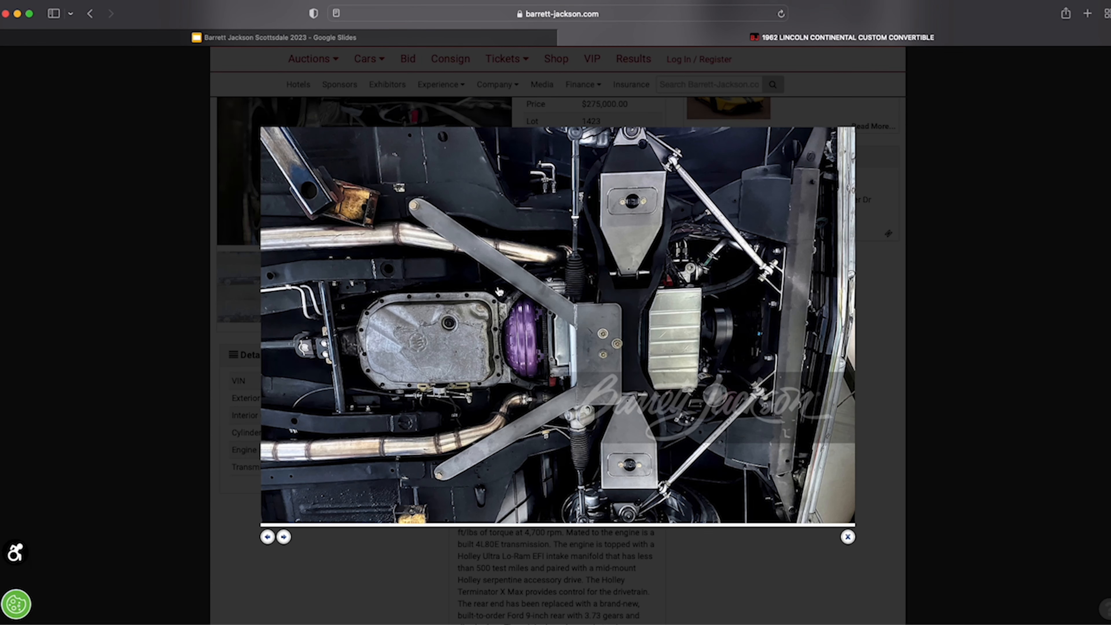
pyautogui.moveTo(587, 369)
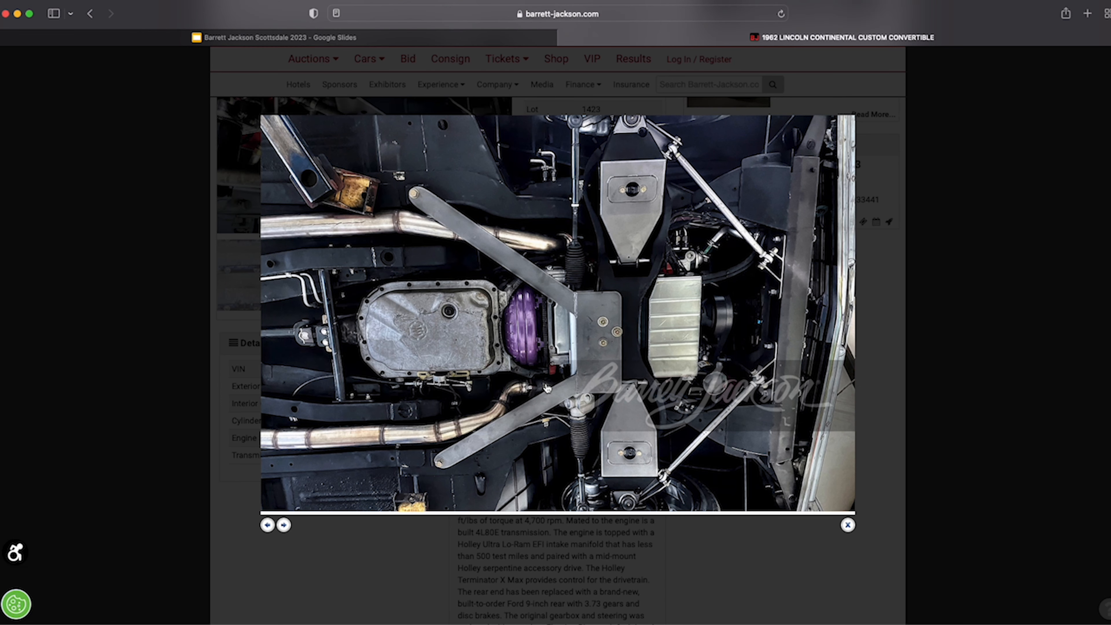
pyautogui.moveTo(318, 498)
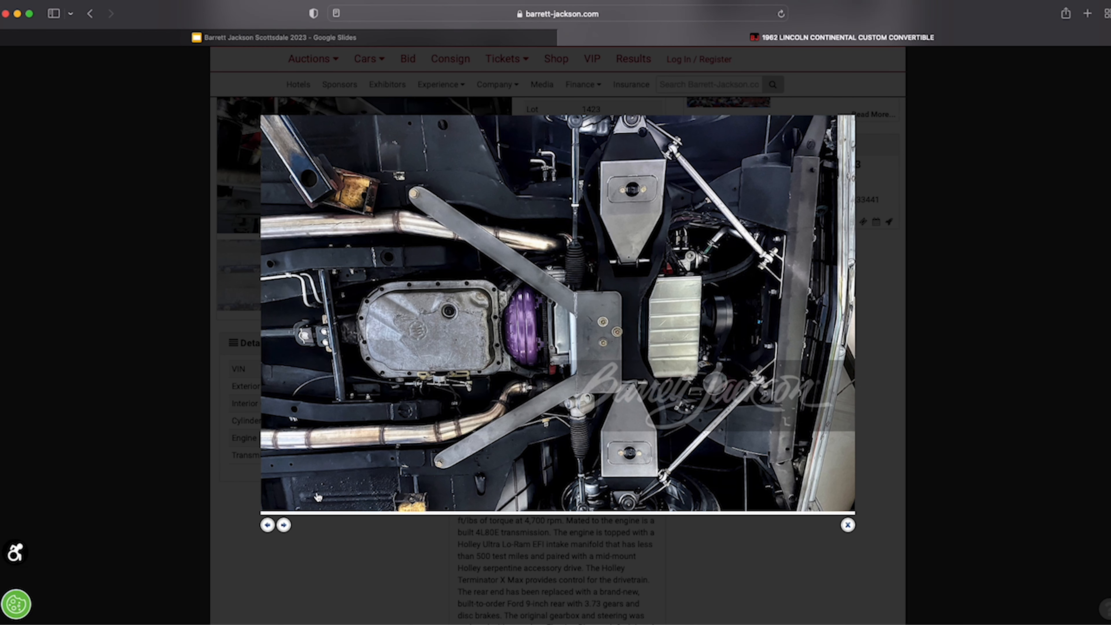
pyautogui.moveTo(337, 494)
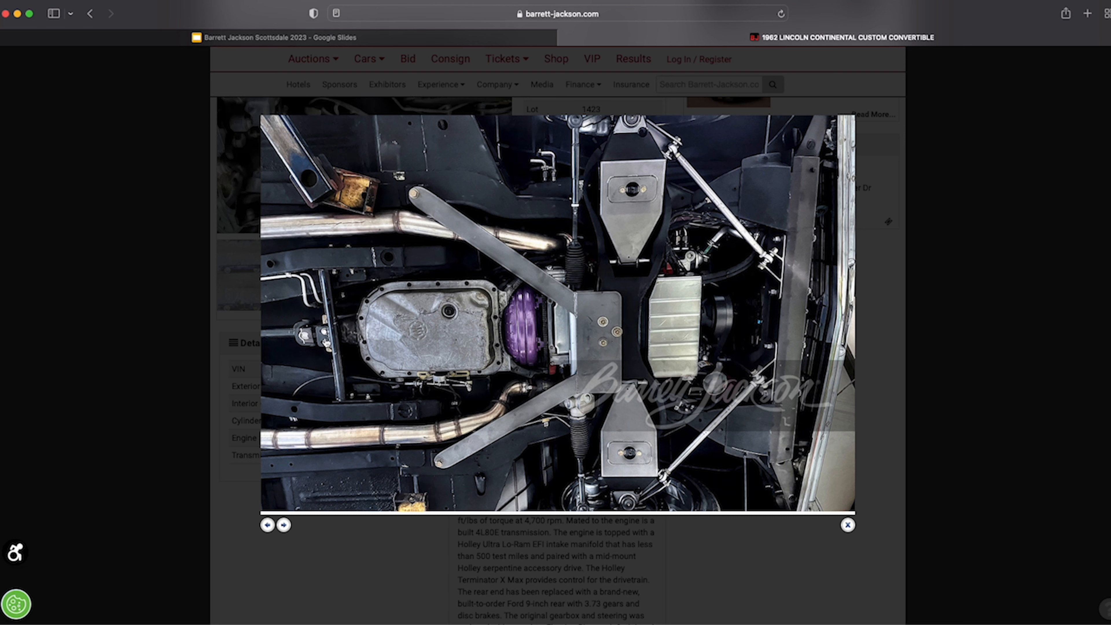
# Step through the rear axle, suspension and steering rack underside photos, then close the viewer
pyautogui.click(284, 525)
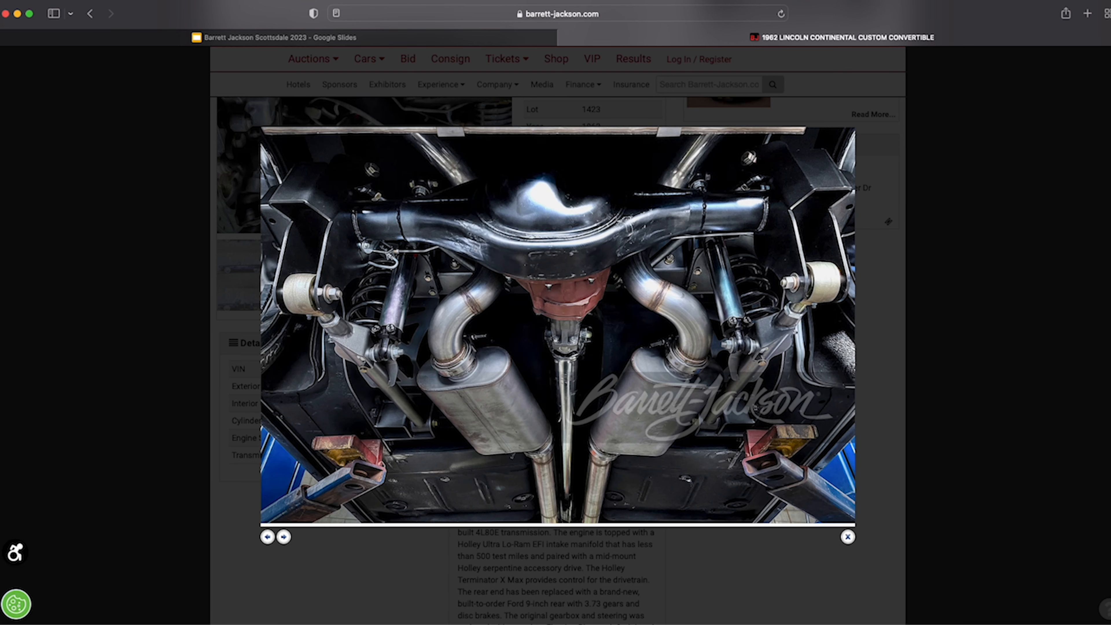
pyautogui.click(284, 537)
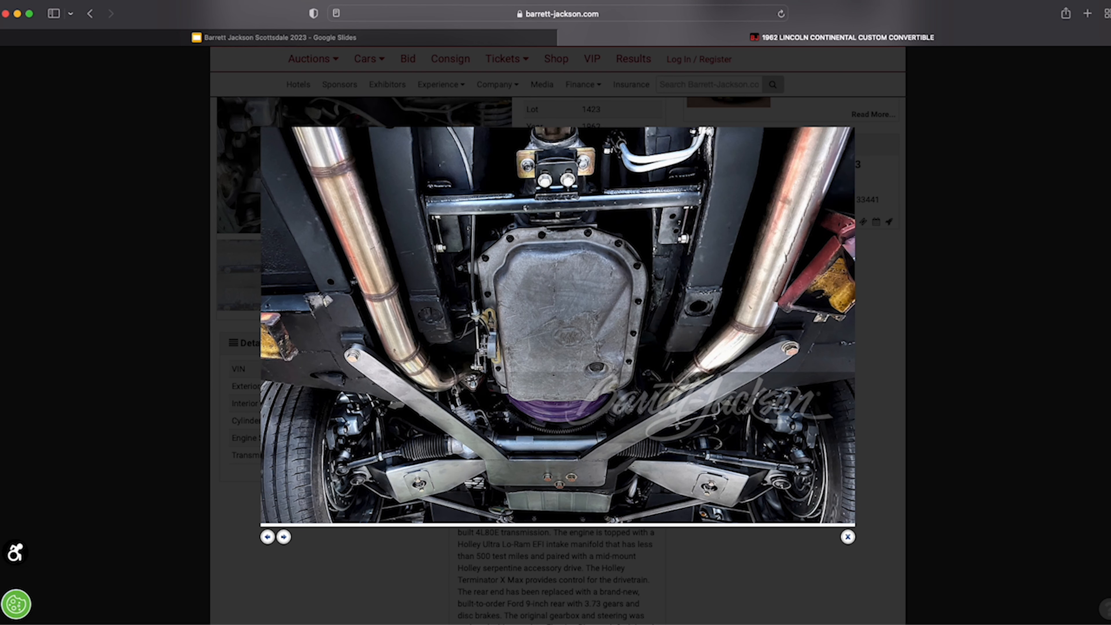
pyautogui.click(285, 537)
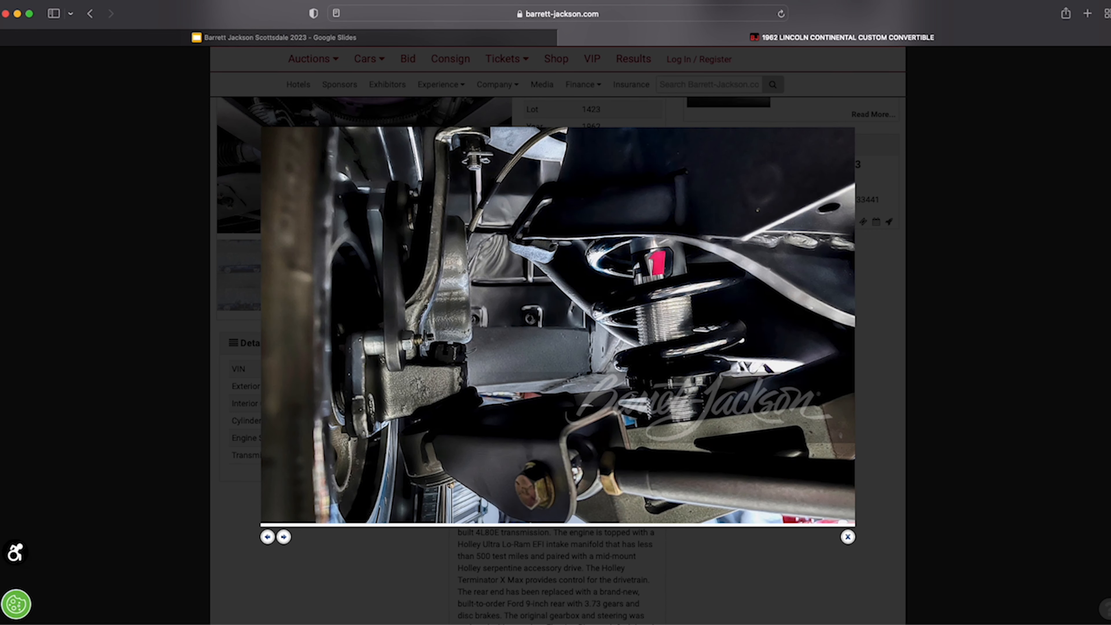
pyautogui.moveTo(834, 195)
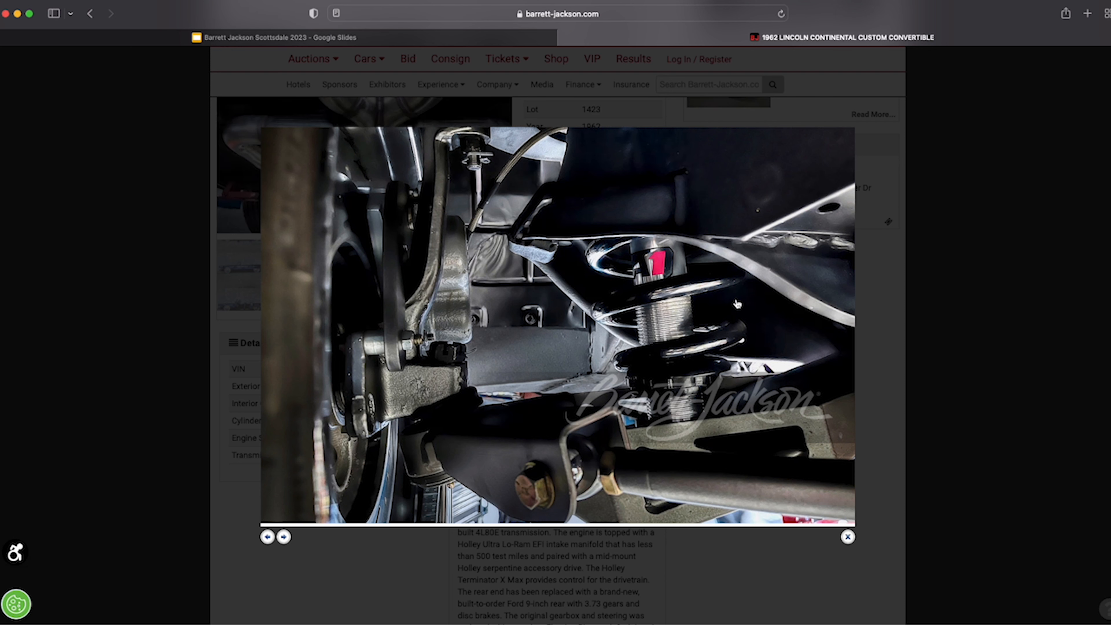
pyautogui.click(283, 536)
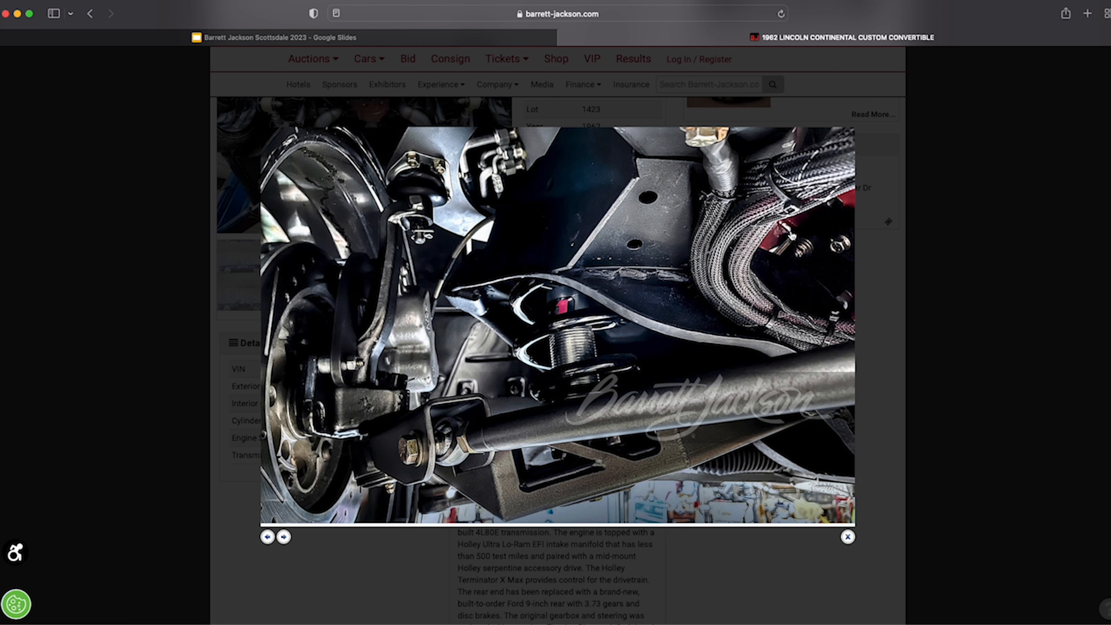
pyautogui.click(283, 536)
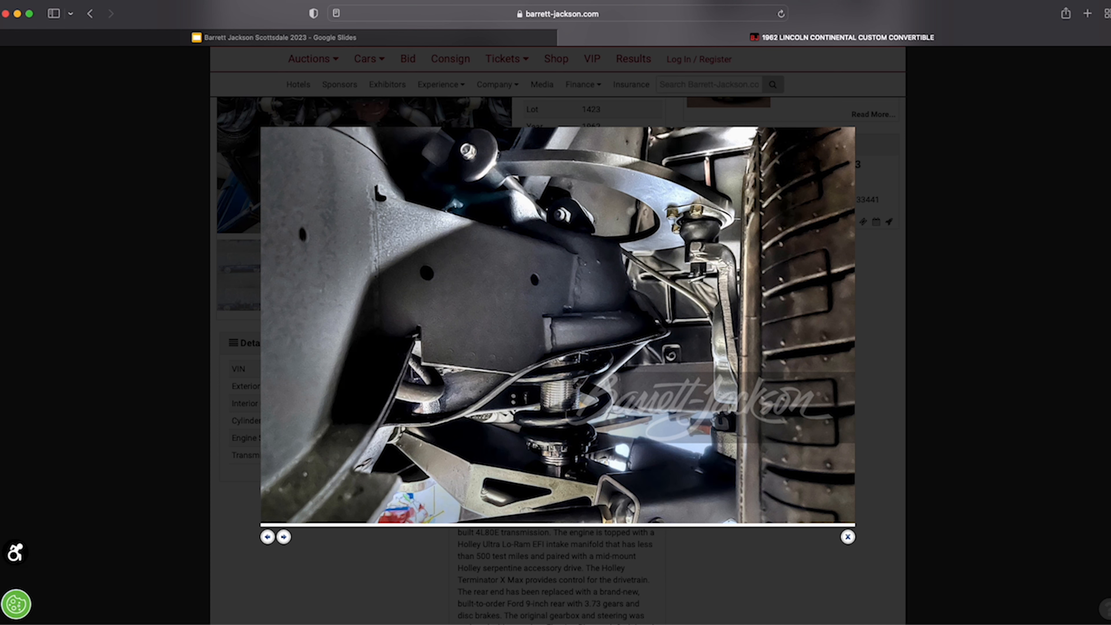
pyautogui.click(284, 536)
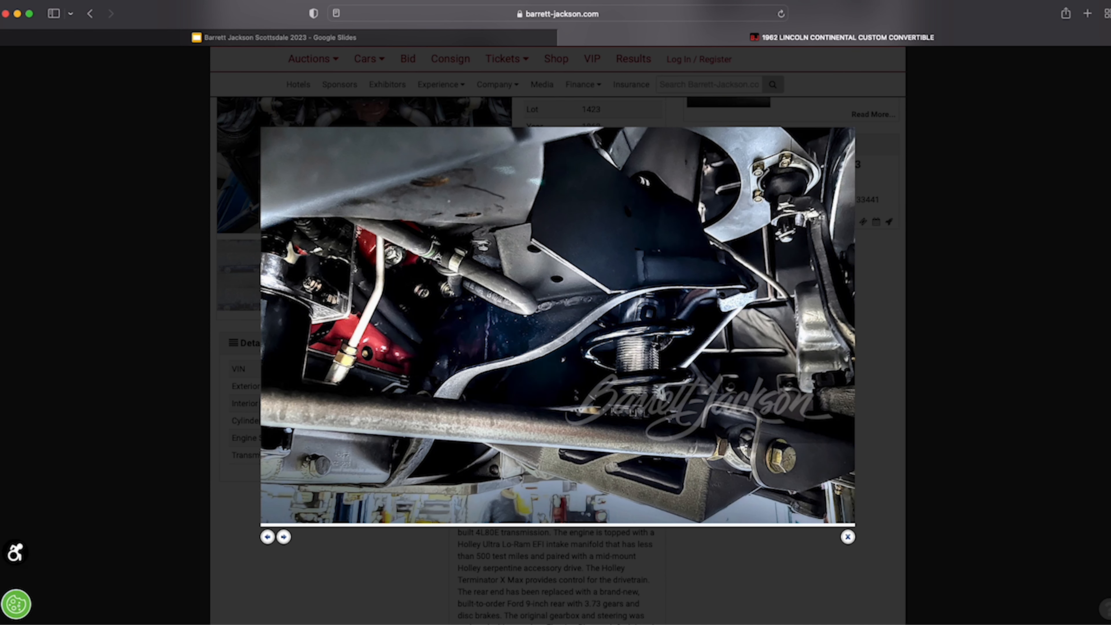
pyautogui.click(283, 537)
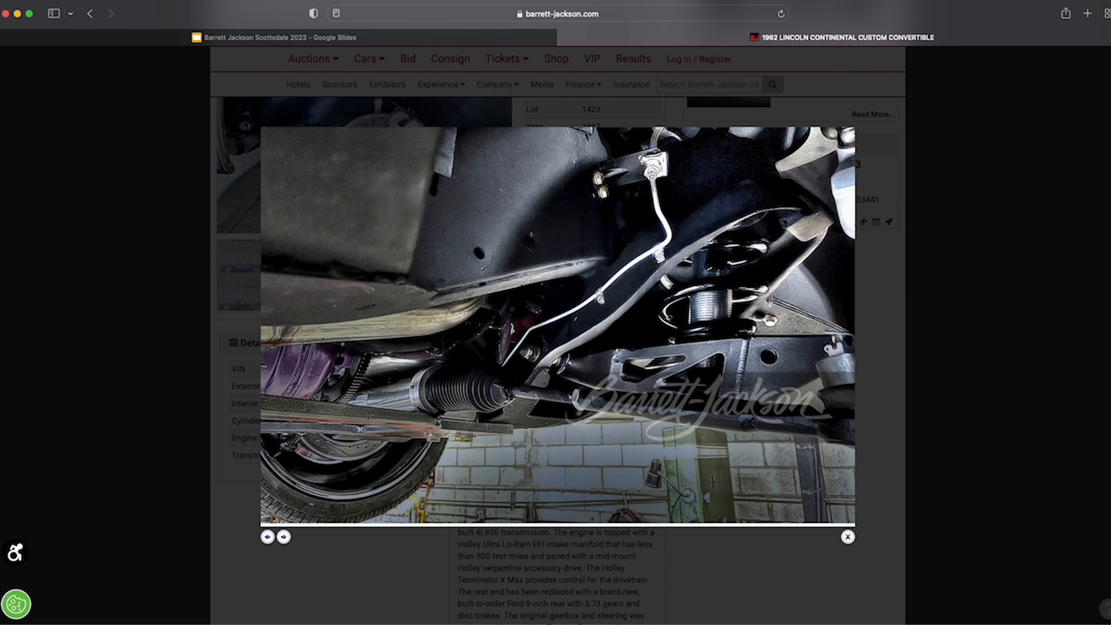
pyautogui.click(283, 537)
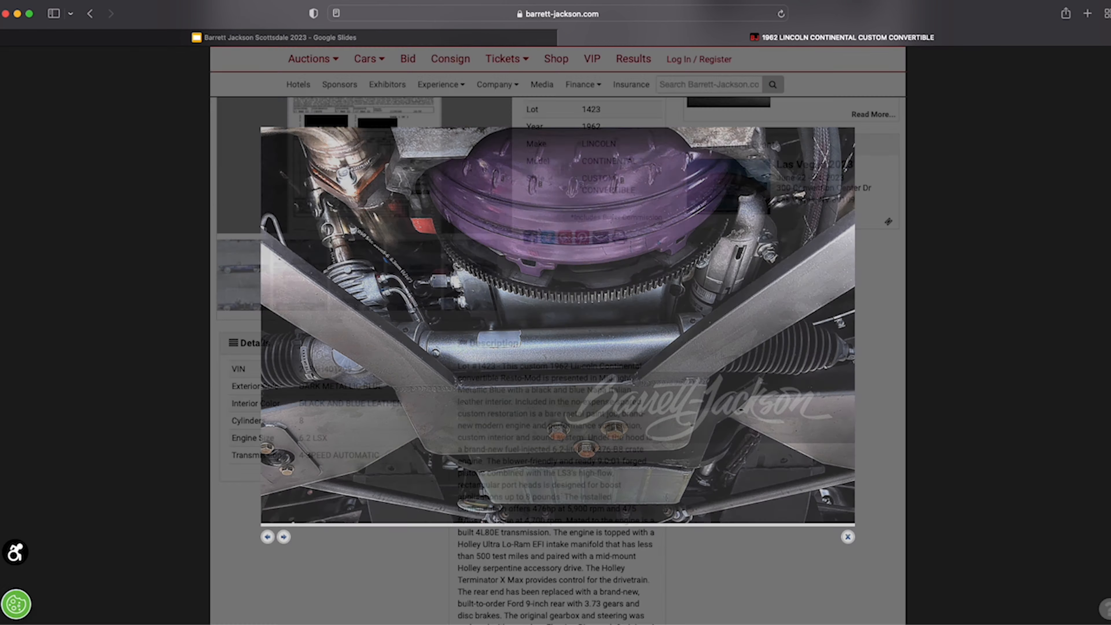
pyautogui.click(847, 536)
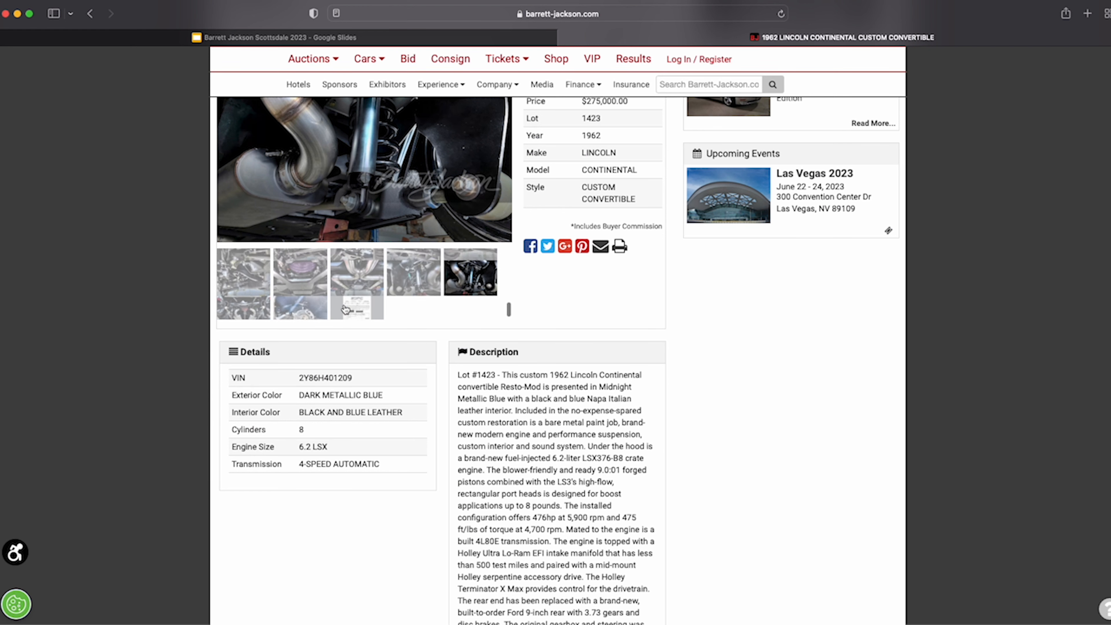
# Enlarge the subwoofer enclosure photo and advance to the rear undercarriage with twin mufflers
pyautogui.click(470, 283)
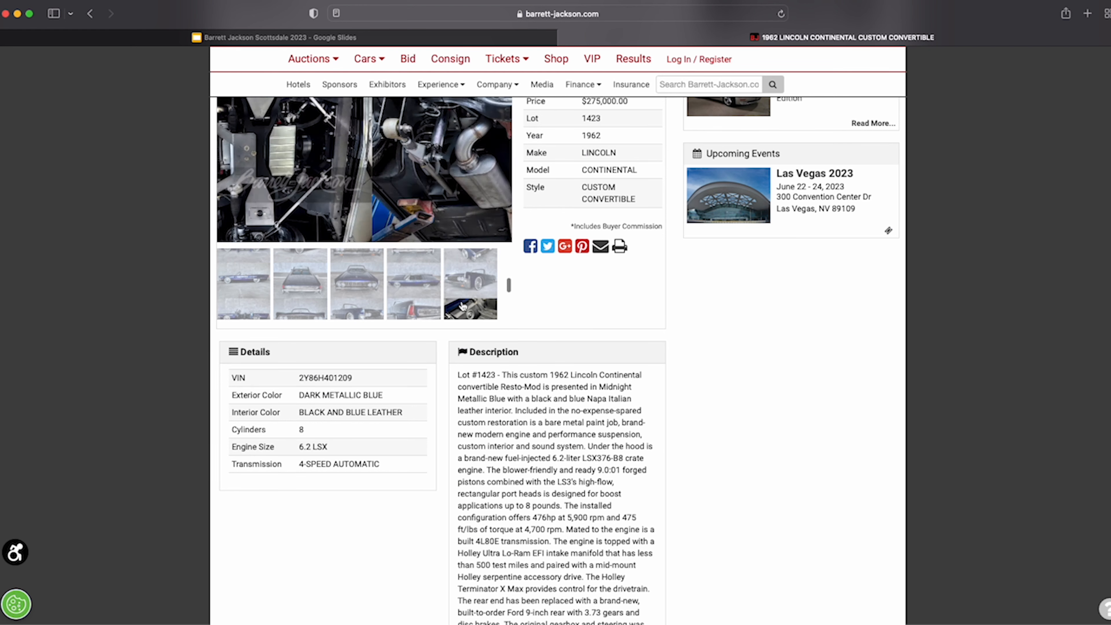
pyautogui.click(469, 283)
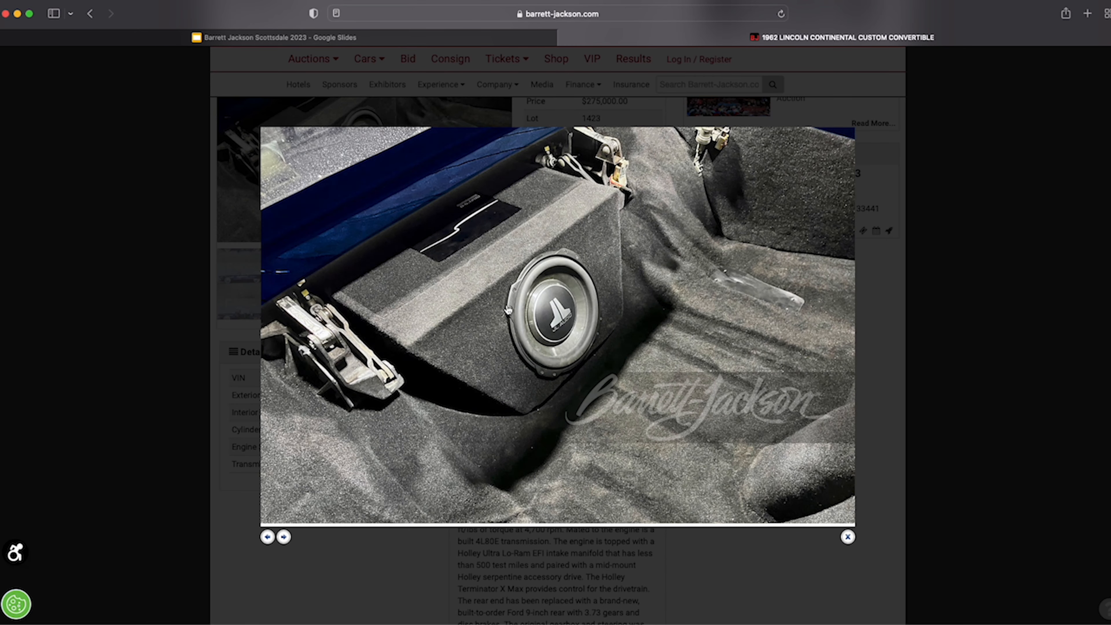
pyautogui.moveTo(716, 202)
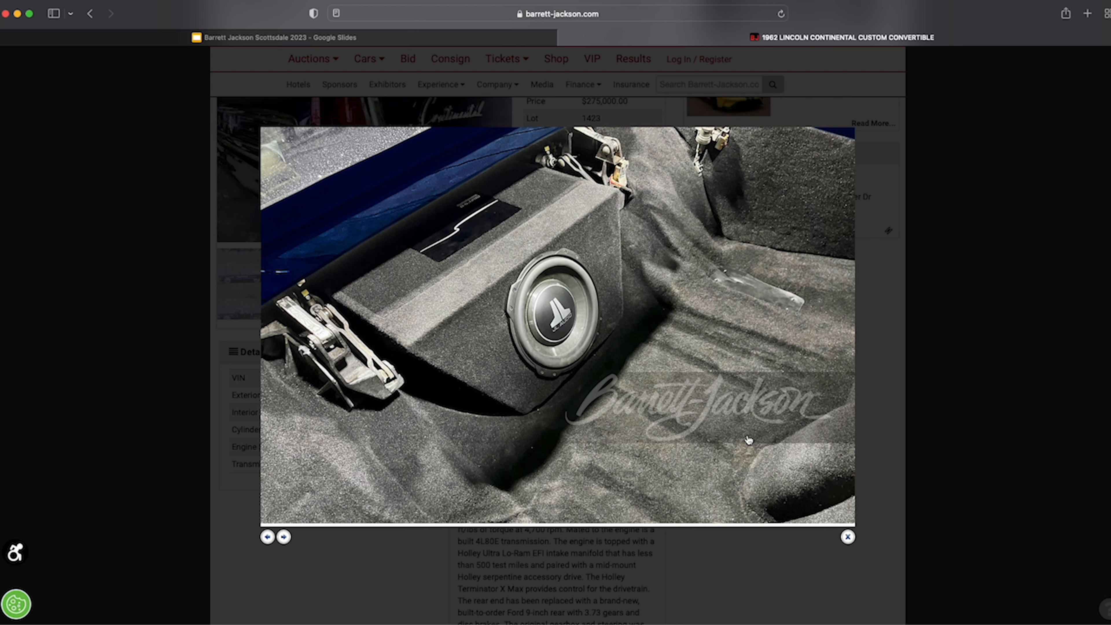
pyautogui.moveTo(455, 395)
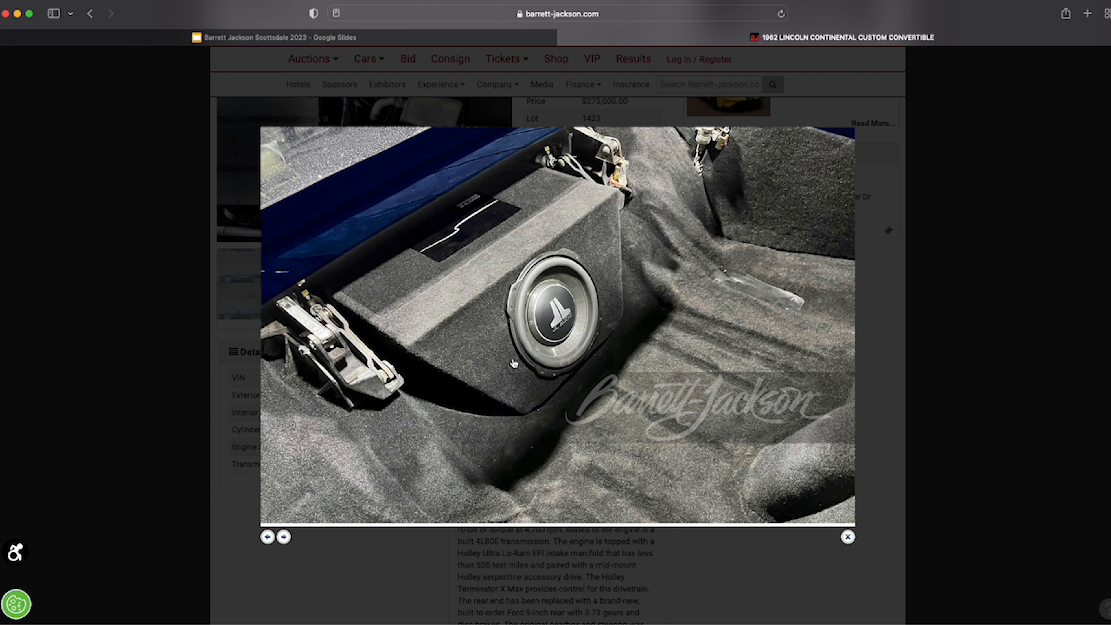
pyautogui.click(284, 537)
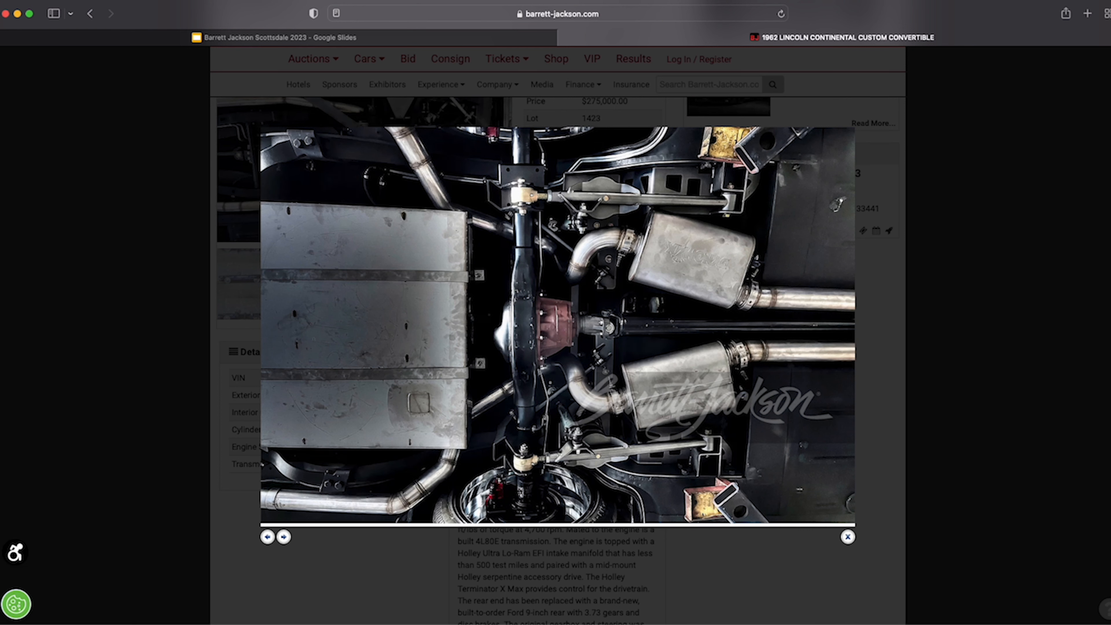
# Step through the transmission, rear axle and front suspension photos, then close the viewer
pyautogui.click(284, 537)
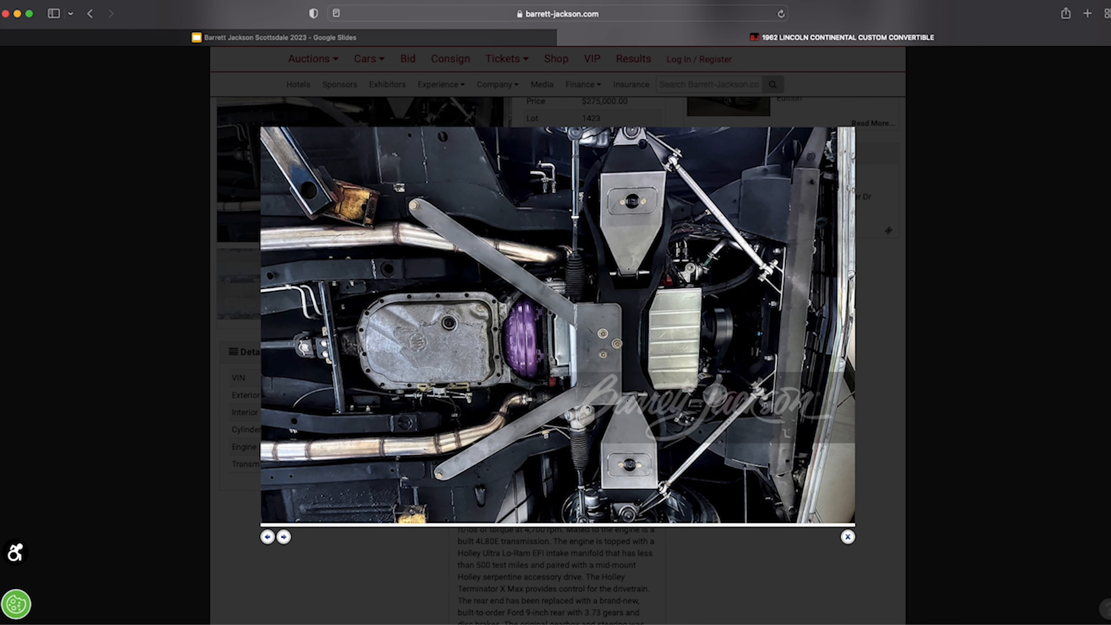
pyautogui.click(284, 536)
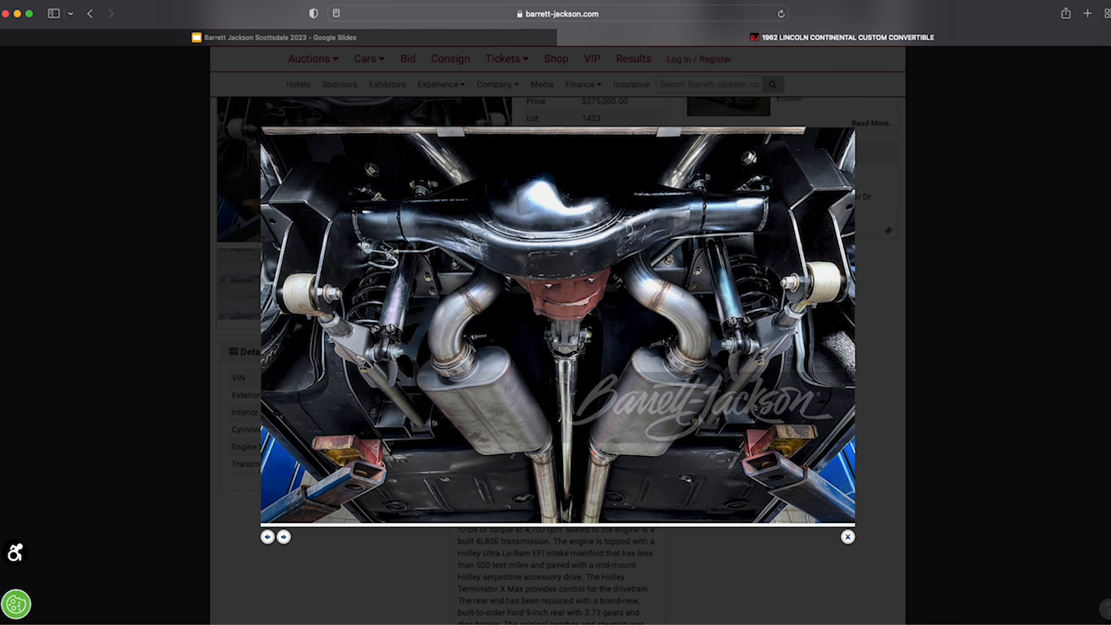
pyautogui.click(283, 537)
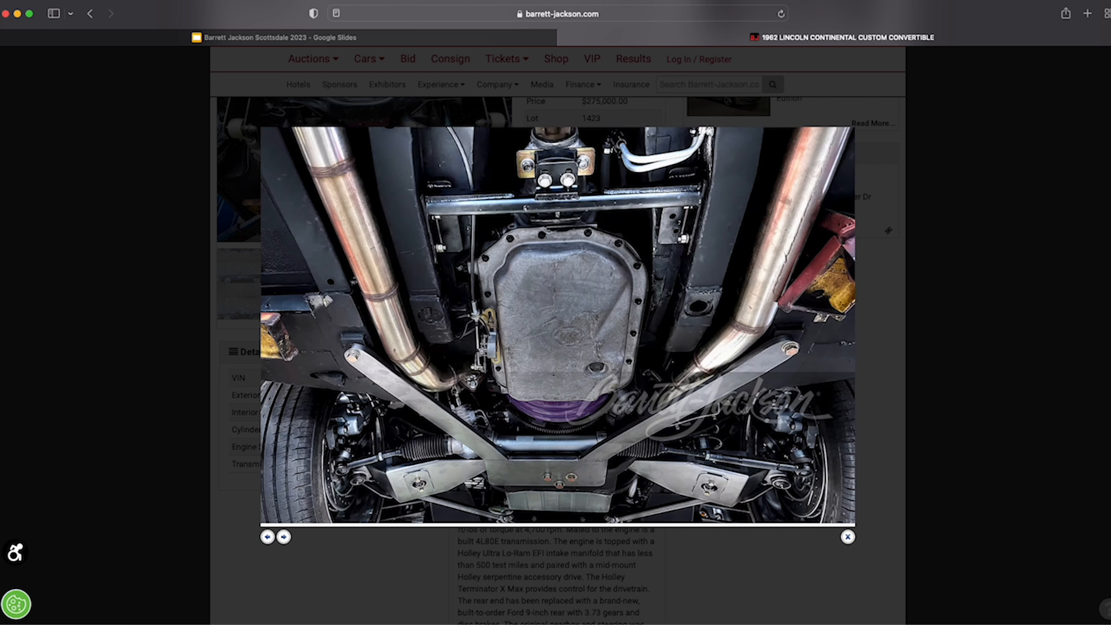
pyautogui.click(284, 537)
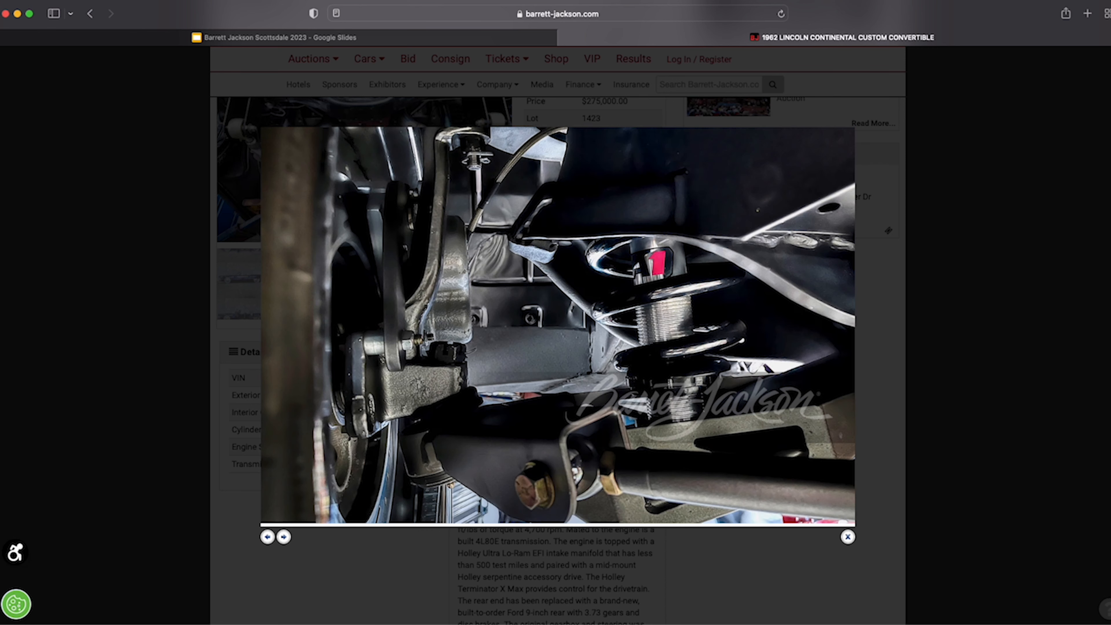
pyautogui.click(284, 536)
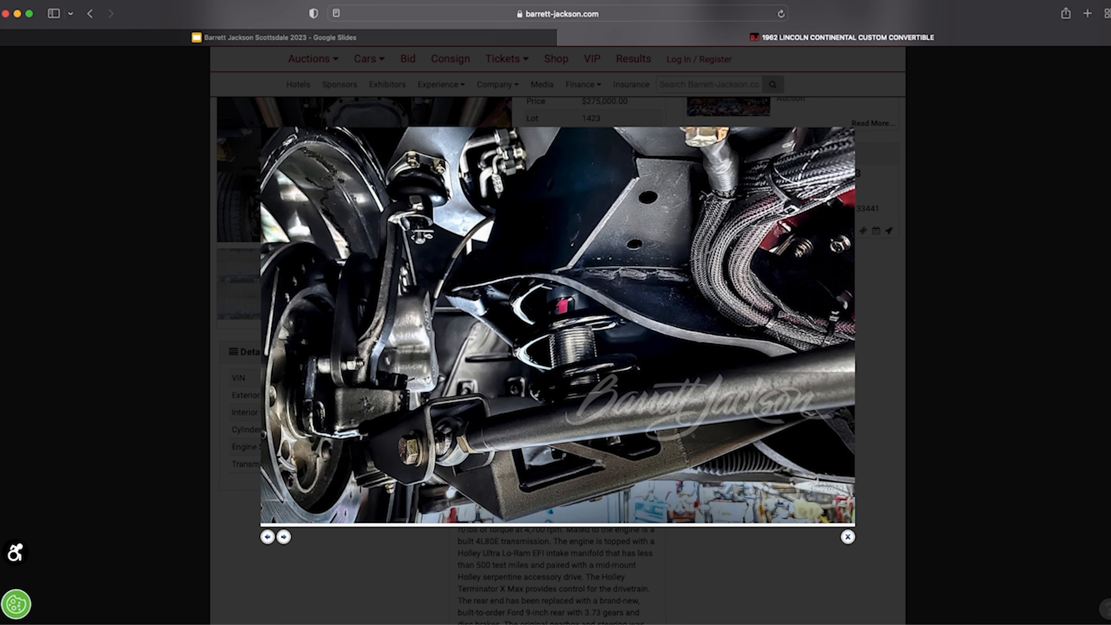
pyautogui.click(848, 536)
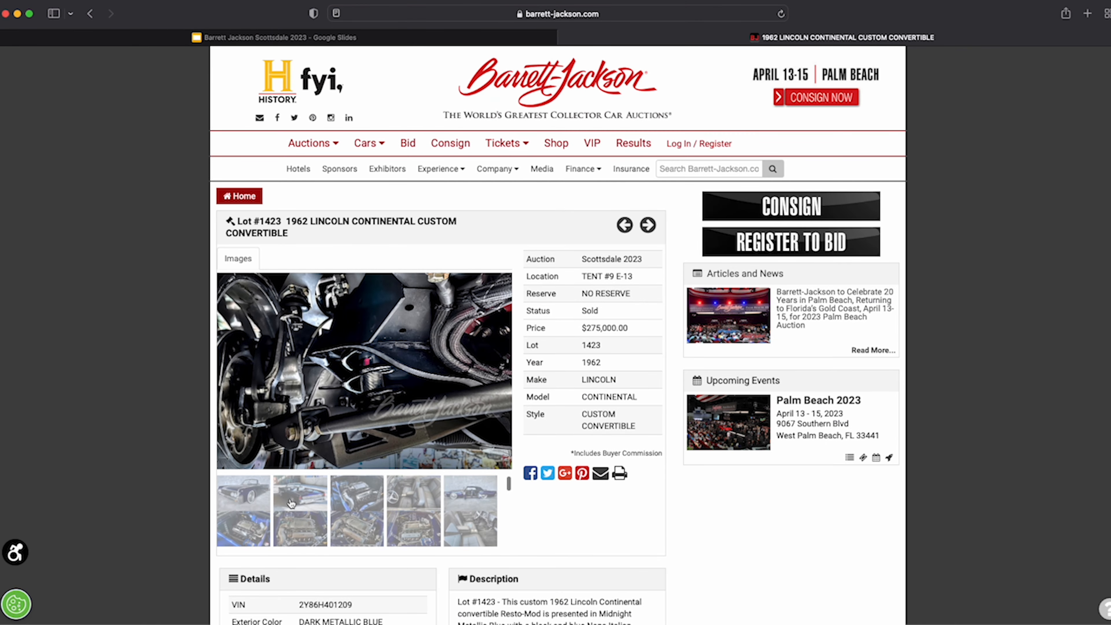
# Show the LSX engine bay photo in the gallery and enlarge it
pyautogui.click(299, 511)
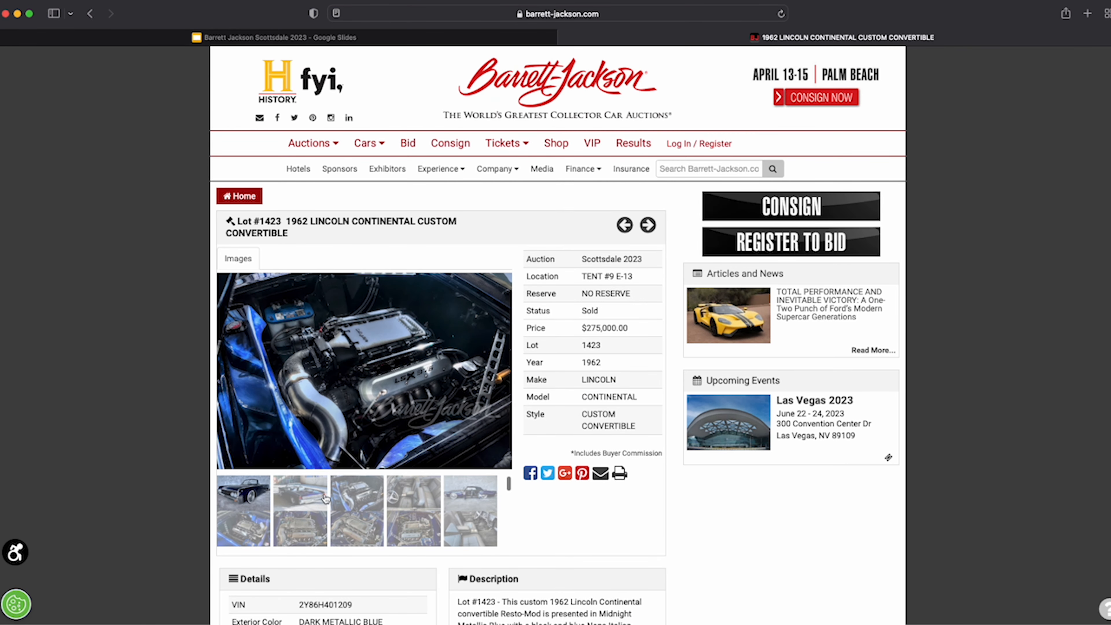
pyautogui.moveTo(329, 374)
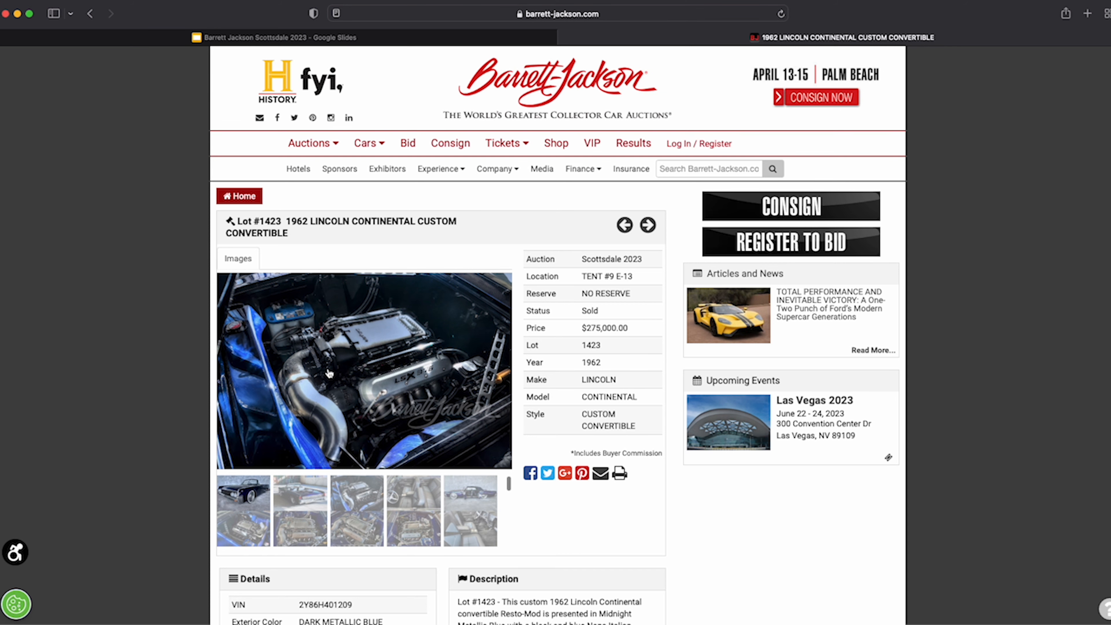
pyautogui.click(364, 371)
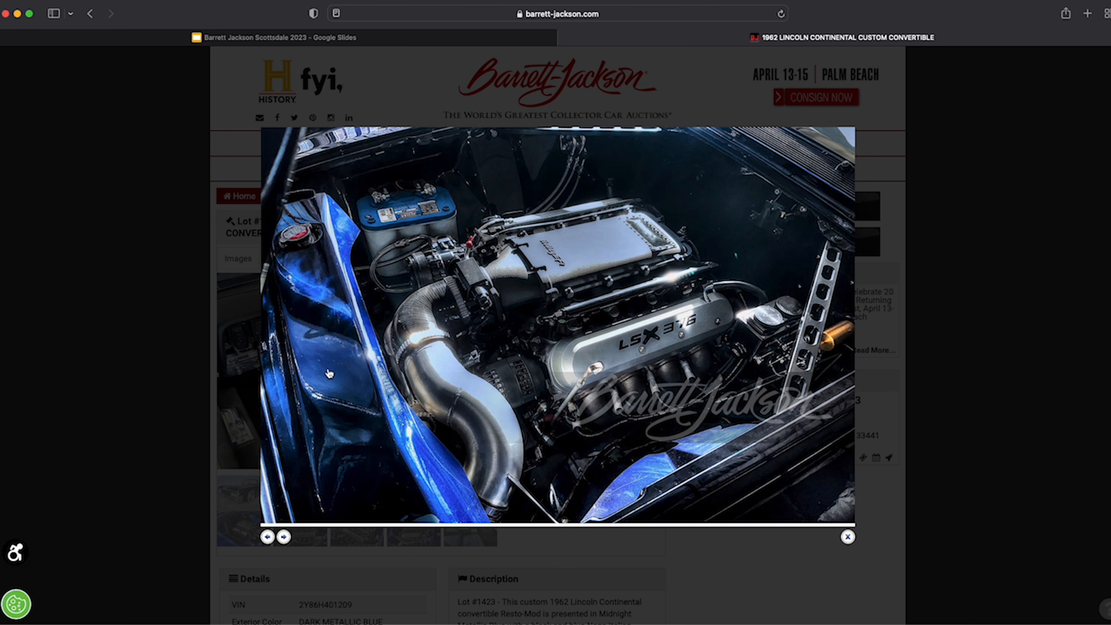
pyautogui.moveTo(310, 334)
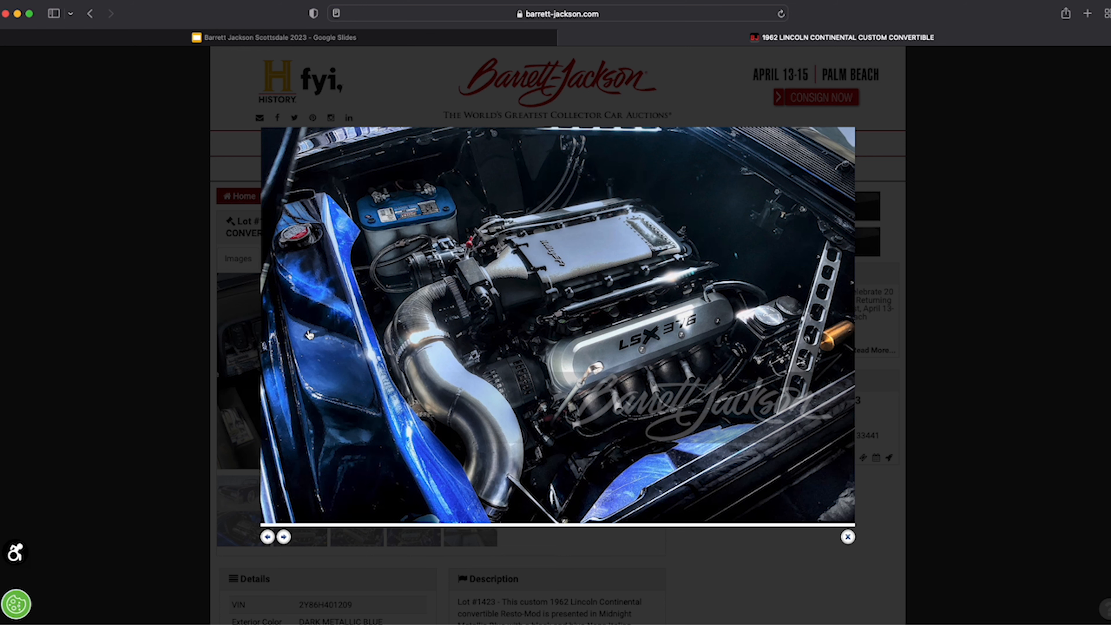
# Advance from the engine bay to the black leather interior seating photo
pyautogui.click(284, 537)
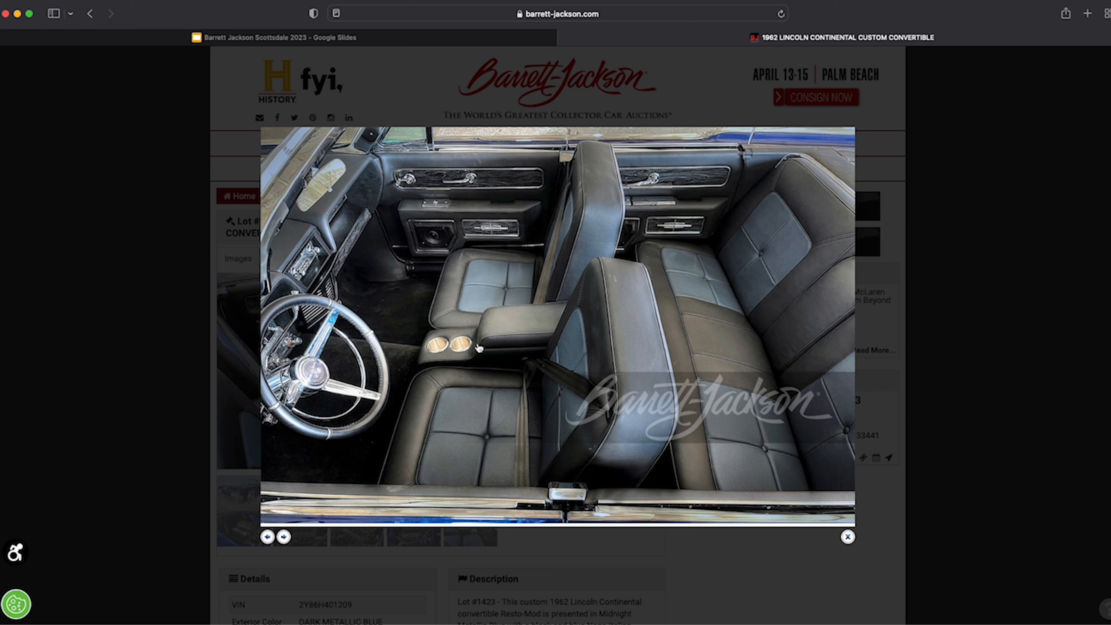
pyautogui.moveTo(574, 279)
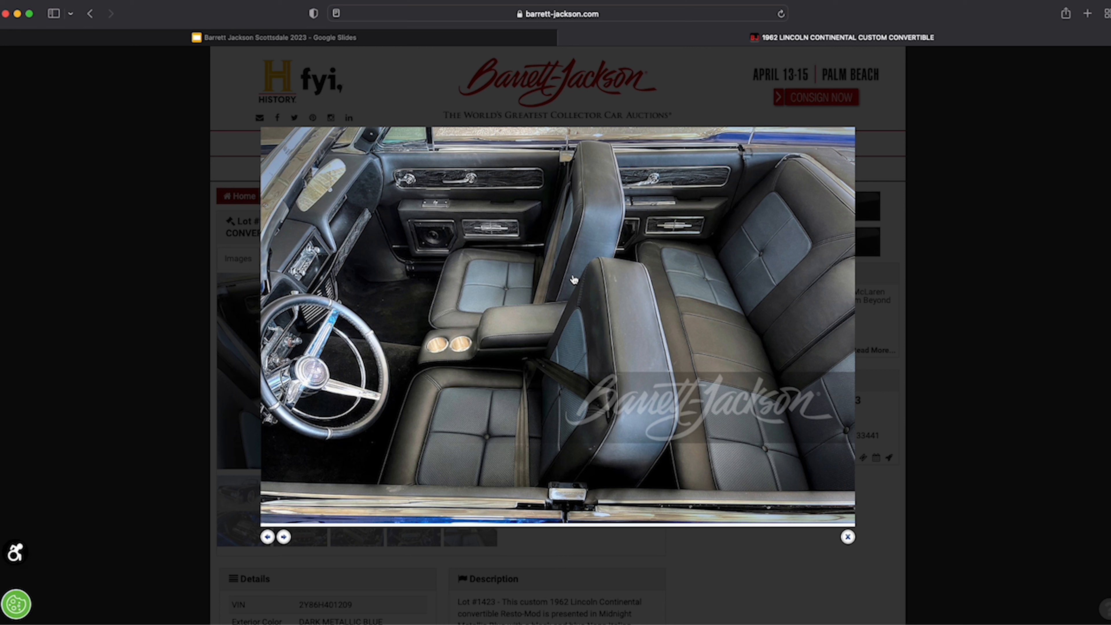